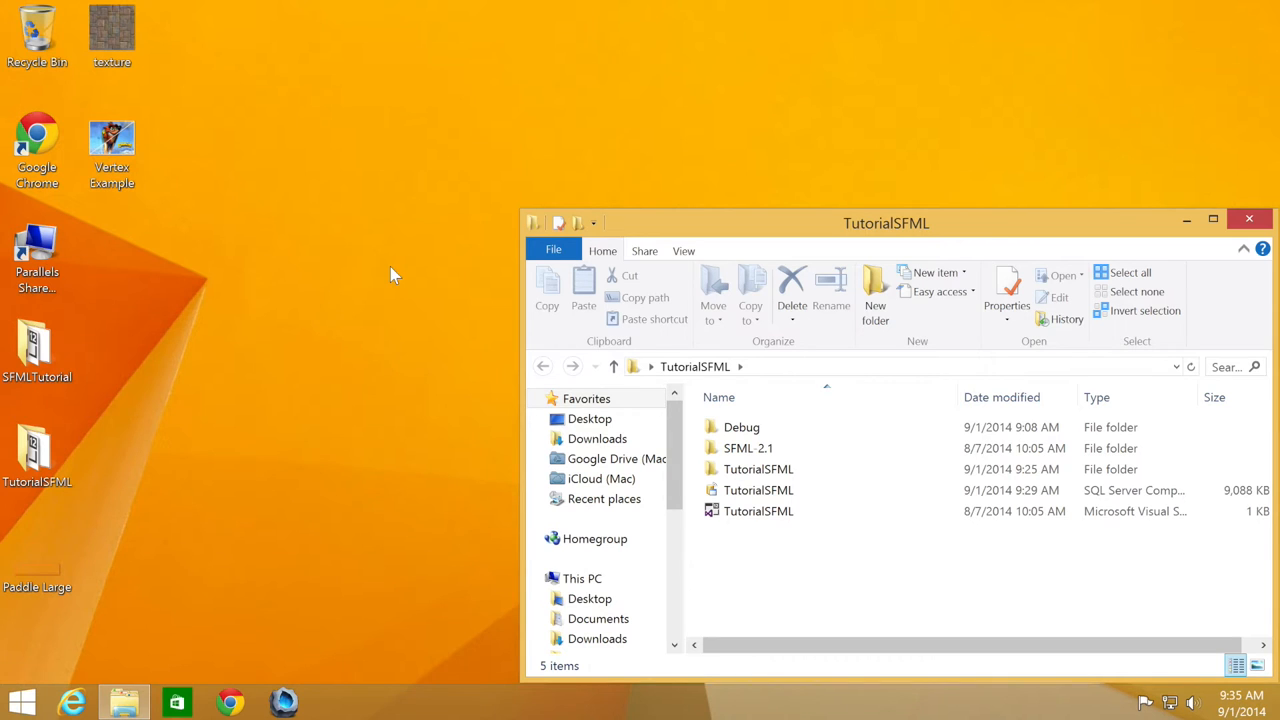
View the Vertex Example picture, close it, and select the TutorialSFML solution file.
double_click(112, 140)
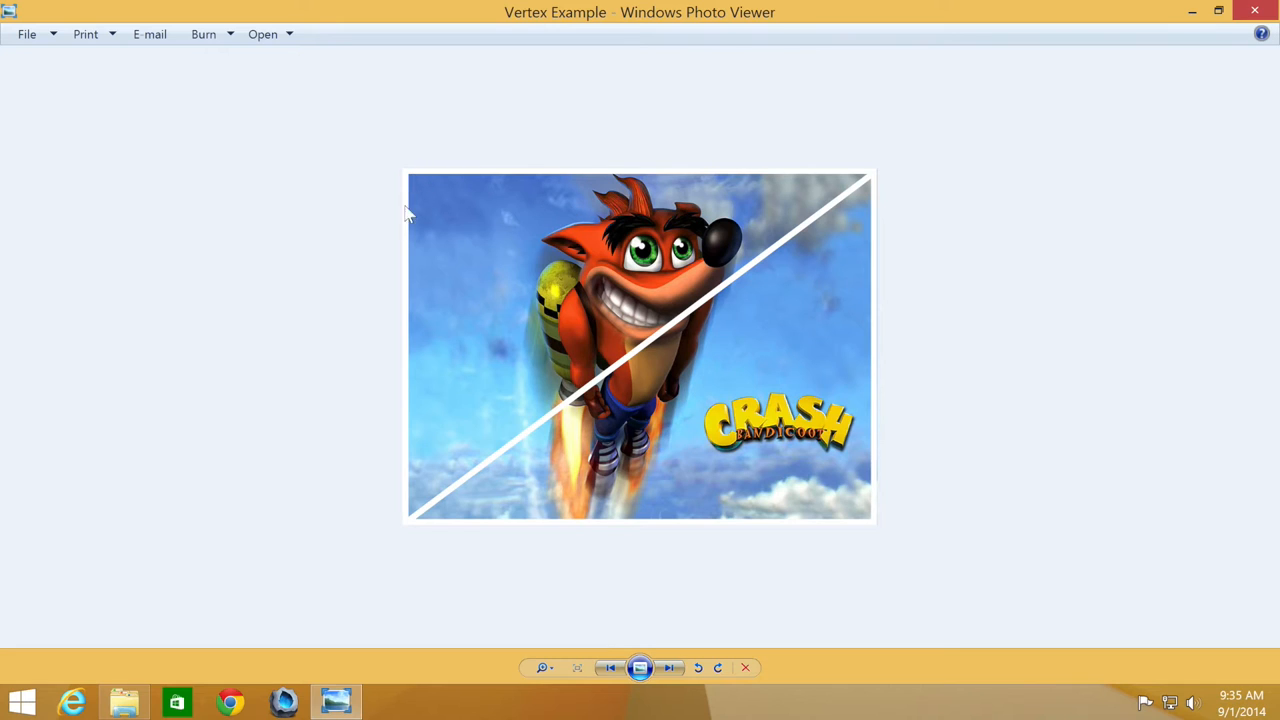
mouse_move(900, 336)
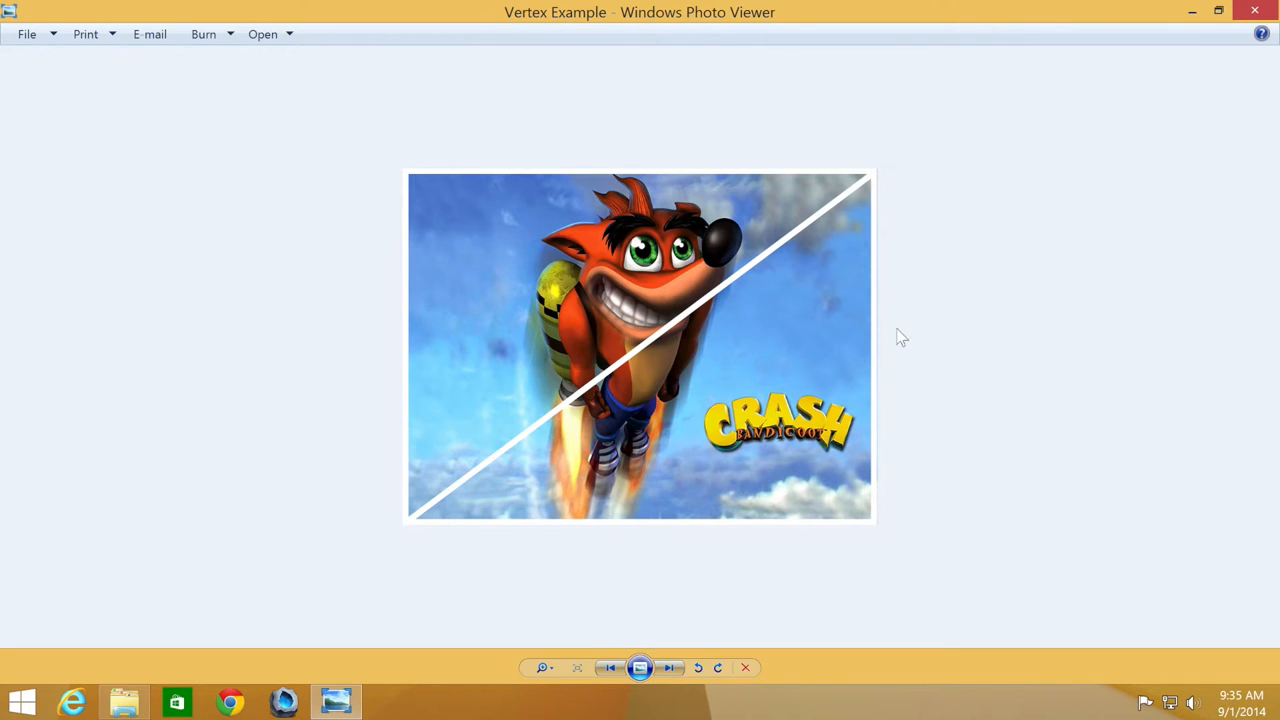
mouse_move(410, 488)
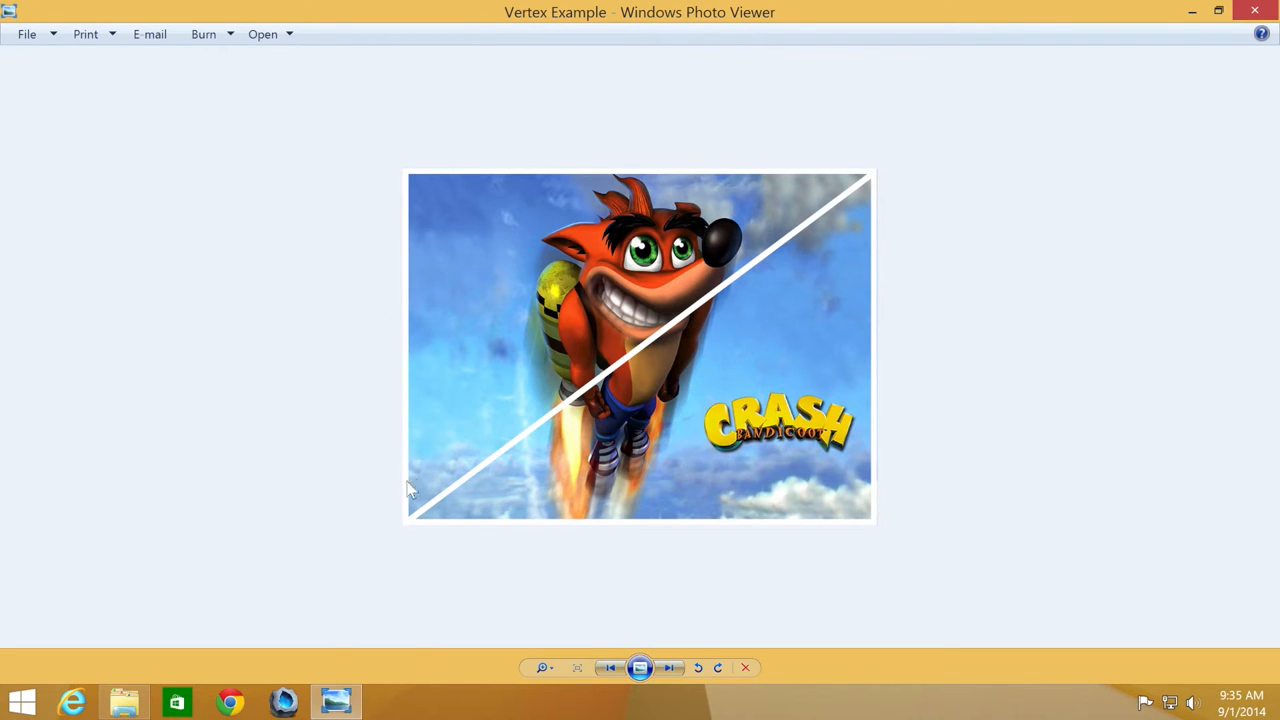
mouse_move(540, 280)
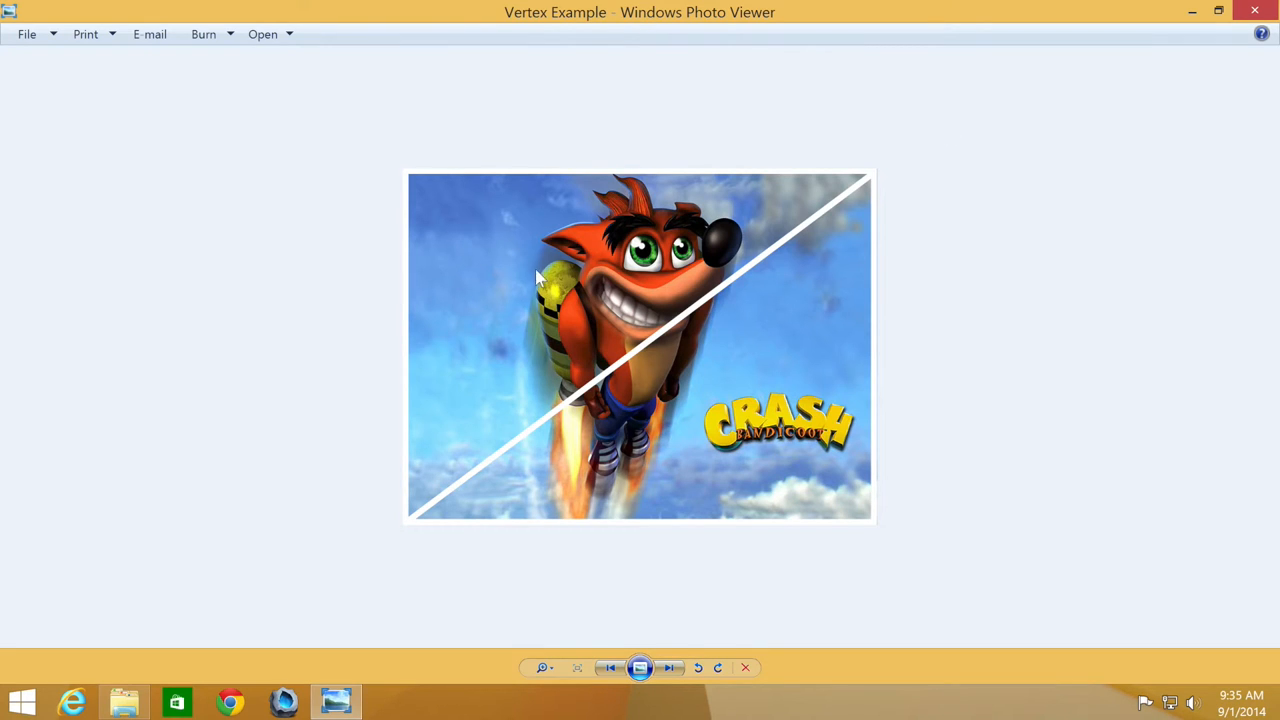
mouse_move(624, 580)
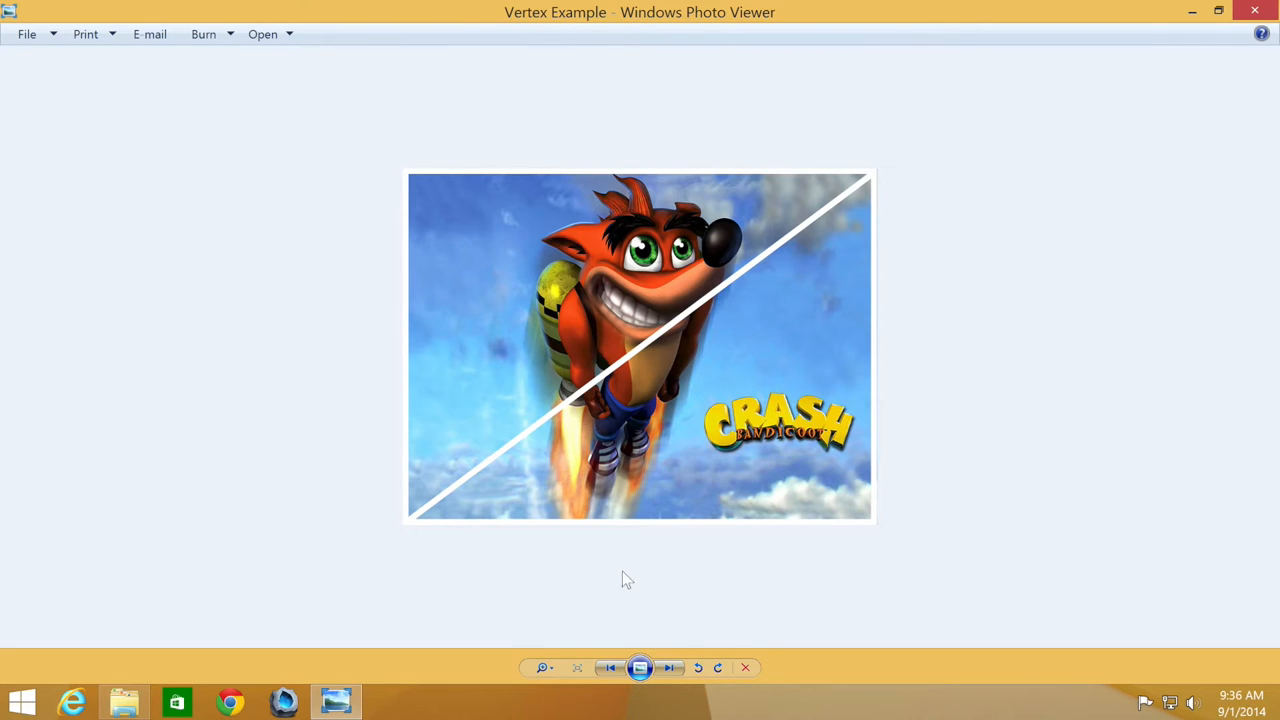
mouse_move(258, 164)
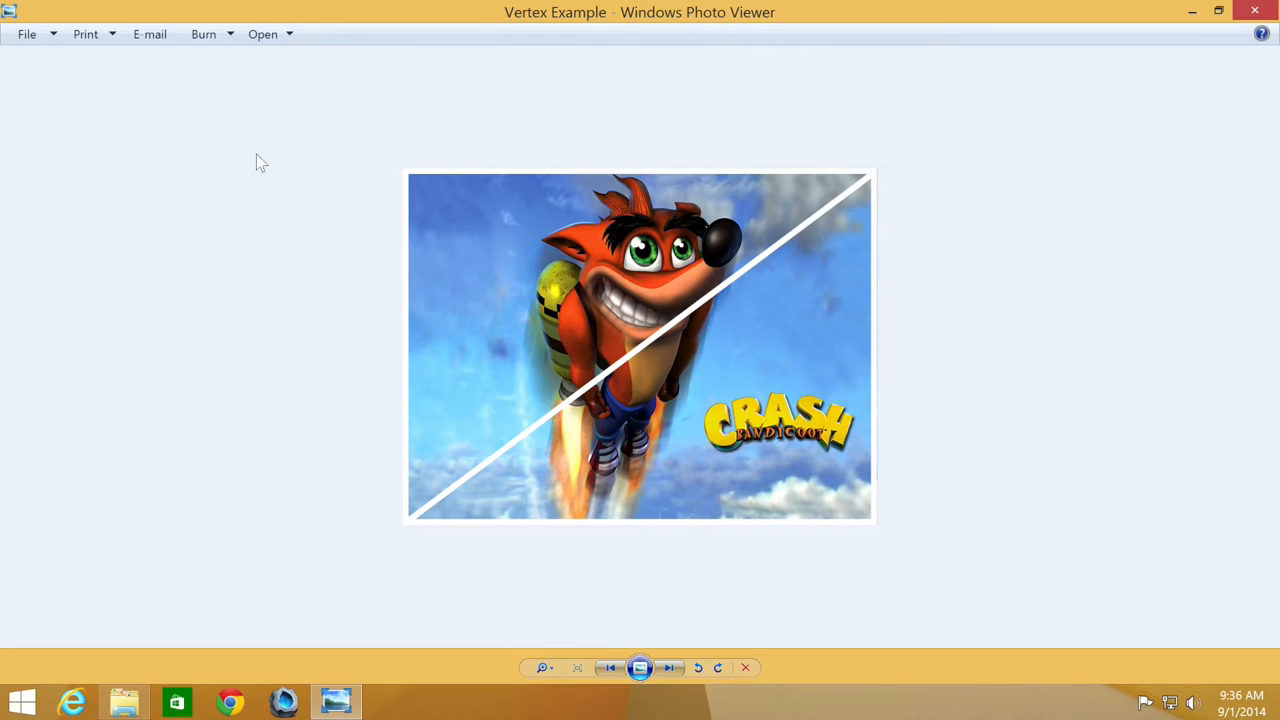
mouse_move(350, 280)
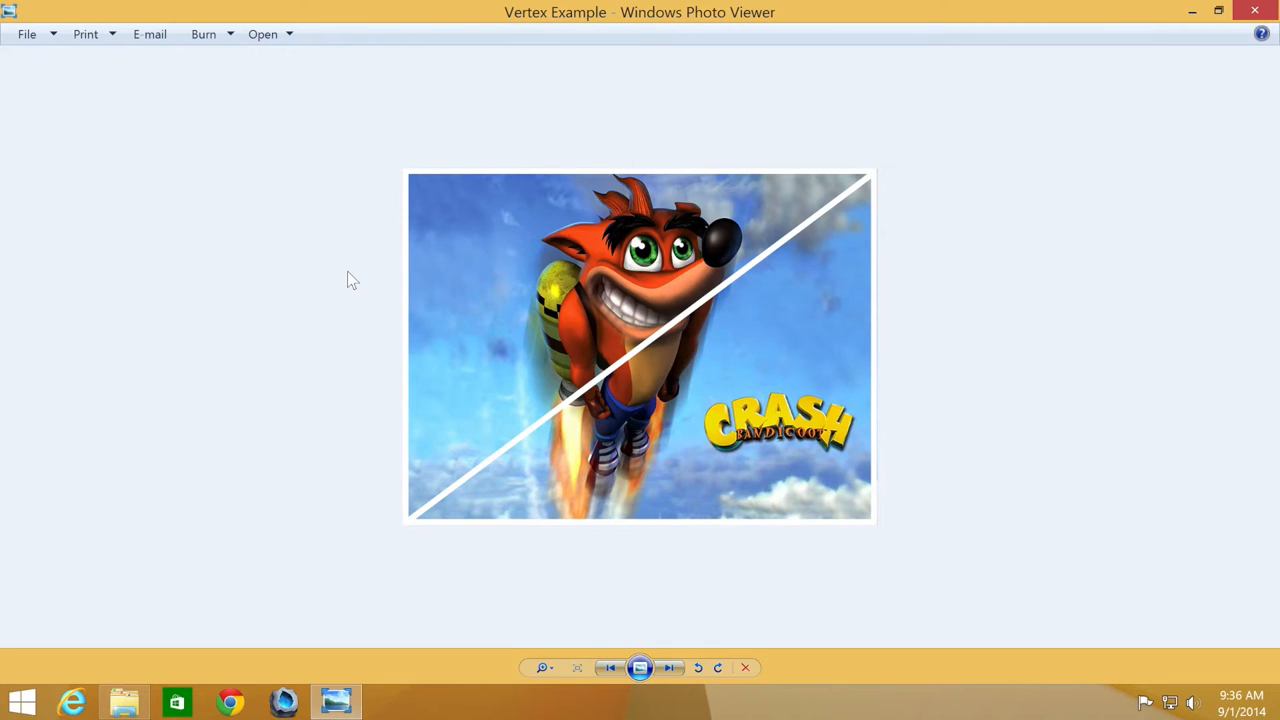
mouse_move(156, 472)
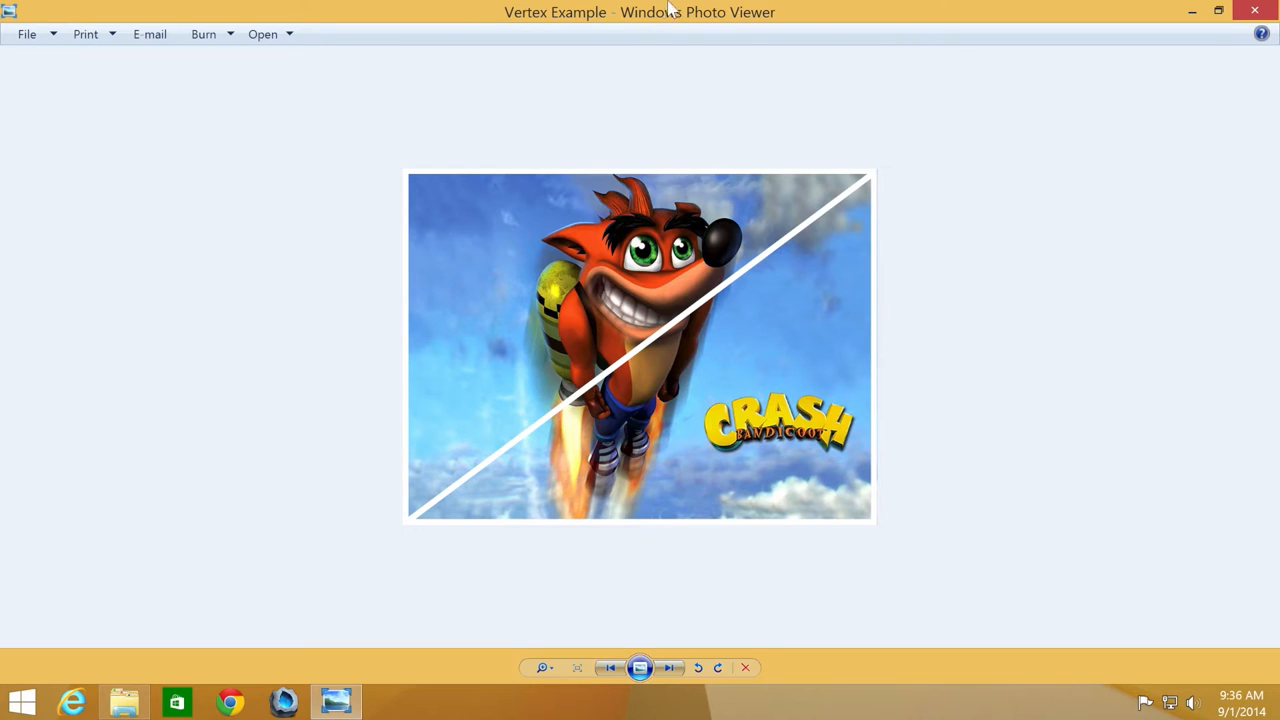
mouse_move(888, 248)
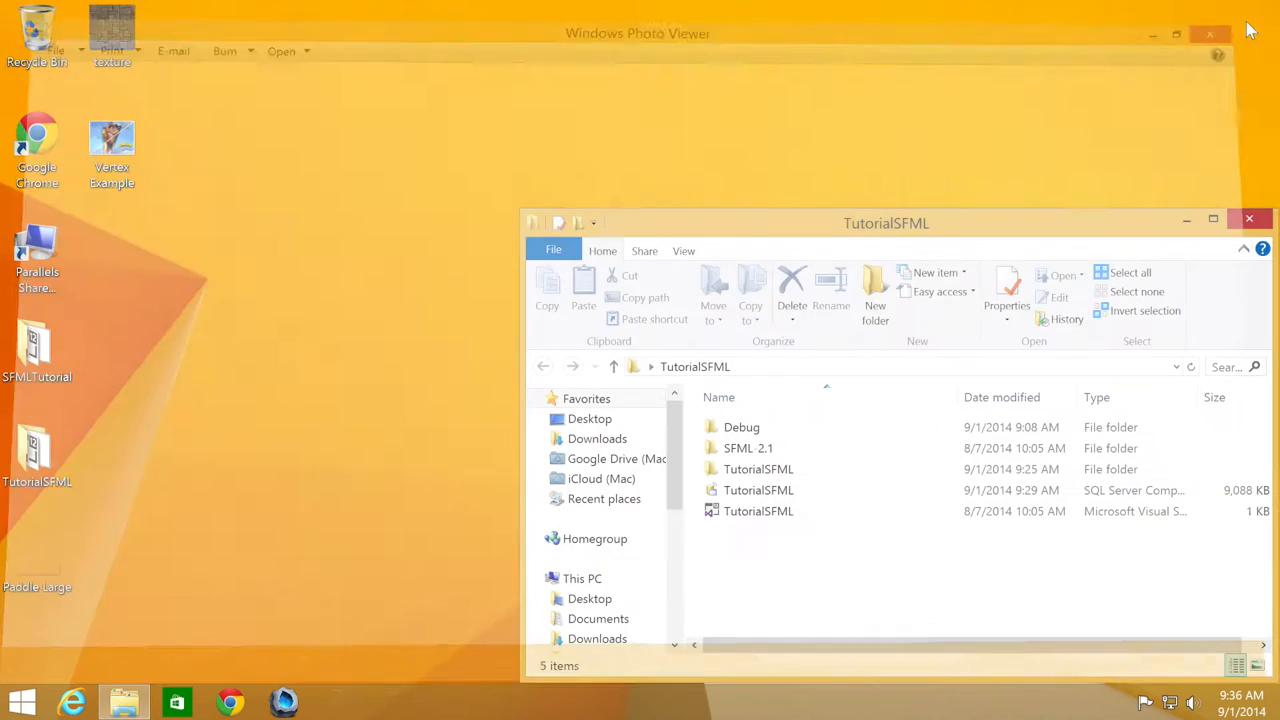
click(758, 468)
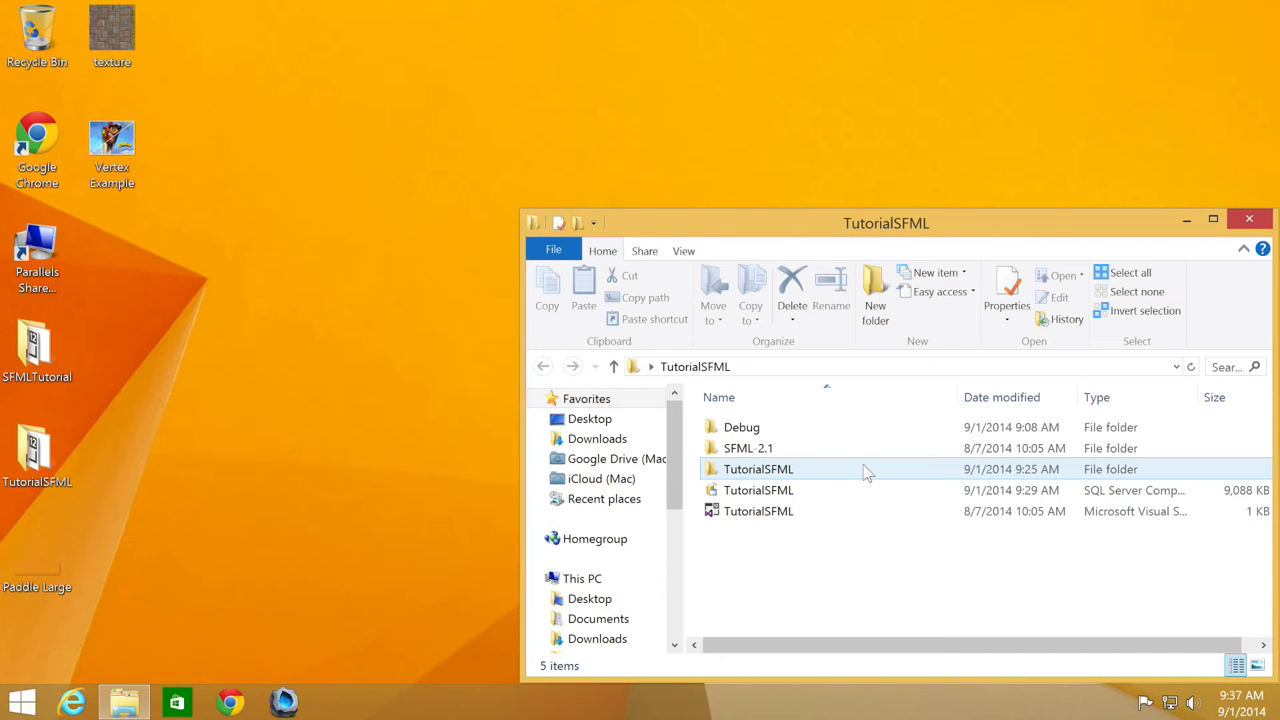
click(758, 512)
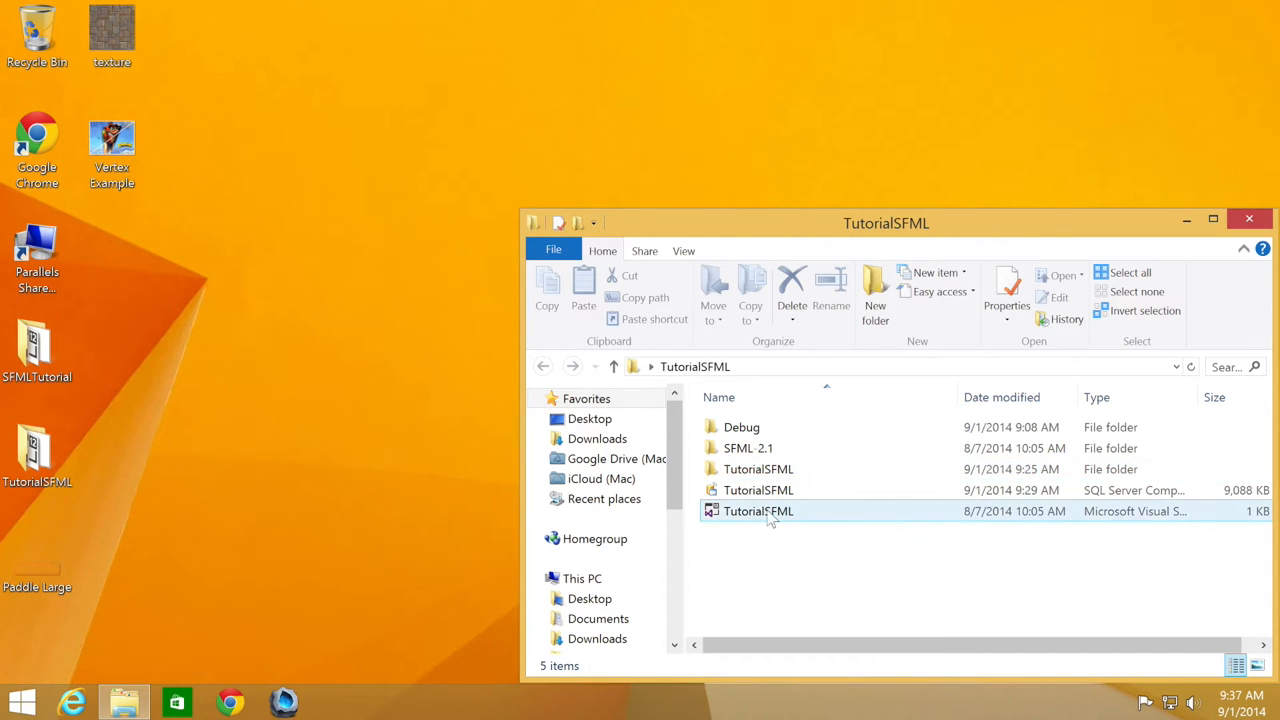
Open TutorialSFML and declare sf::Vertex point with position sf::Vector2f(300, 300).
double_click(758, 512)
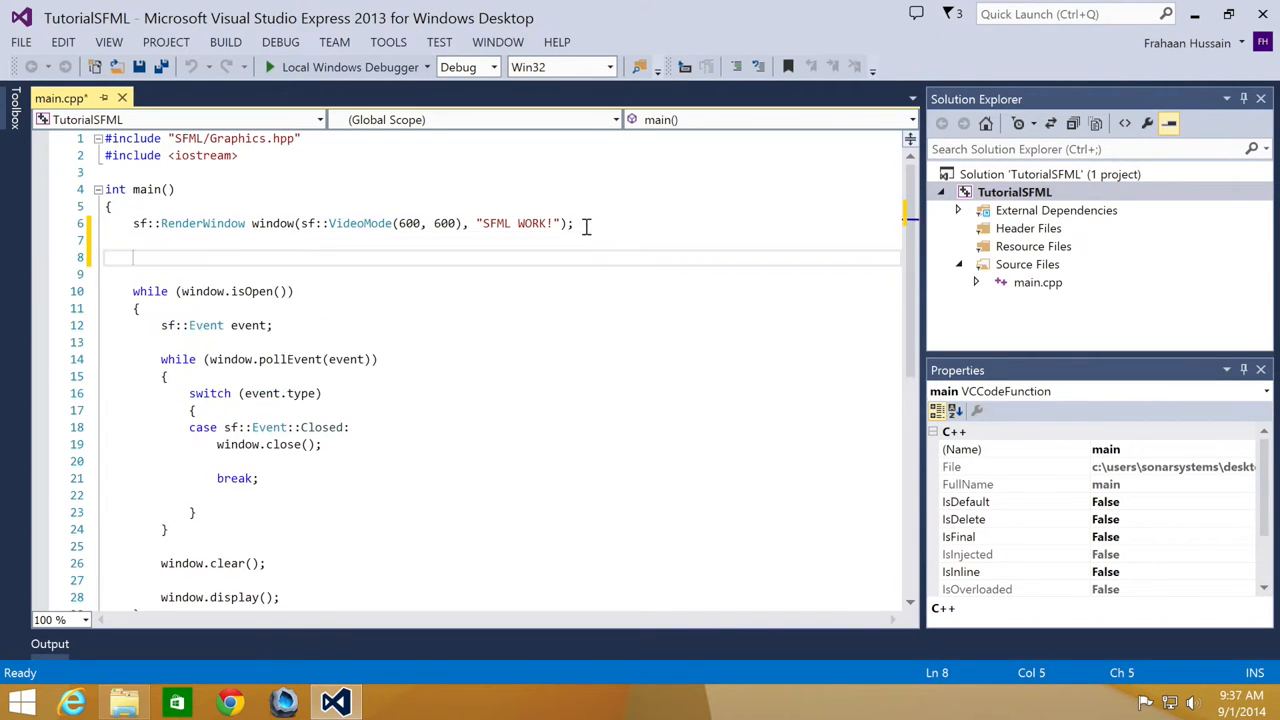
text(sf::vertex)
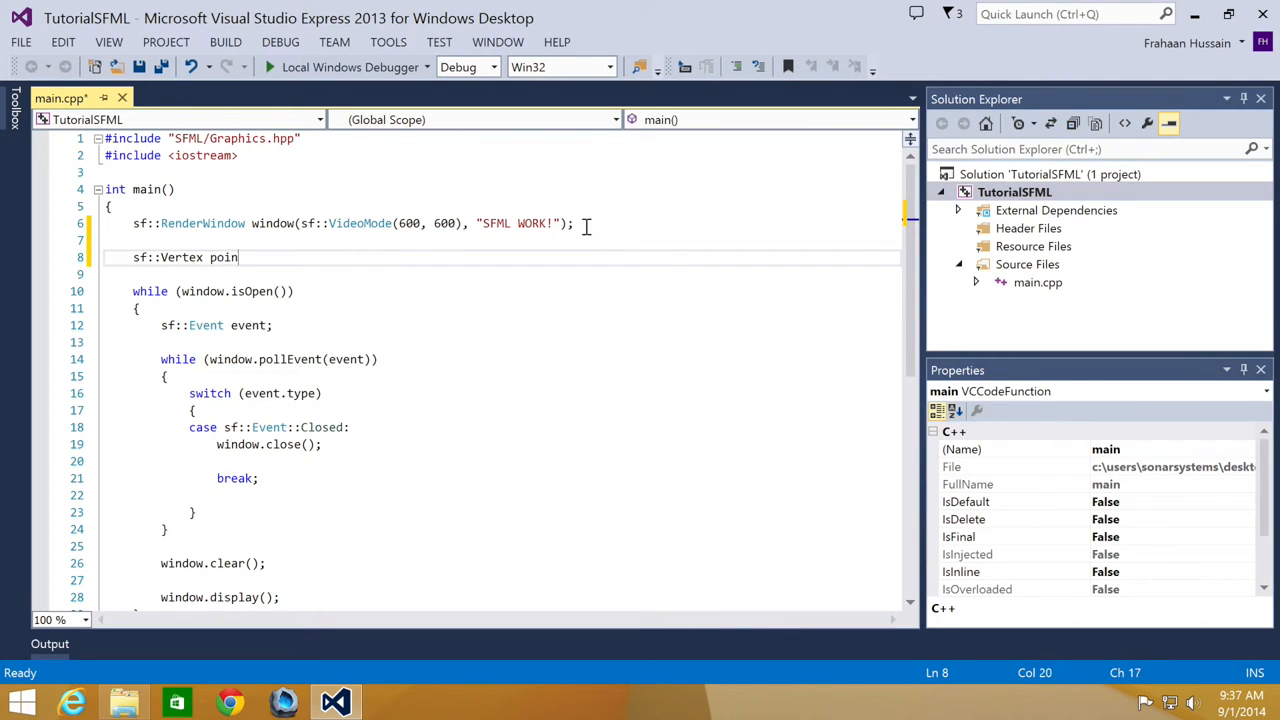
text(p)
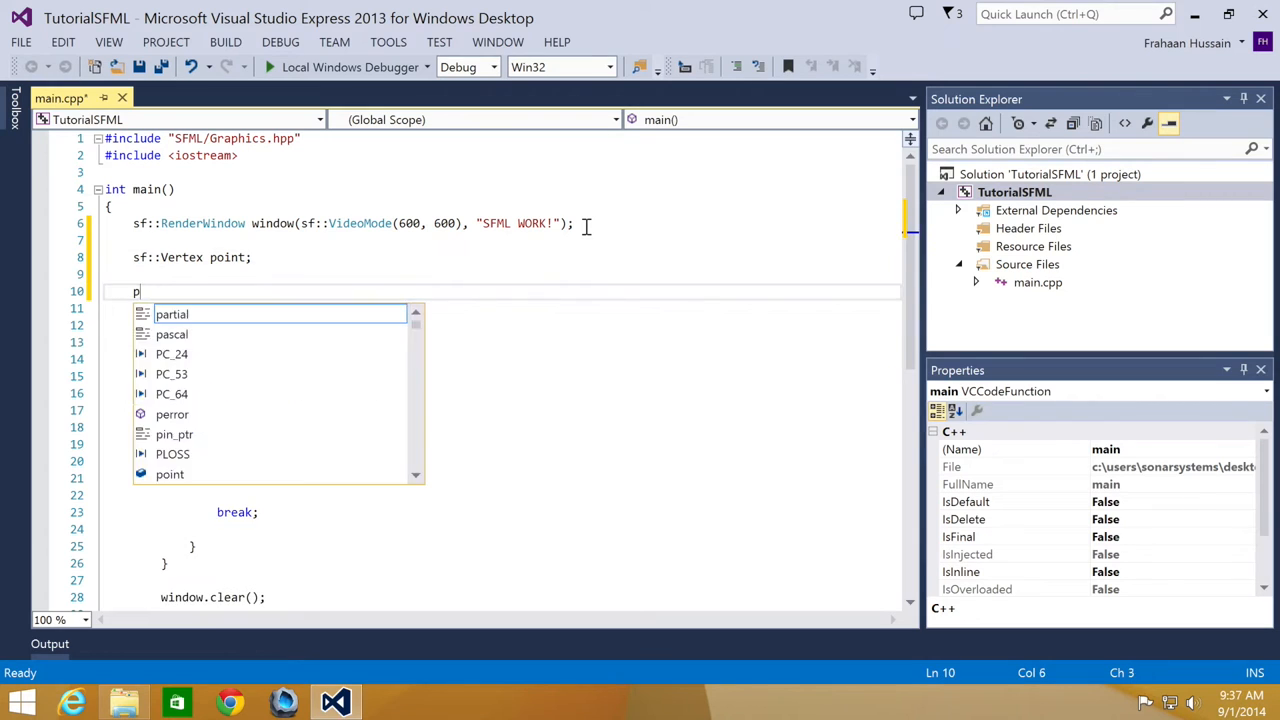
text(oint.position)
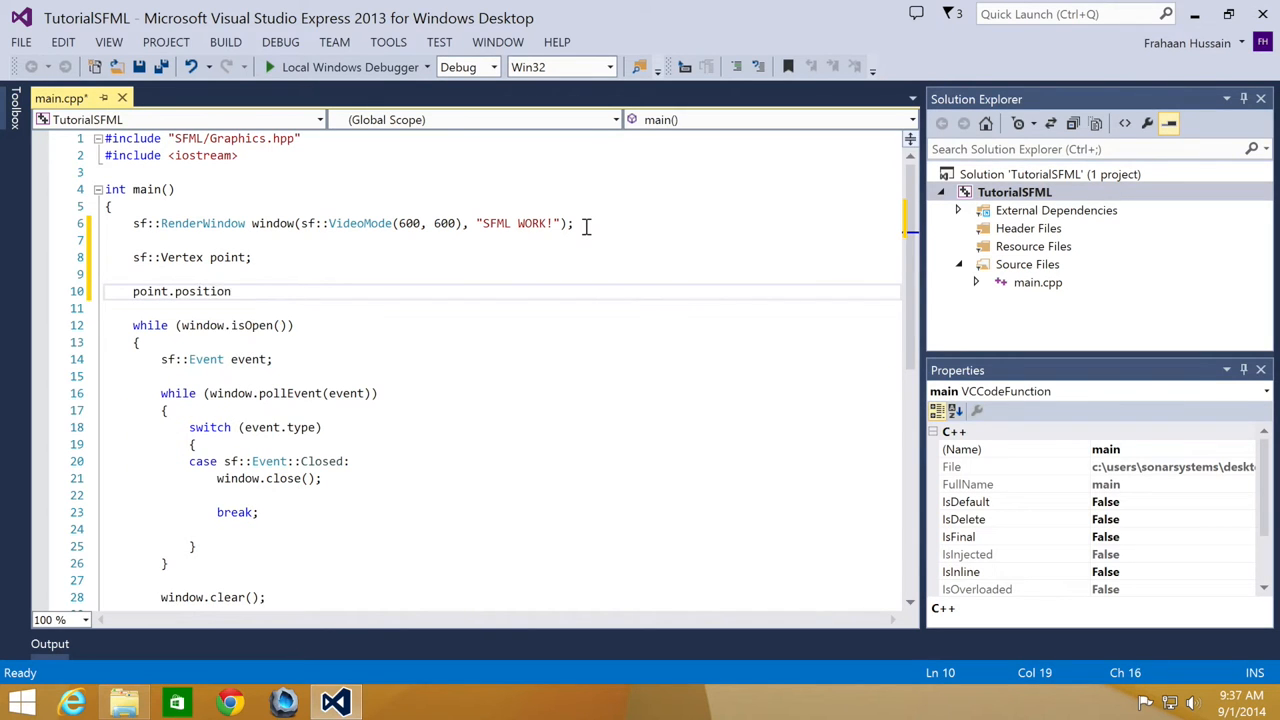
text(= sf::v)
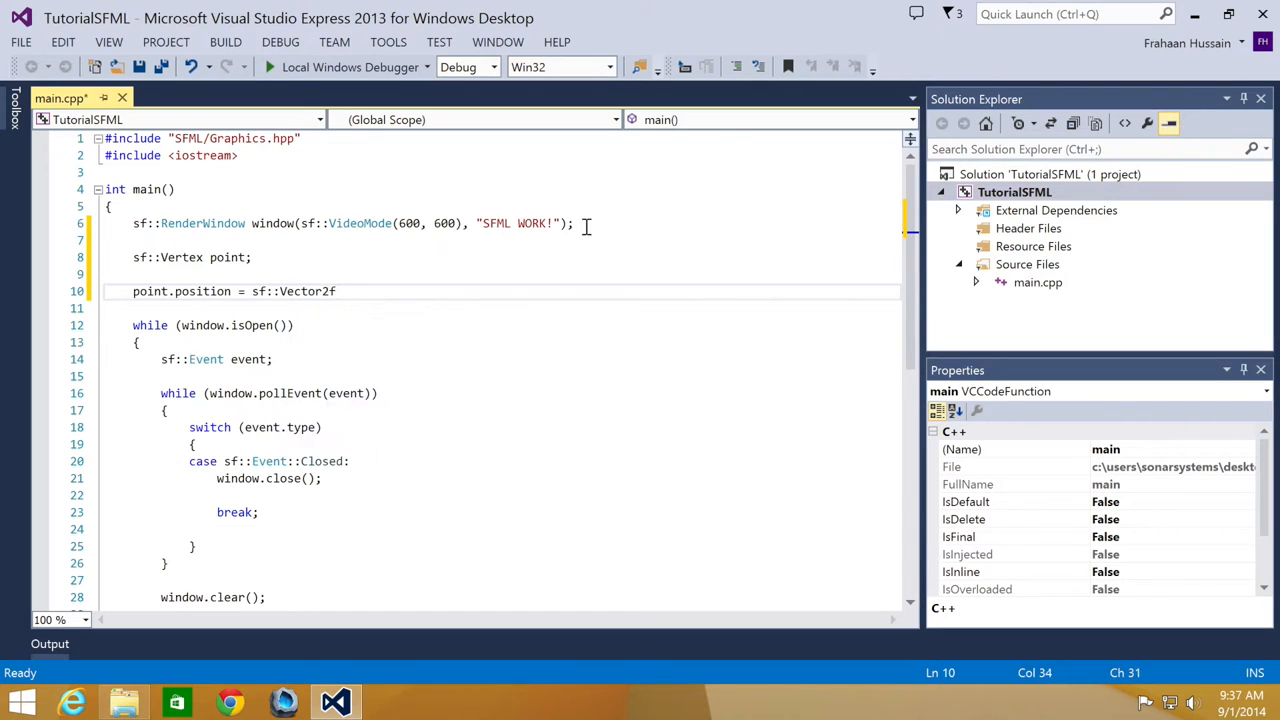
text((30))
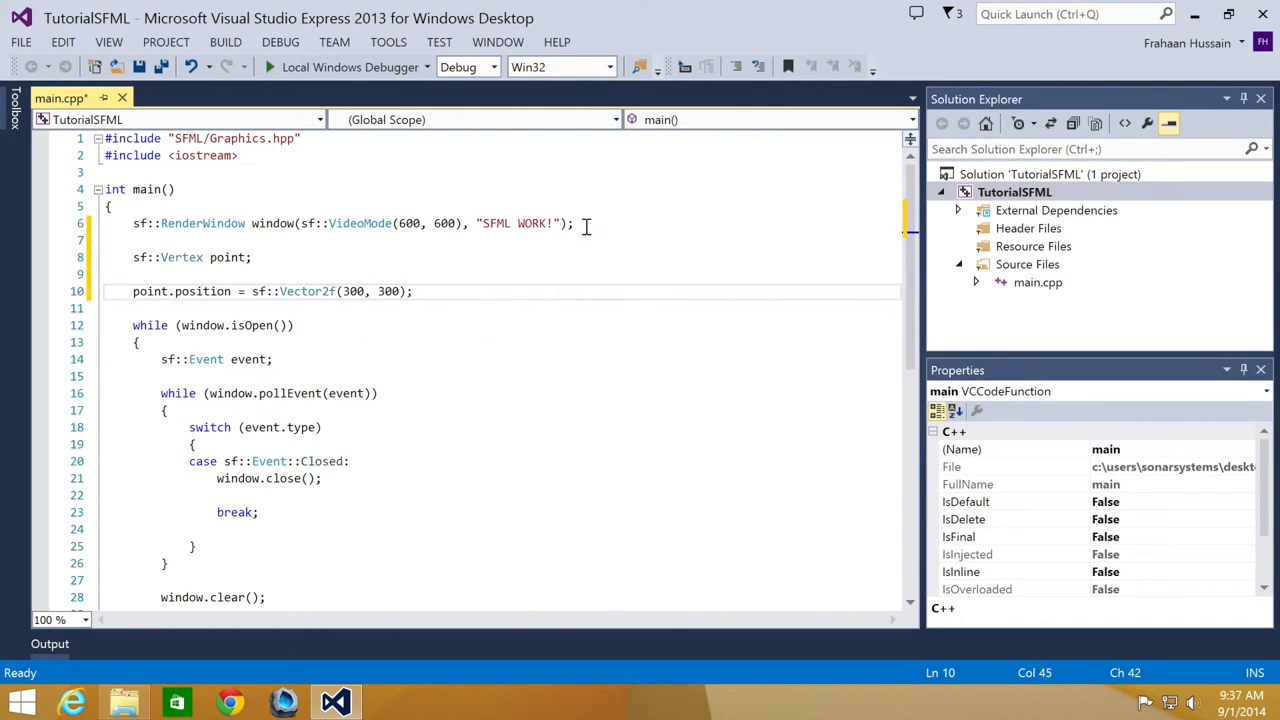
Set point.color to sf::Color::Red.
text(point)
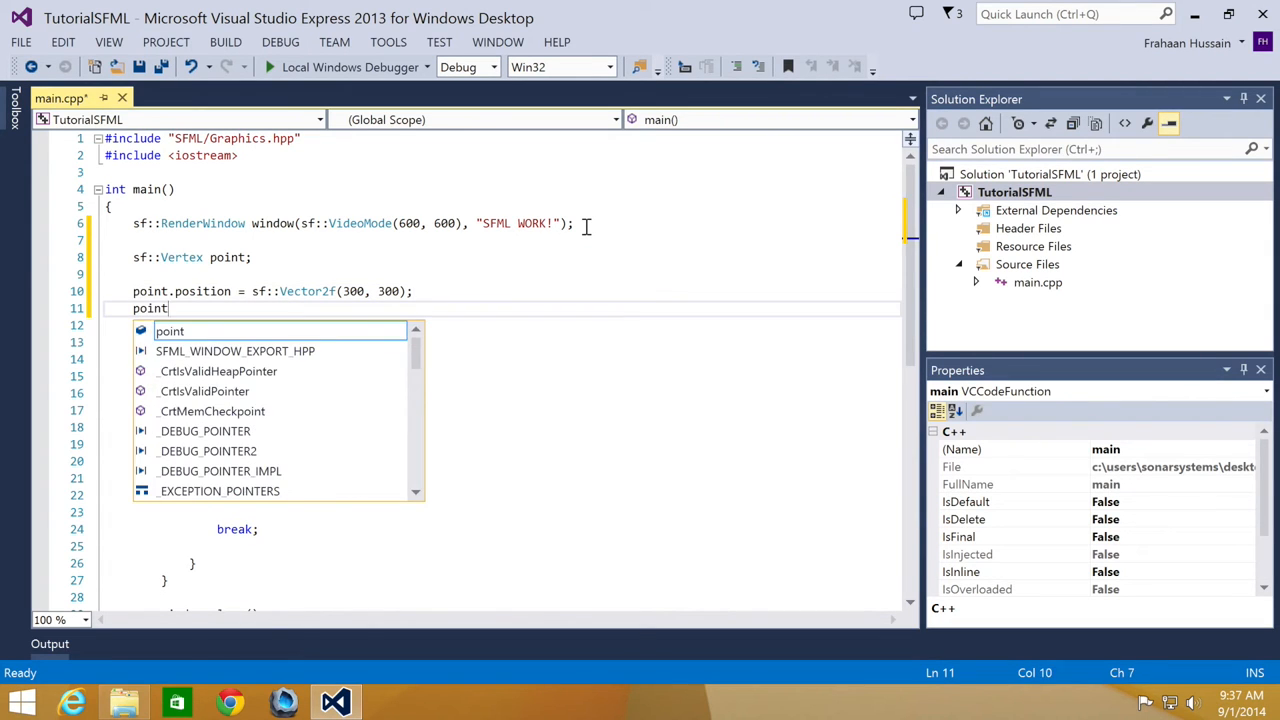
text(.color =)
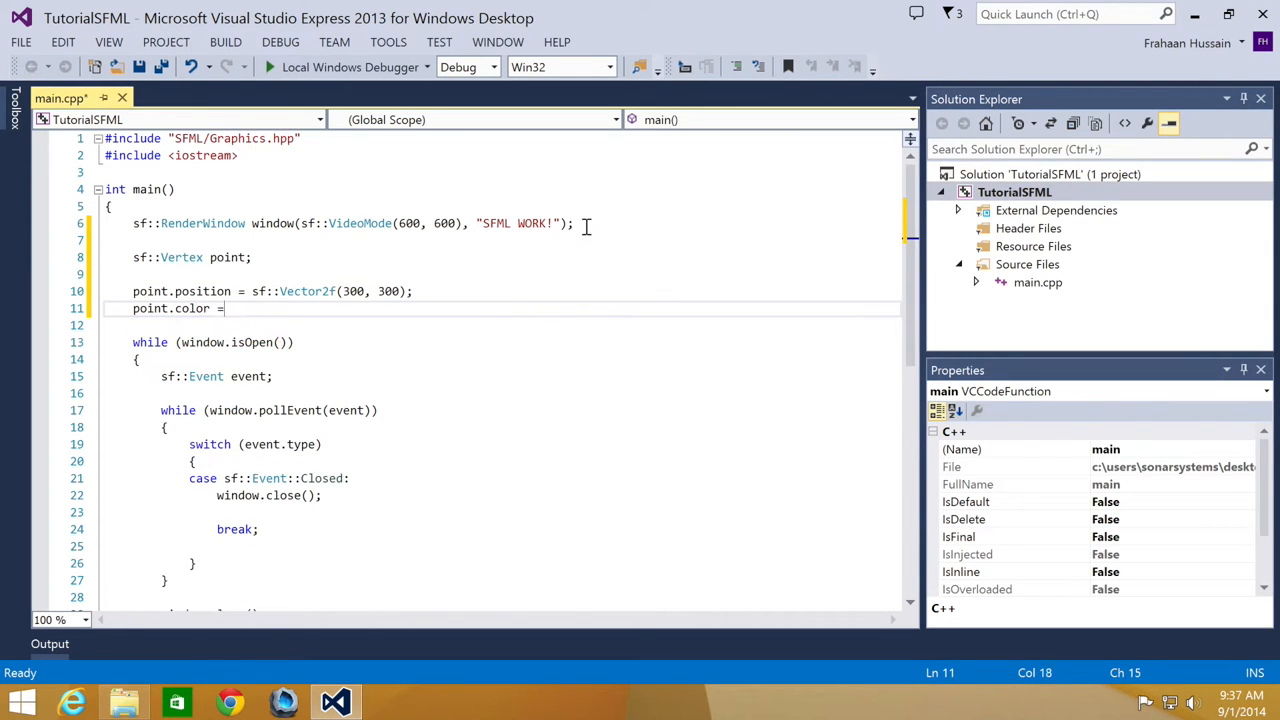
text(sf::Color:)
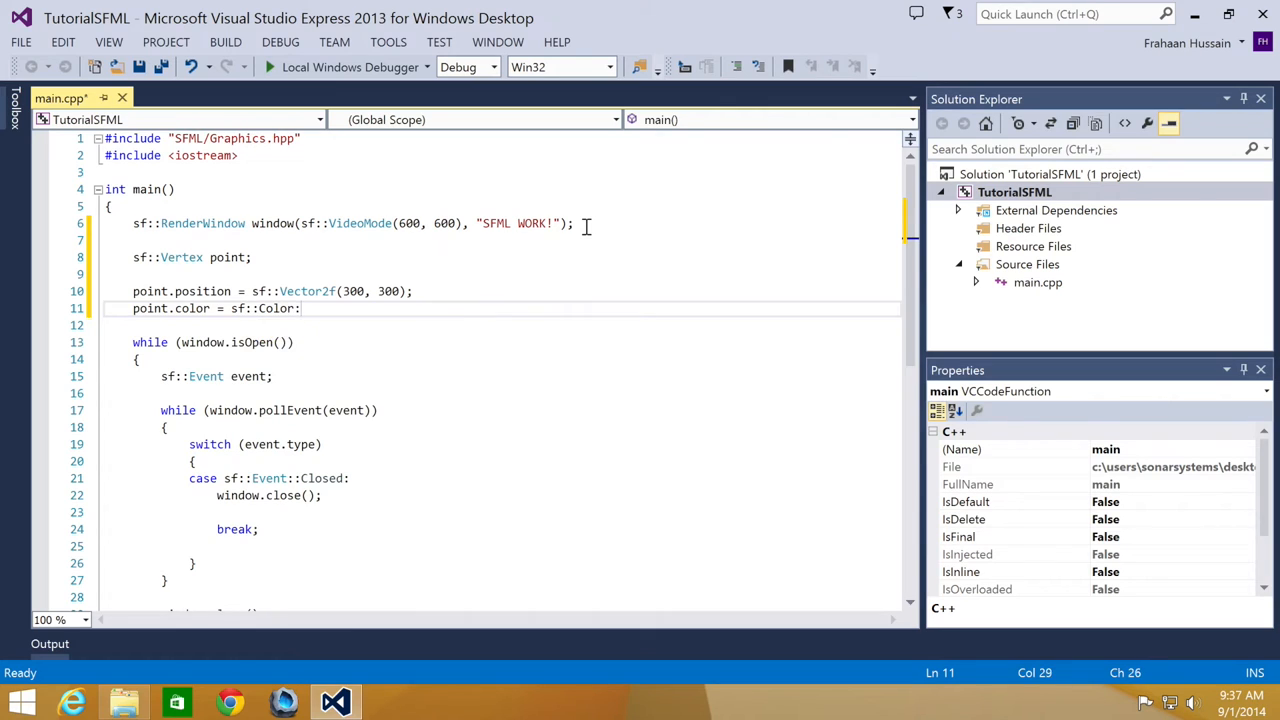
text(Red)
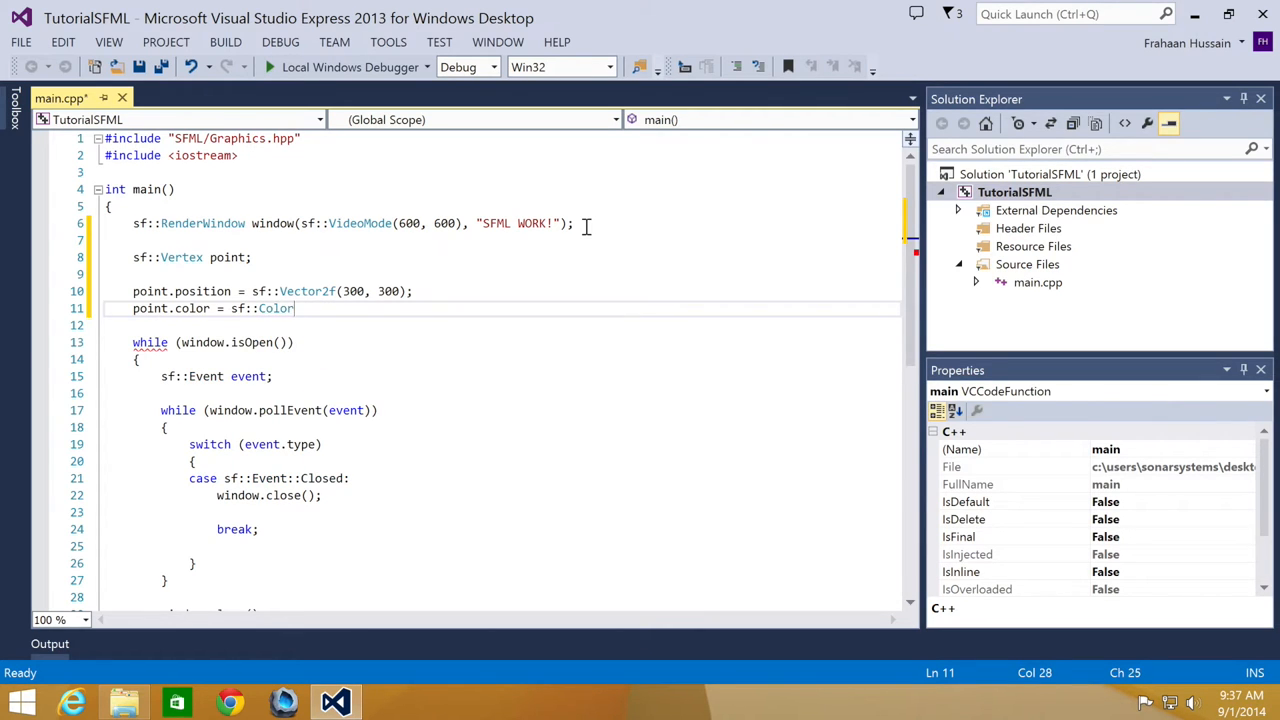
text(()
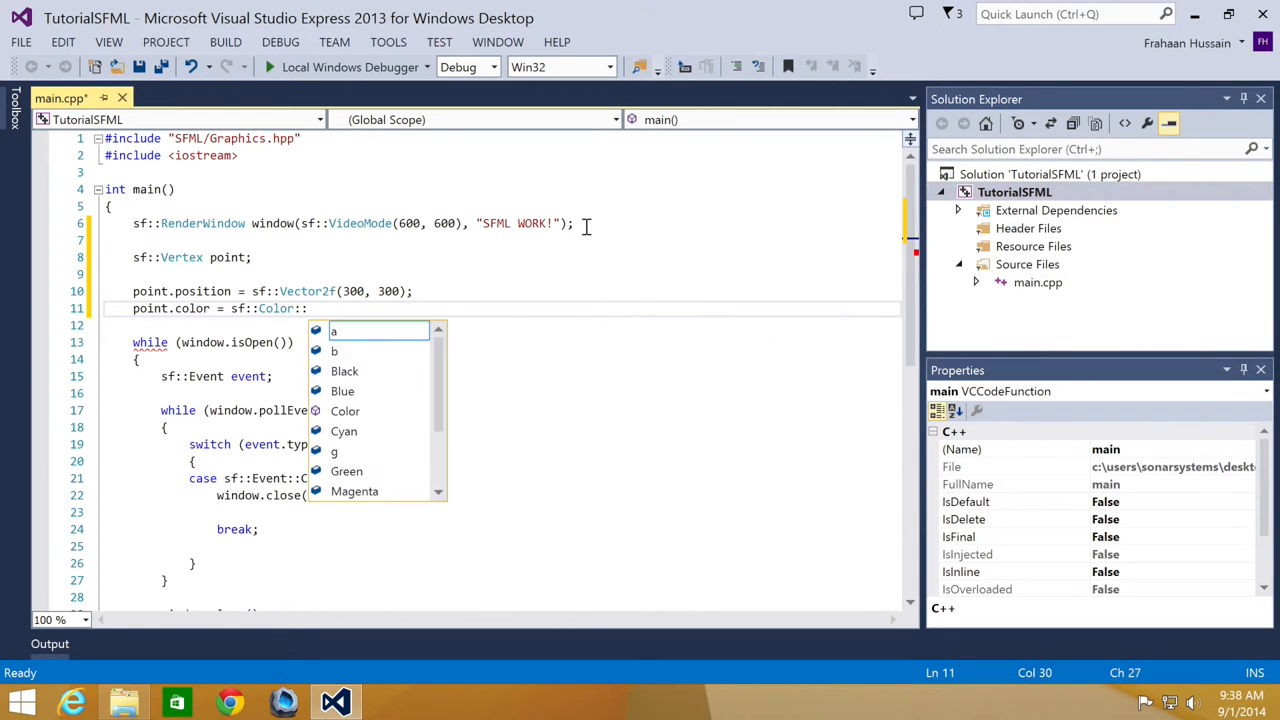
text(Red;)
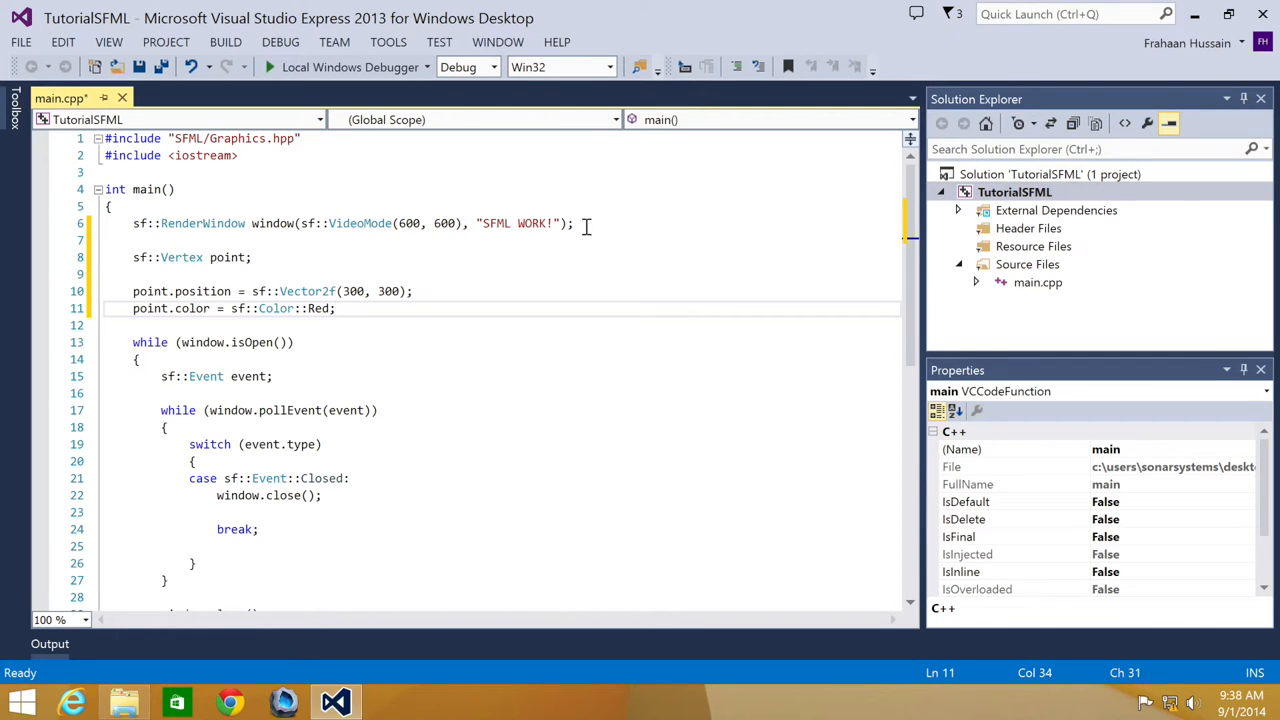
Declare sf::VertexArray line(sf::Lines, 2).
text(sf::ver)
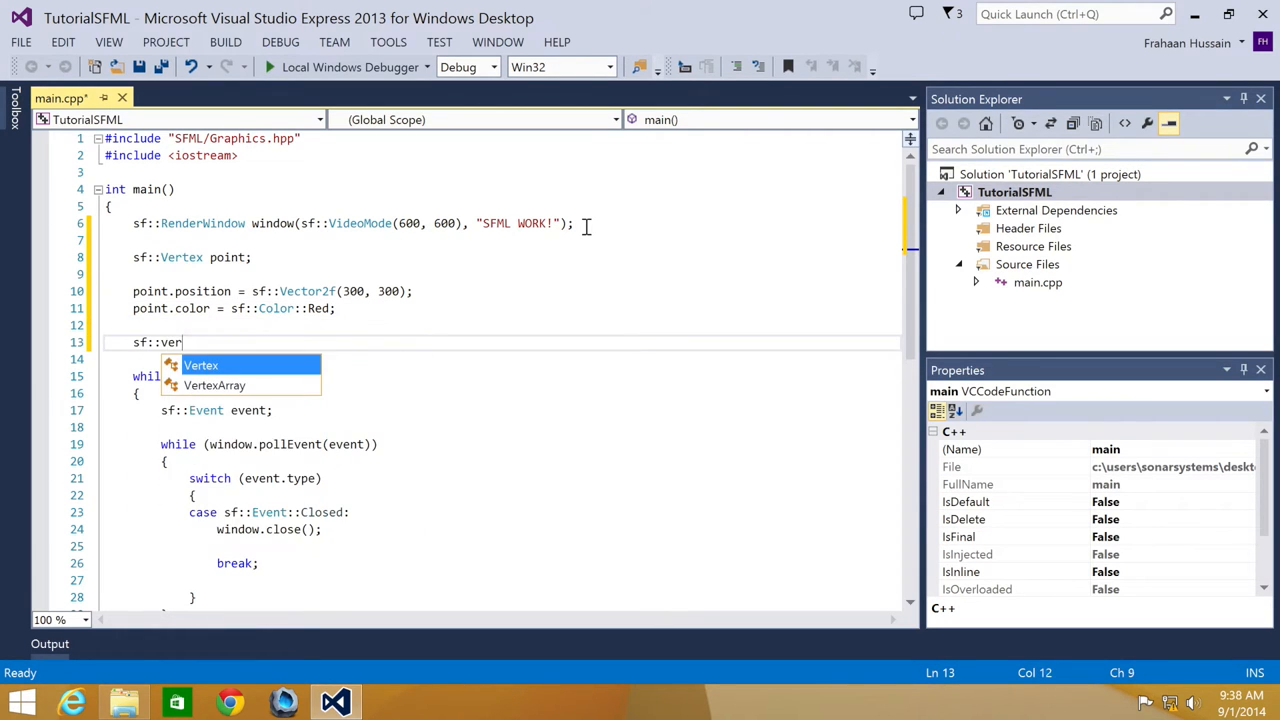
text(texArray line)
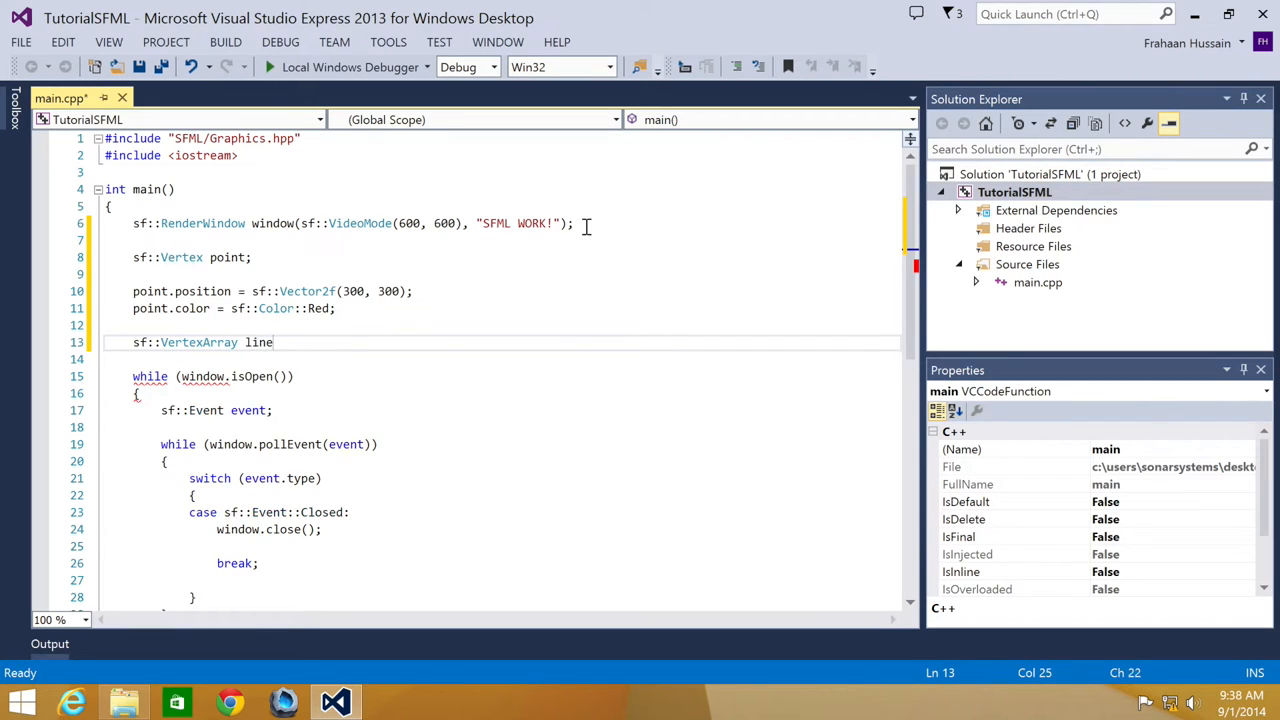
text(();)
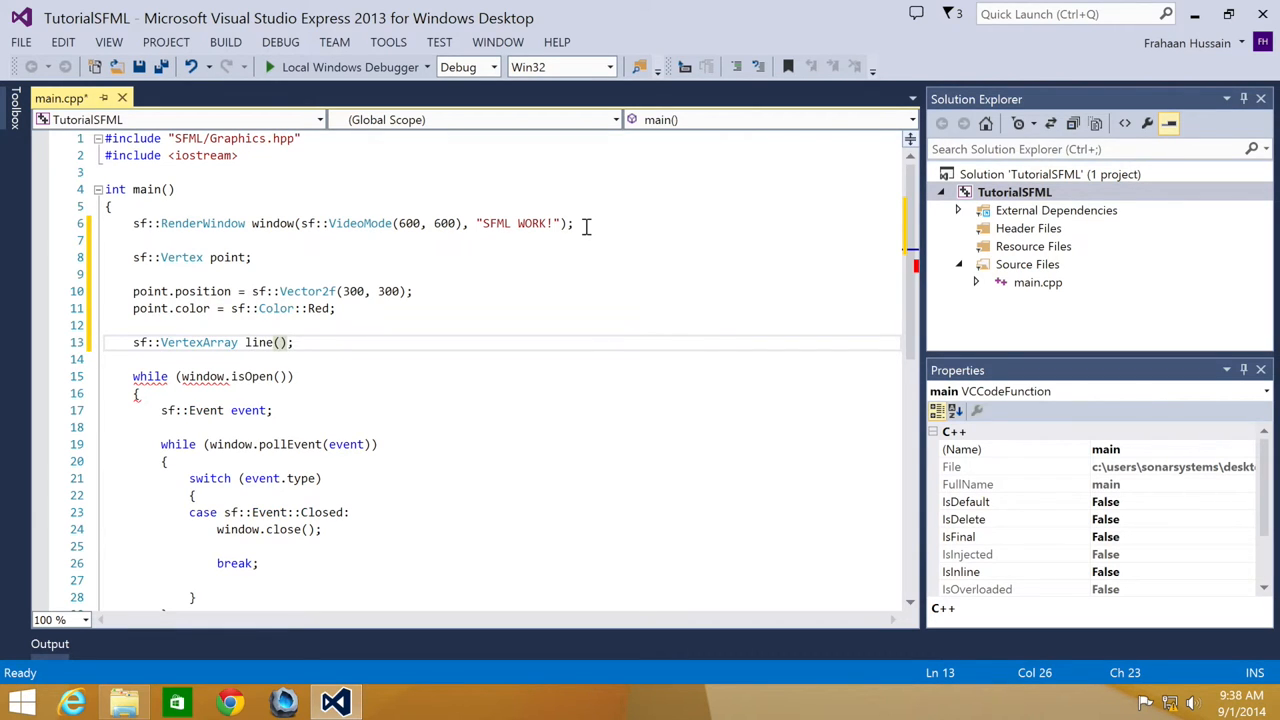
text(s)
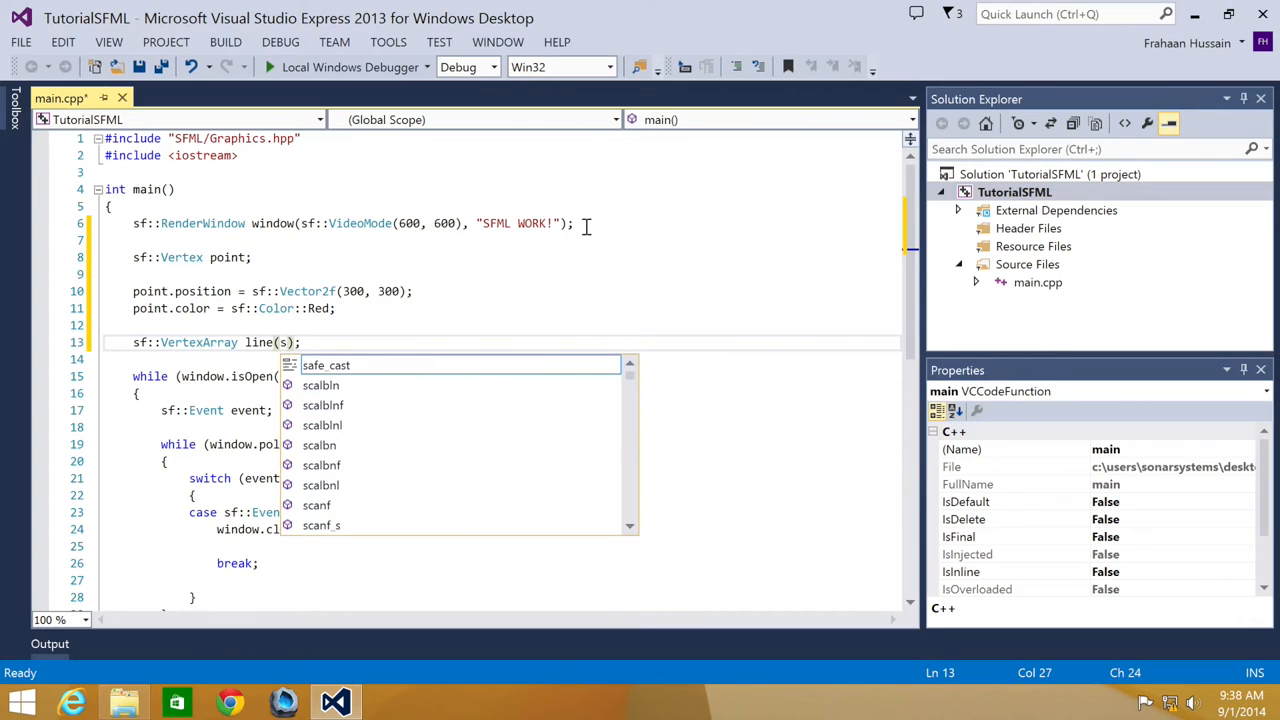
text(f:)
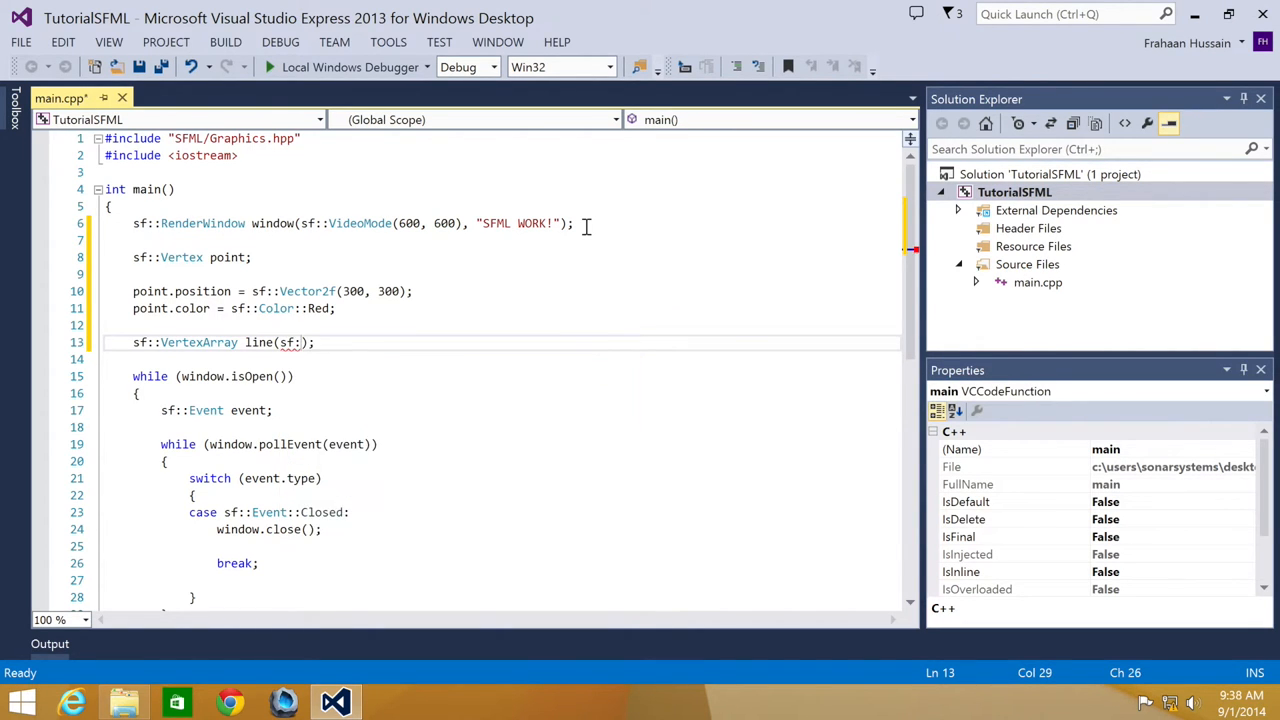
text(Lines)
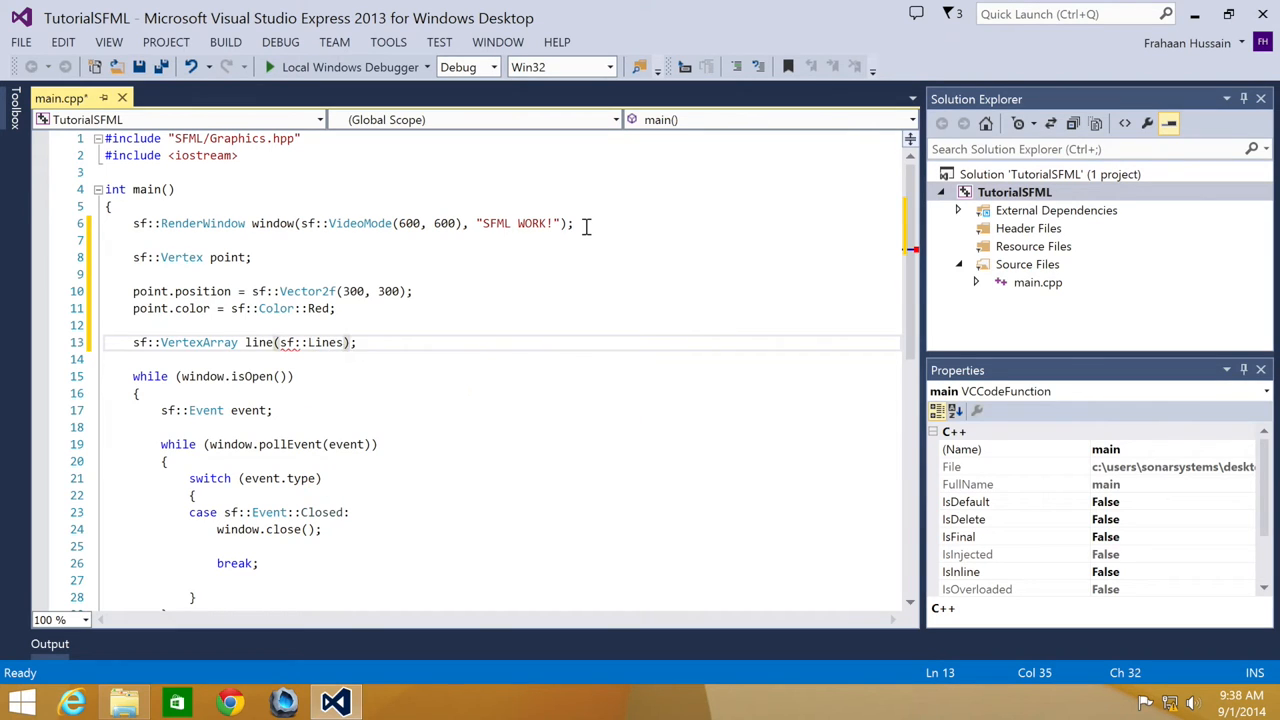
text(,)
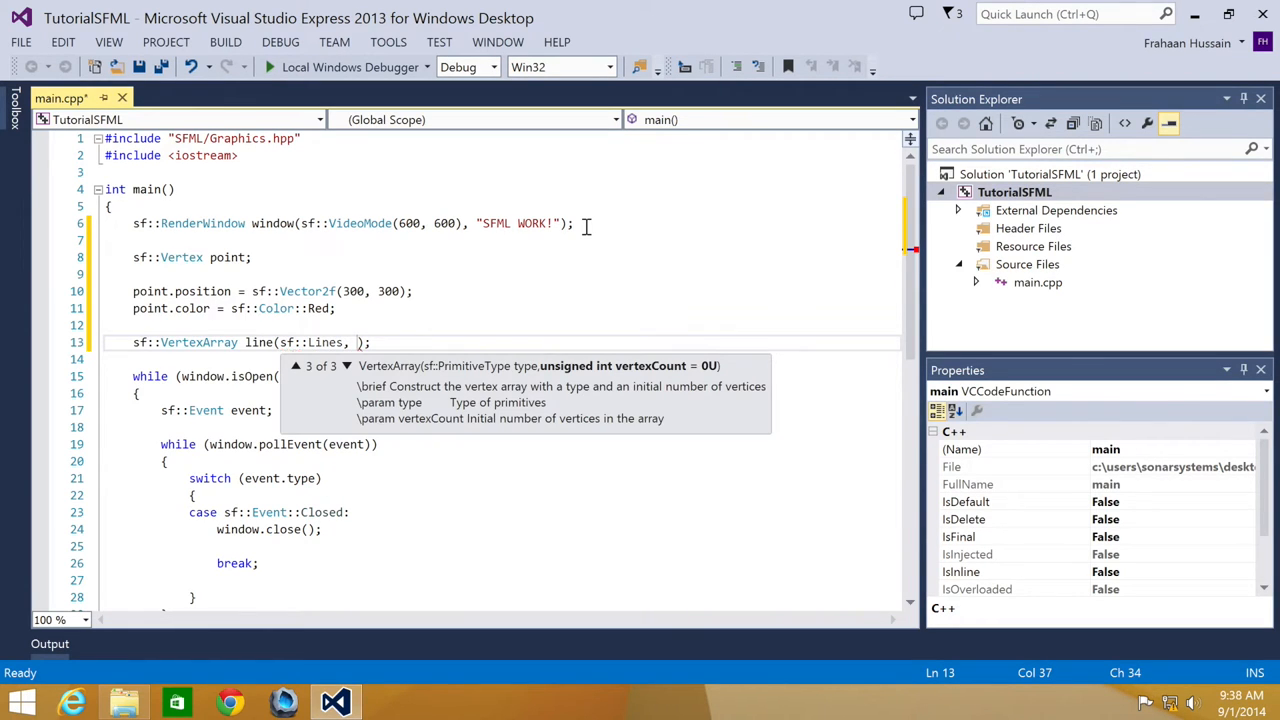
text(2)
text(line[)
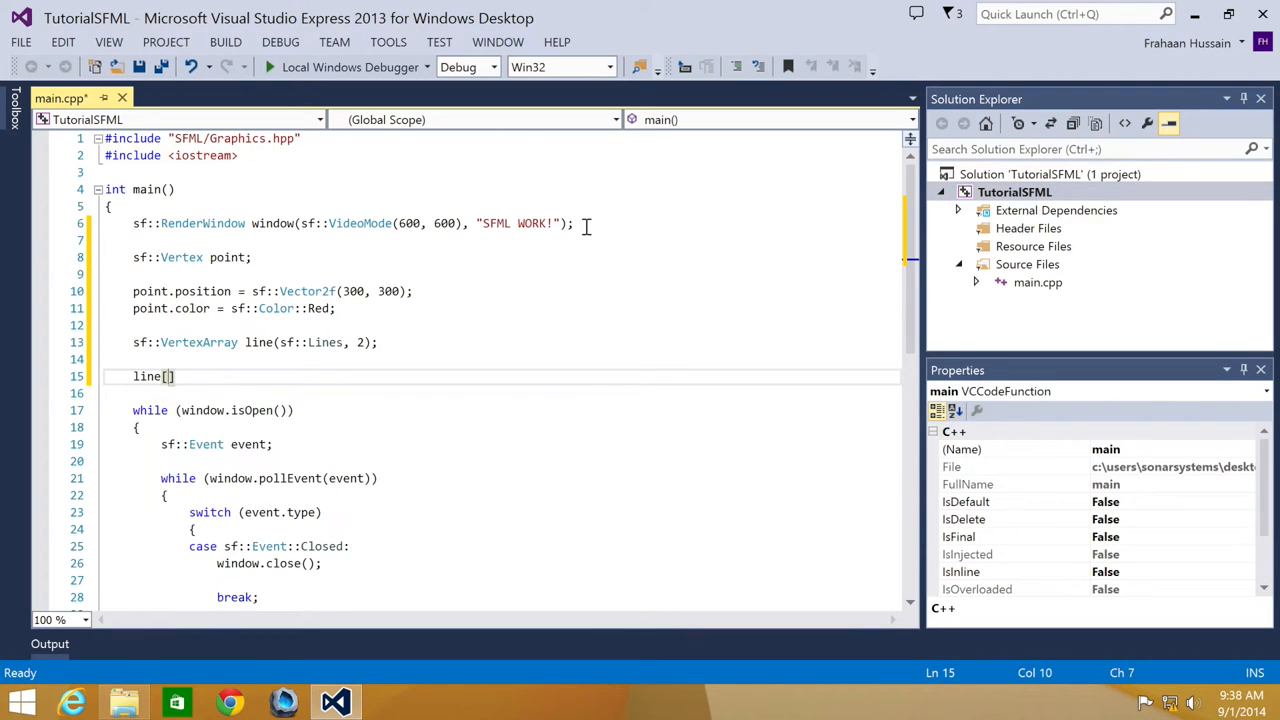
Set line[0] to position (200, 150) with color sf::Color::Red.
text(0].position = s)
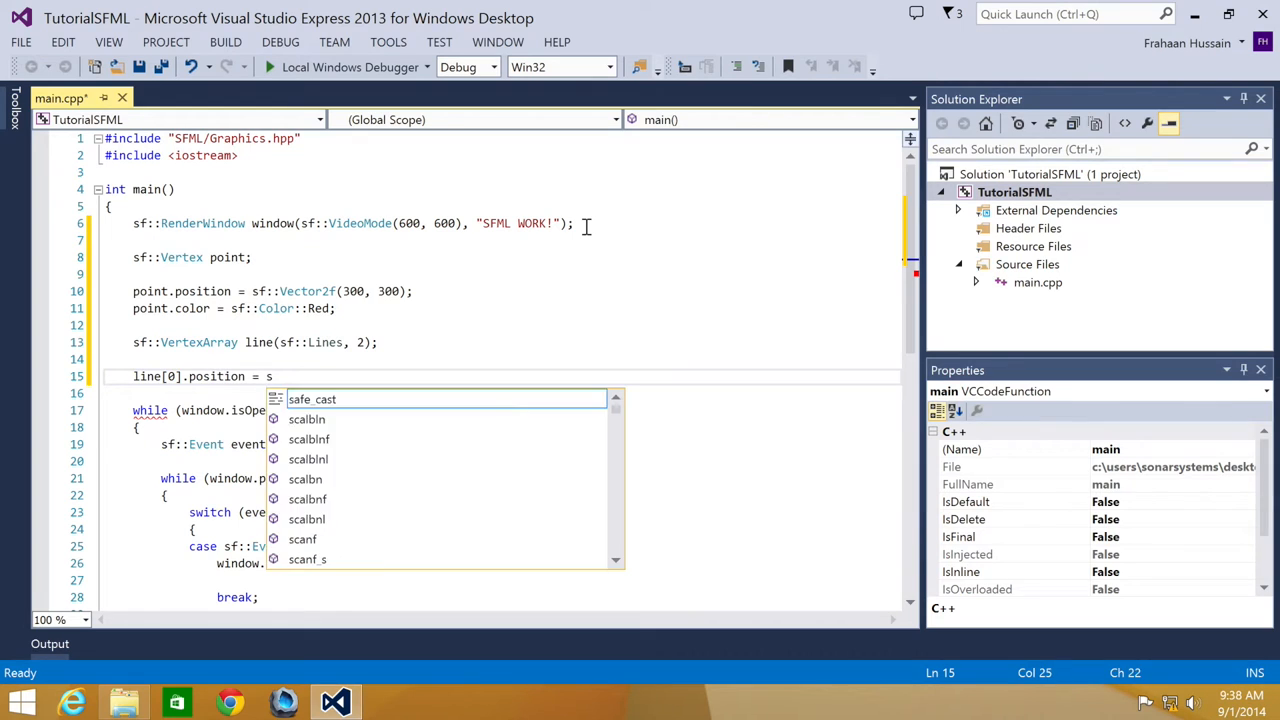
text(f)
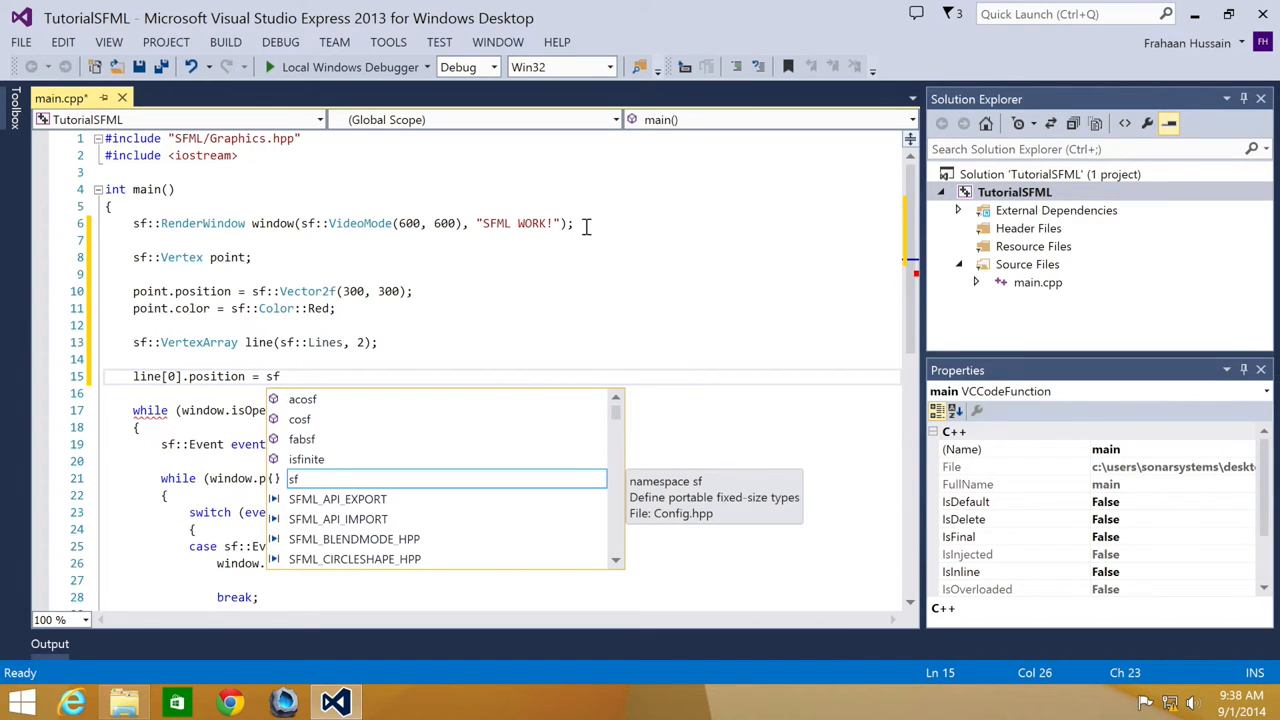
text(::ve)
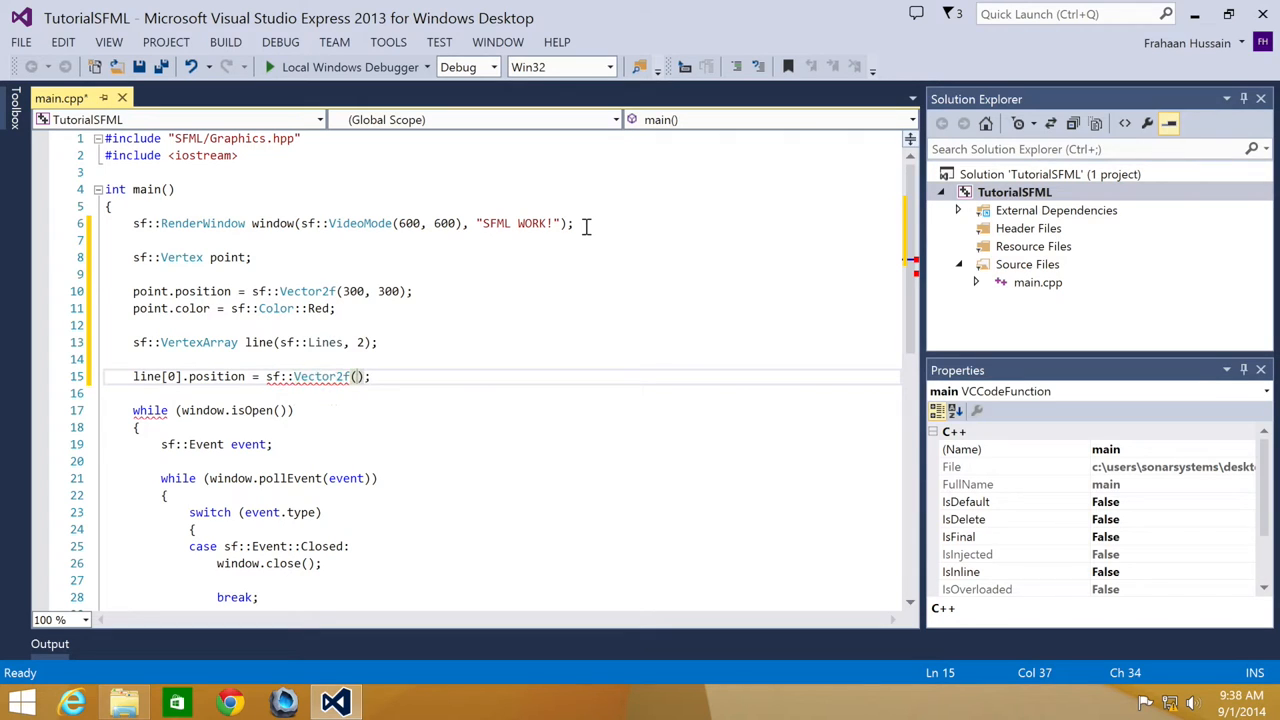
text(200, 150)
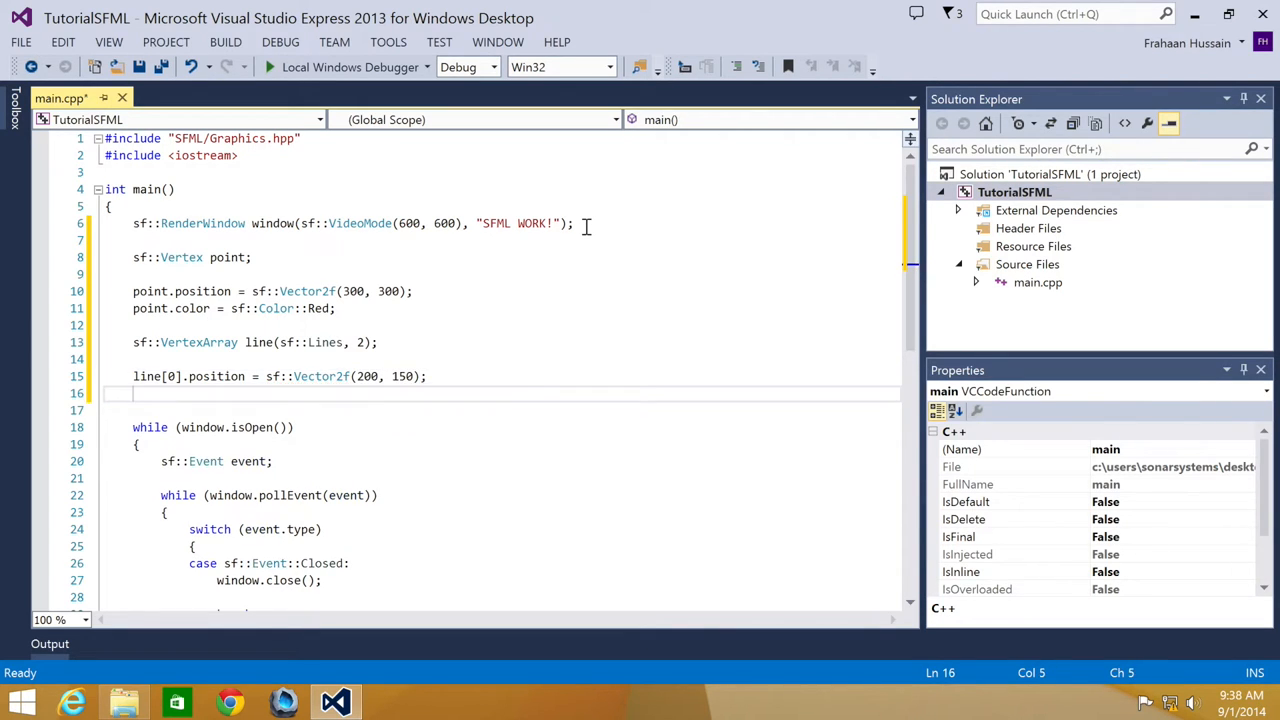
text(line[0].)
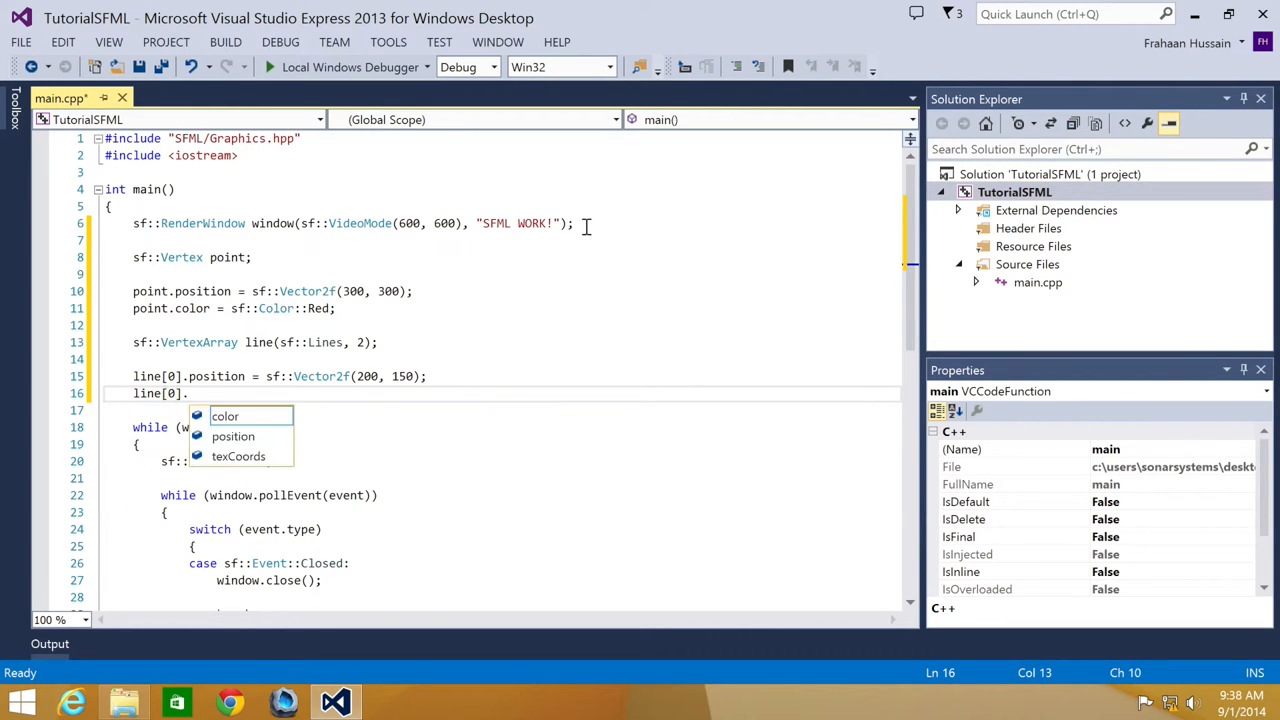
text(color = sf::Color::Red;)
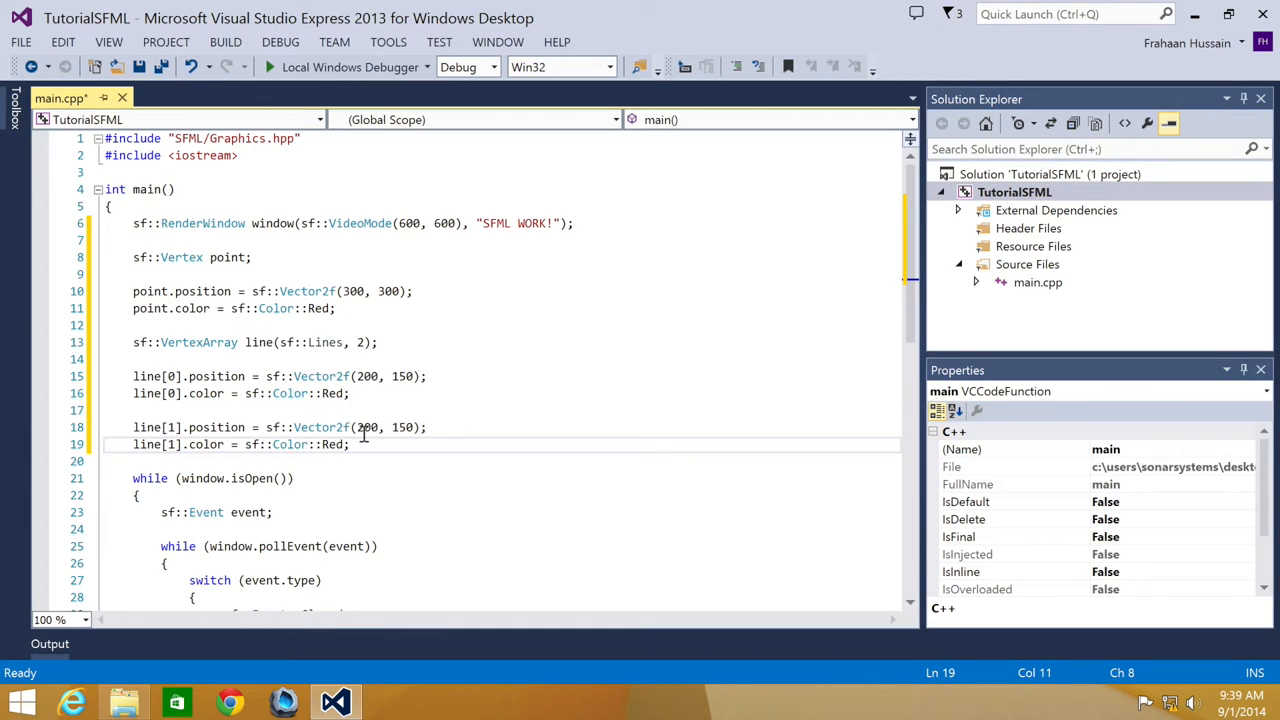
Set line[1] to position (400, 90) with color Green.
click(364, 428)
text(4)
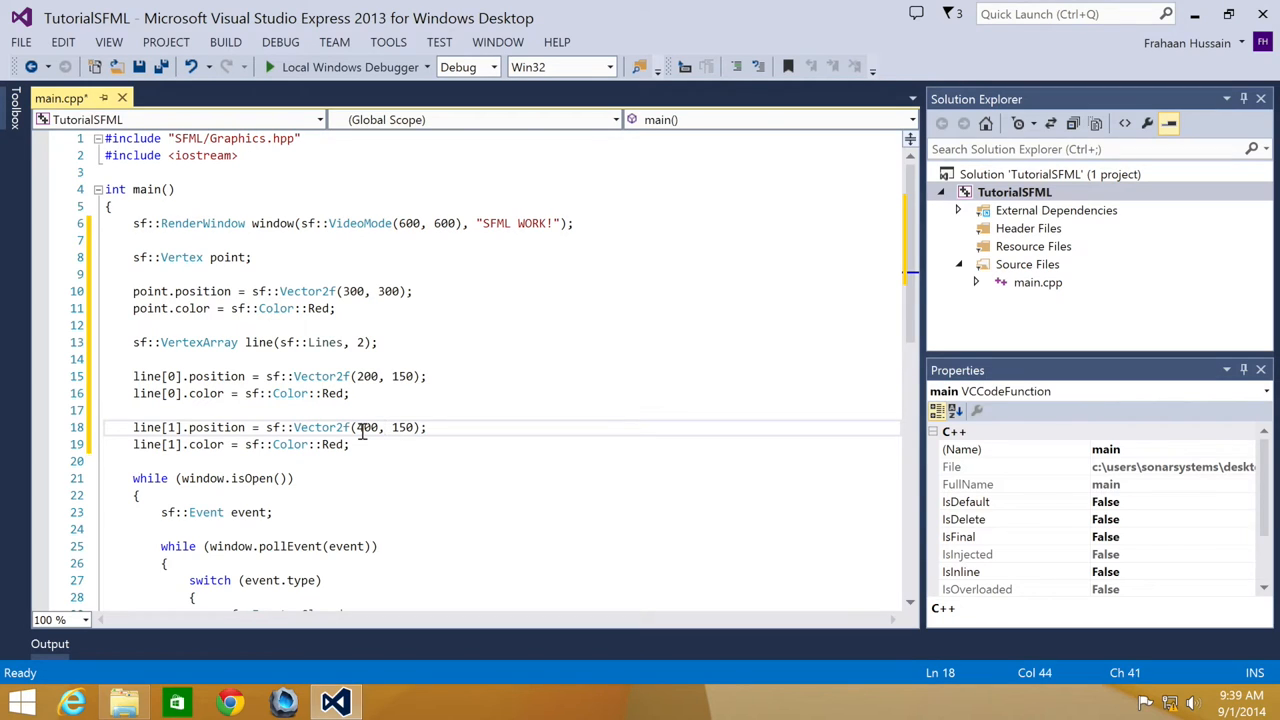
text(90)
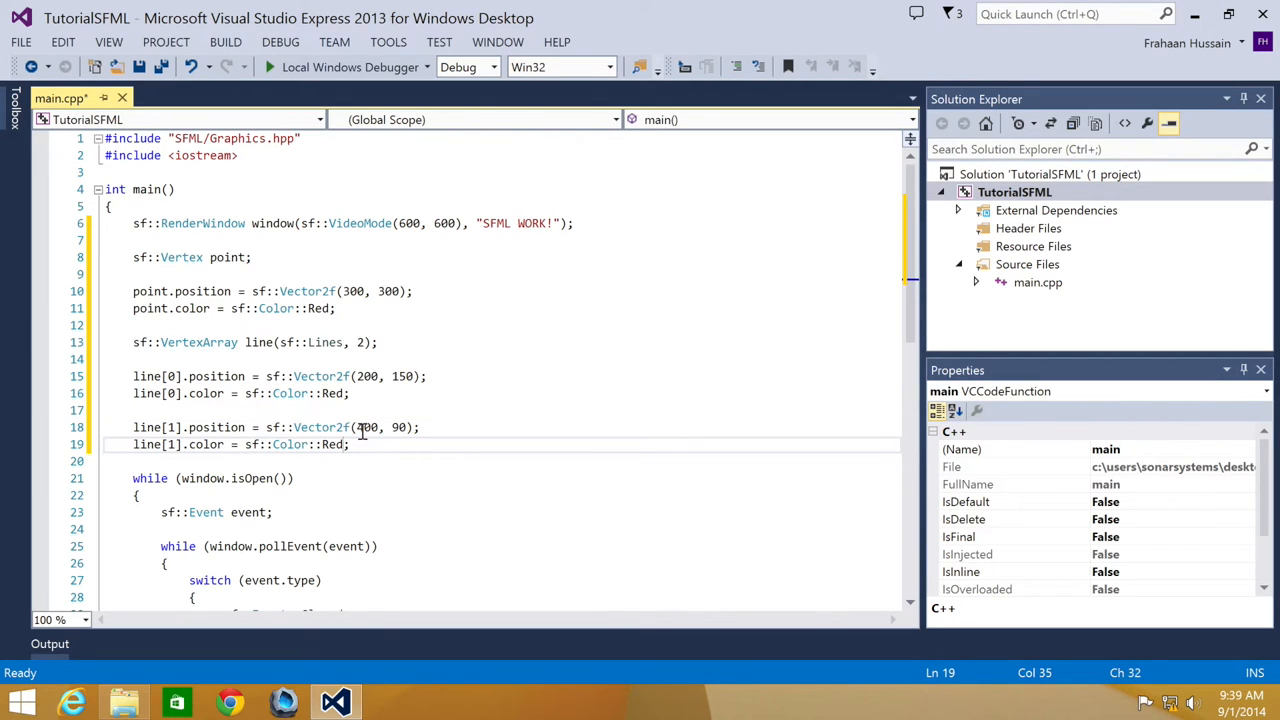
text(Green)
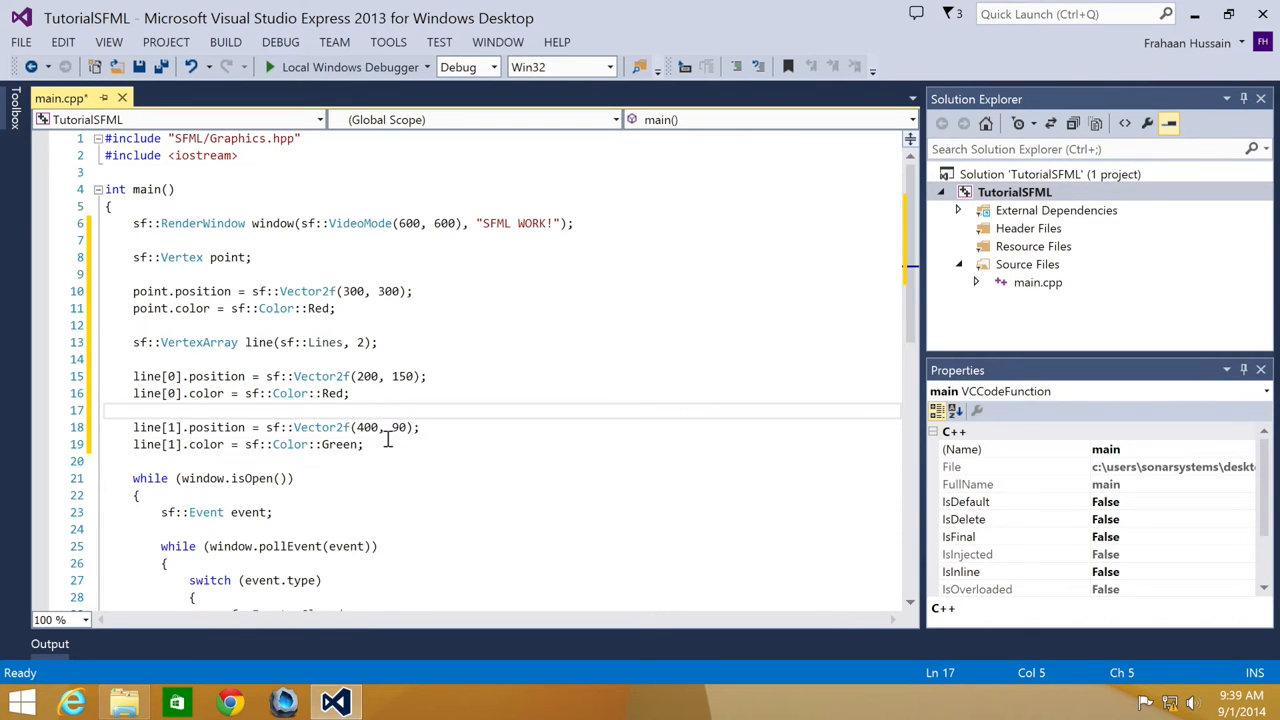
Add window.draw(line) between window.clear() and window.display().
scroll(down, 3)
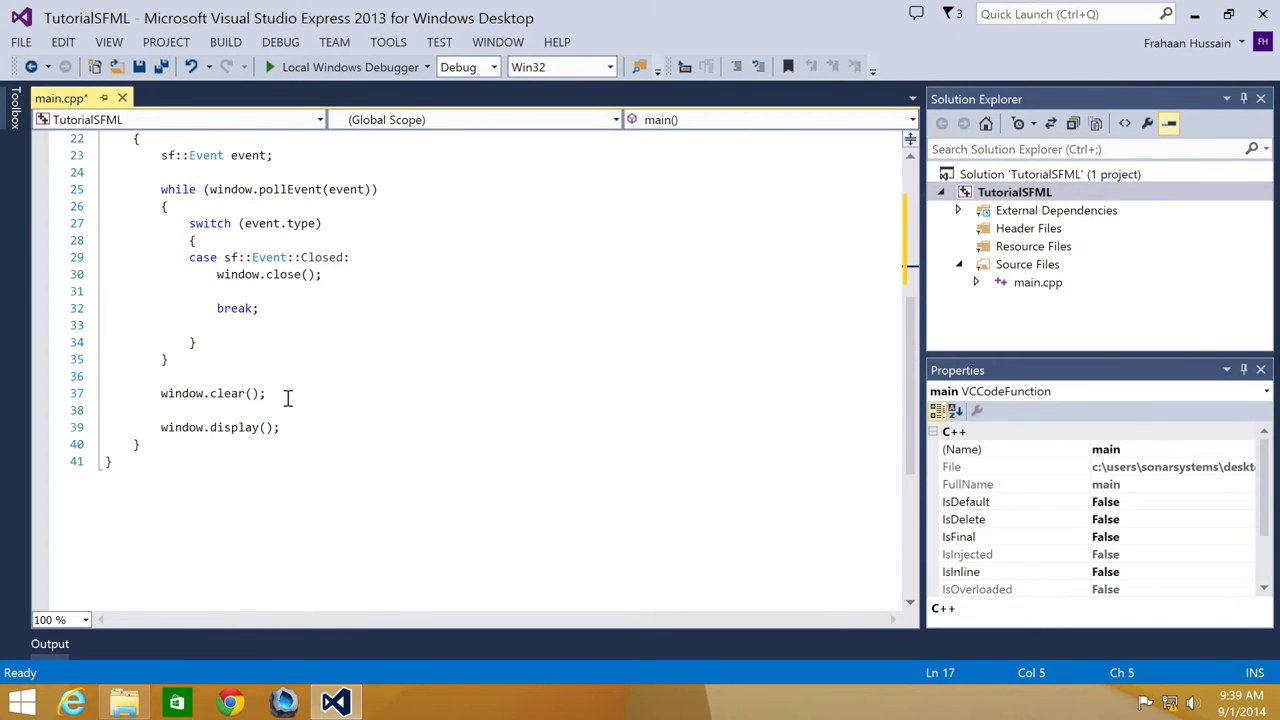
text(window.draw();)
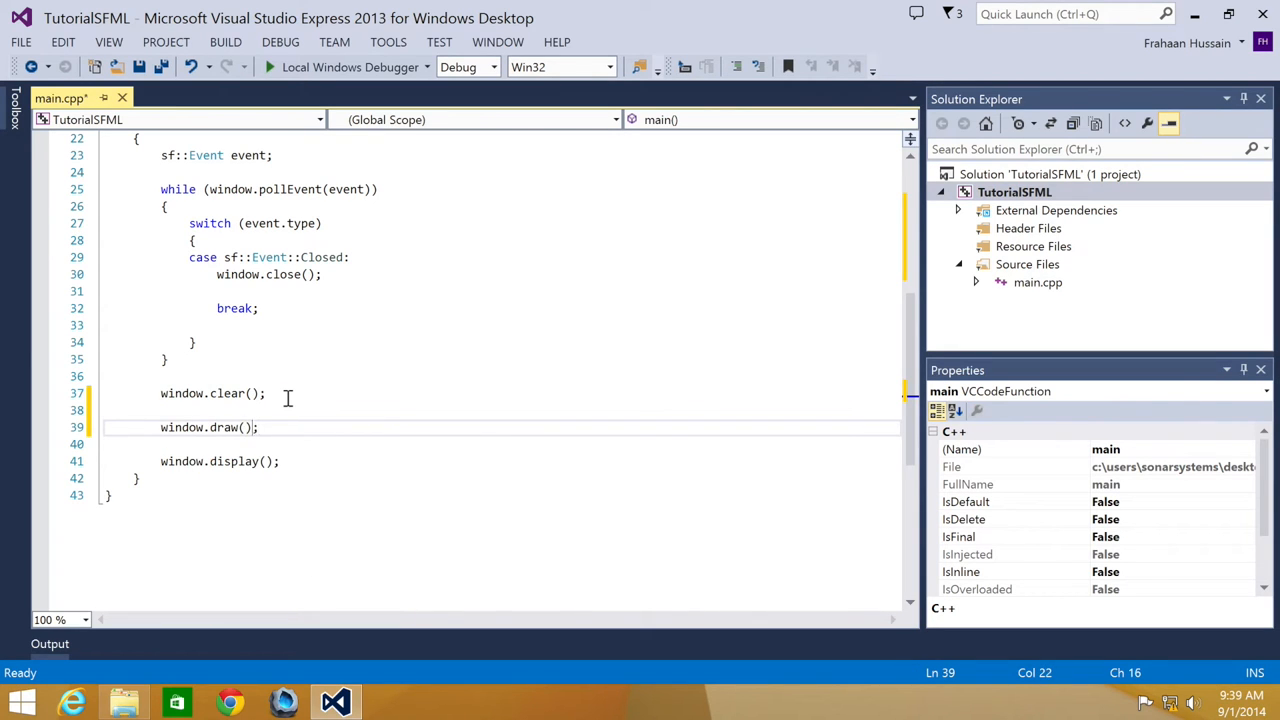
text(line)
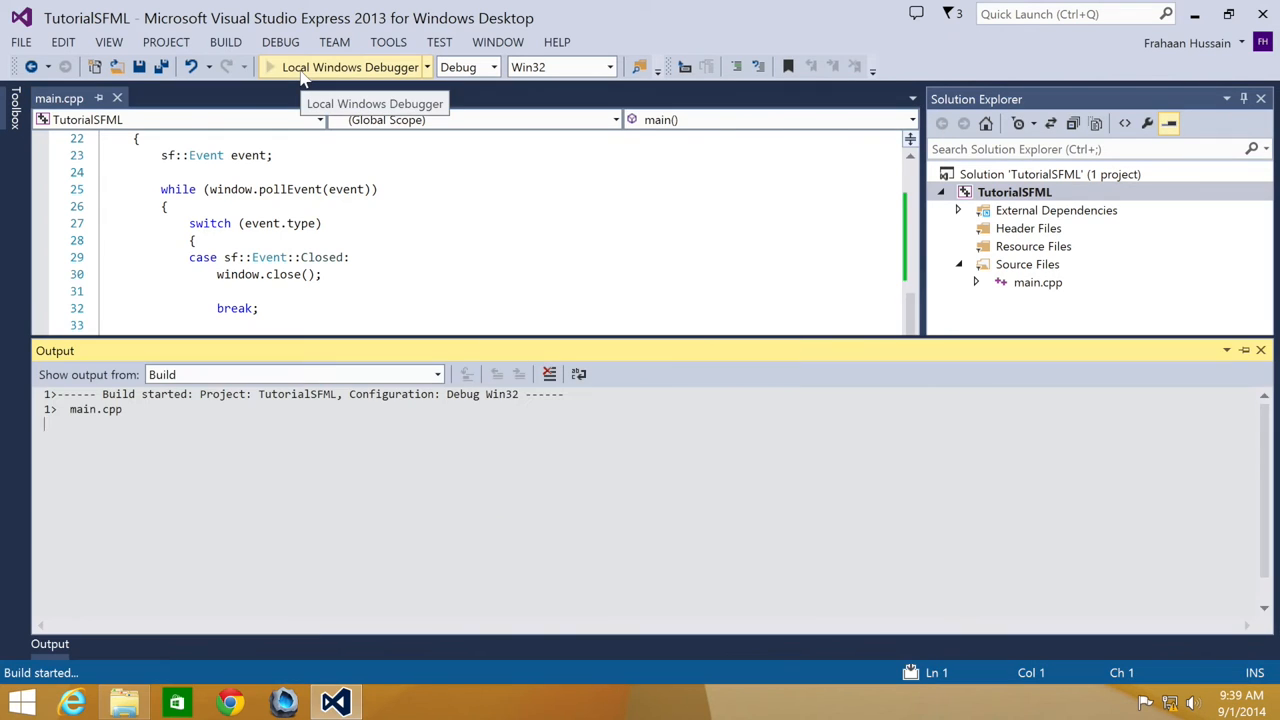
Run Local Windows Debugger to show the red-to-green line in the SFML WORK! window.
click(350, 68)
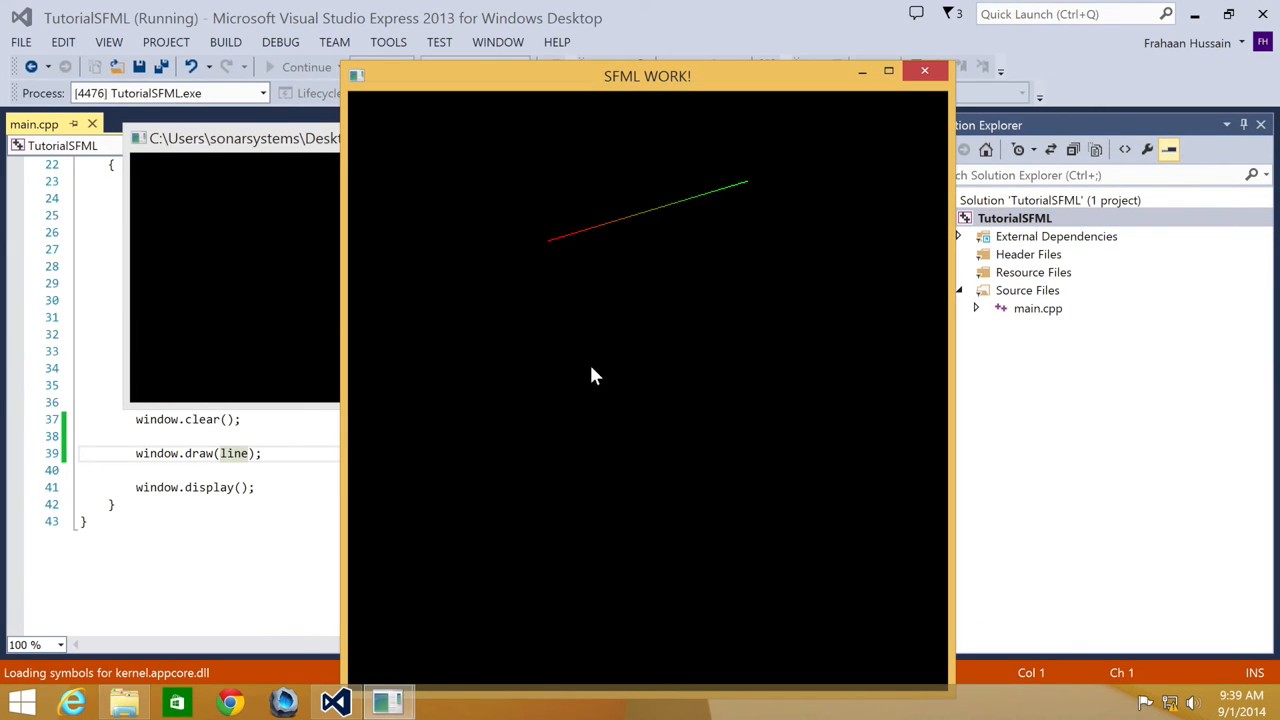
mouse_move(596, 240)
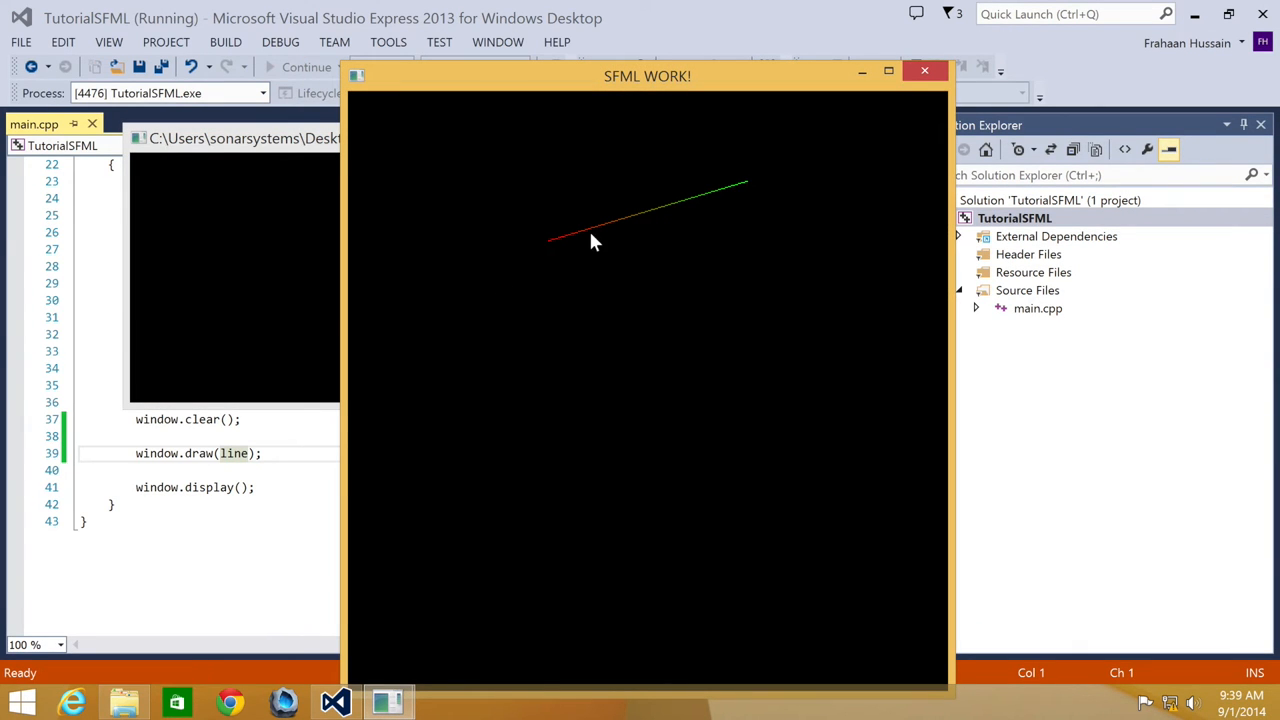
mouse_move(600, 246)
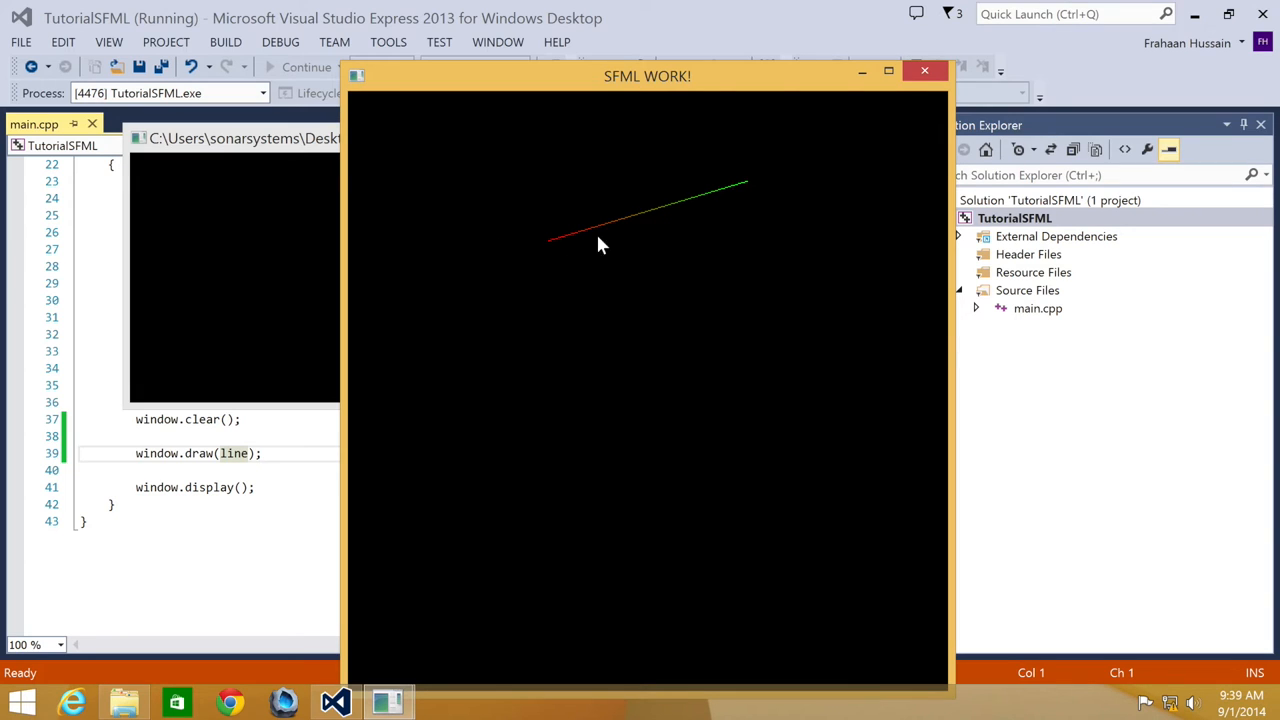
mouse_move(636, 216)
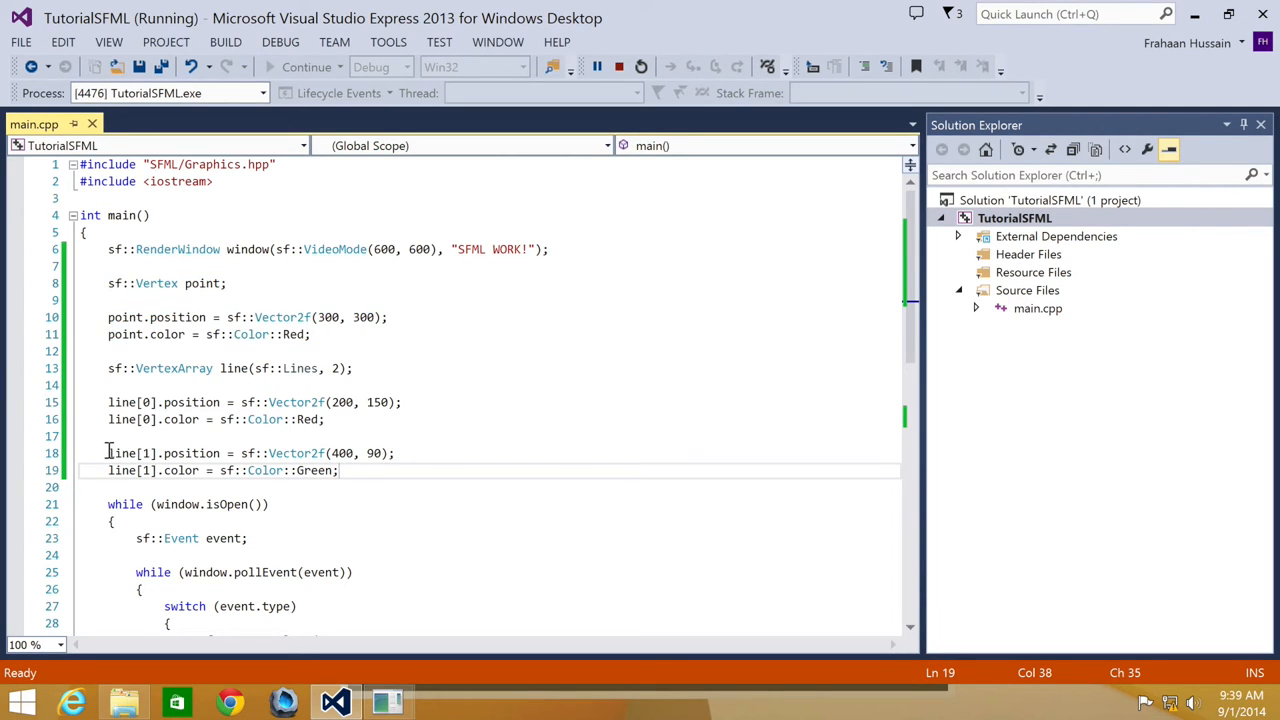
Comment out the green vertex, set line[1] to point, and rerun to show a red line.
text(//)
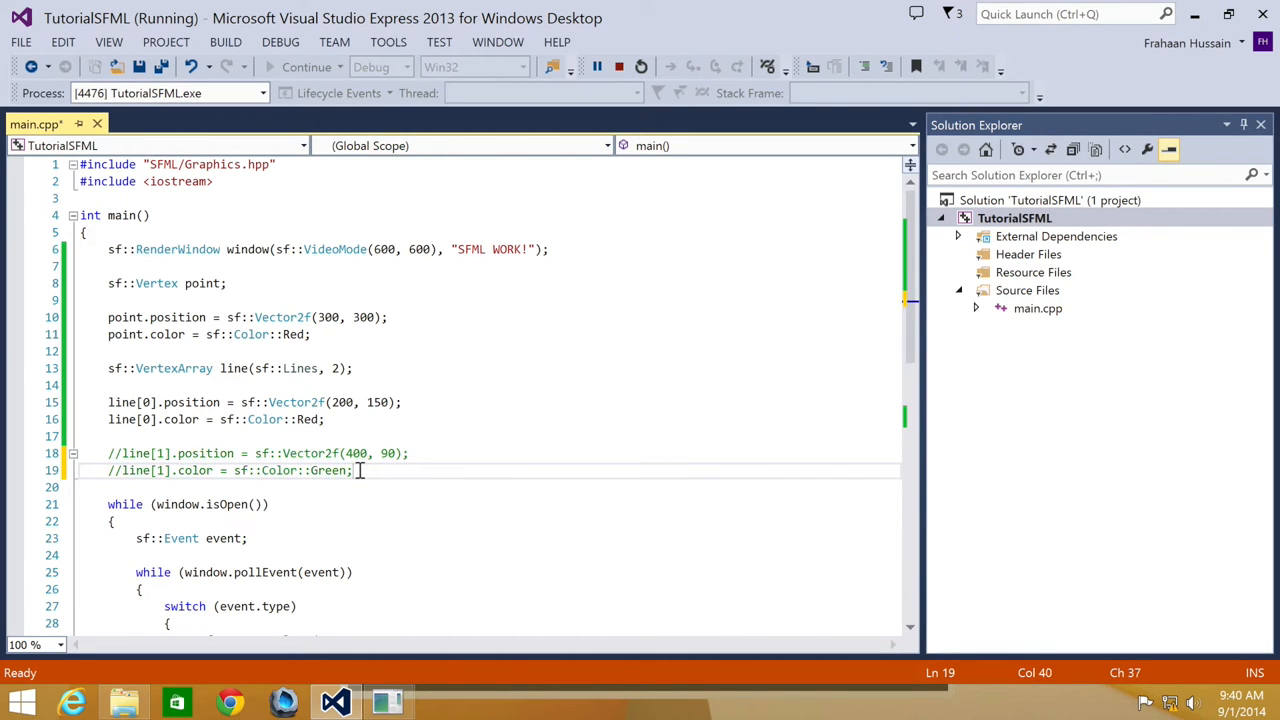
text(line[])
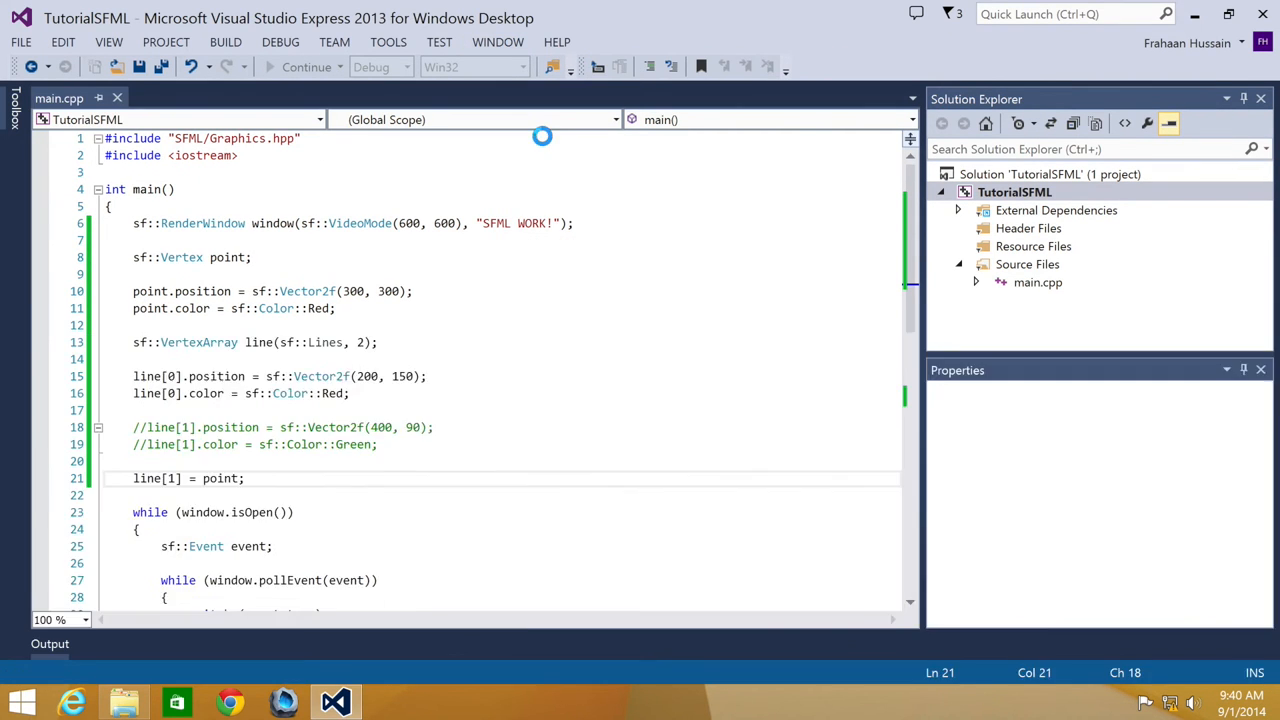
click(304, 68)
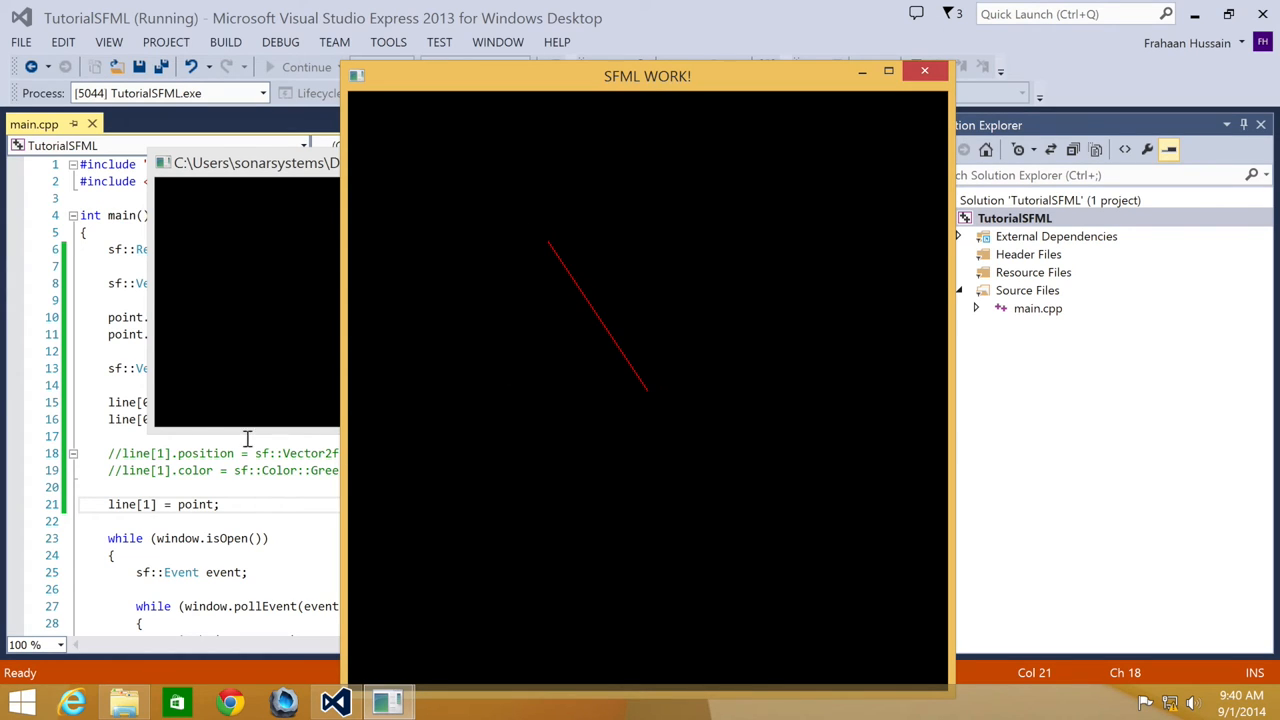
mouse_move(568, 250)
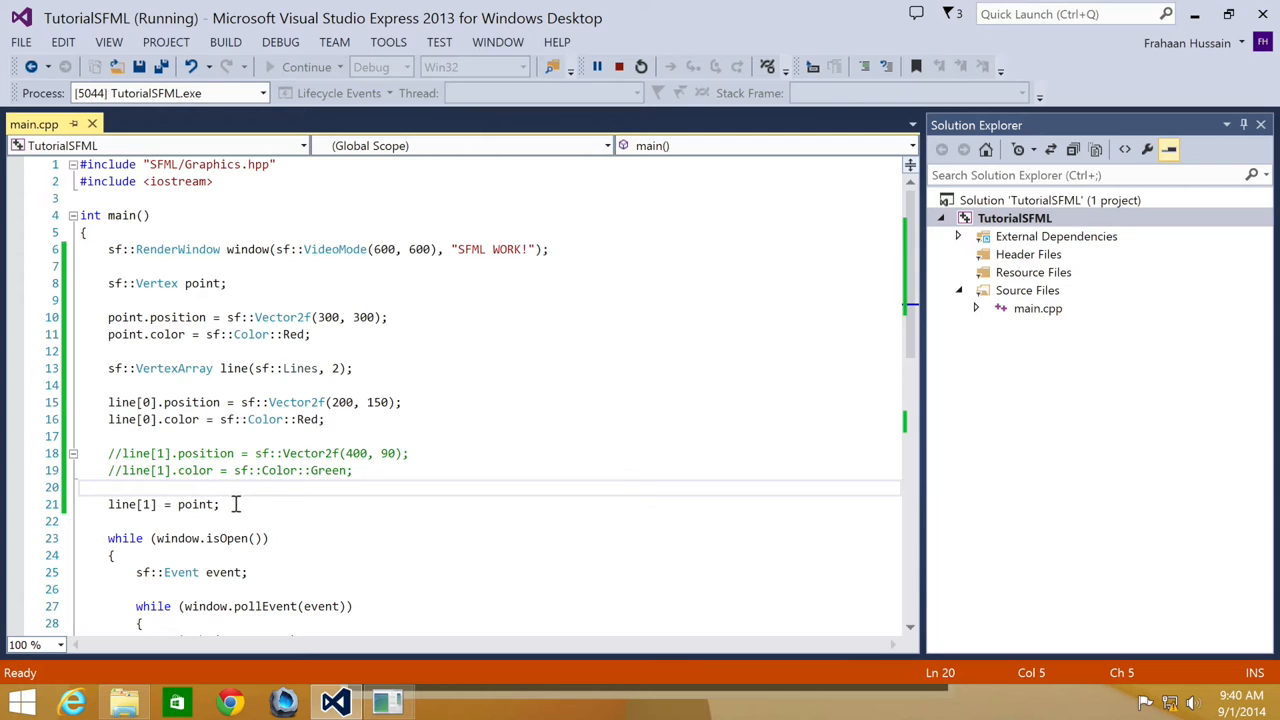
Declare sf::VertexArray triangle(sf::Triangles, 3) and start triangle[0].position.
text(sf::VertexArray tria)
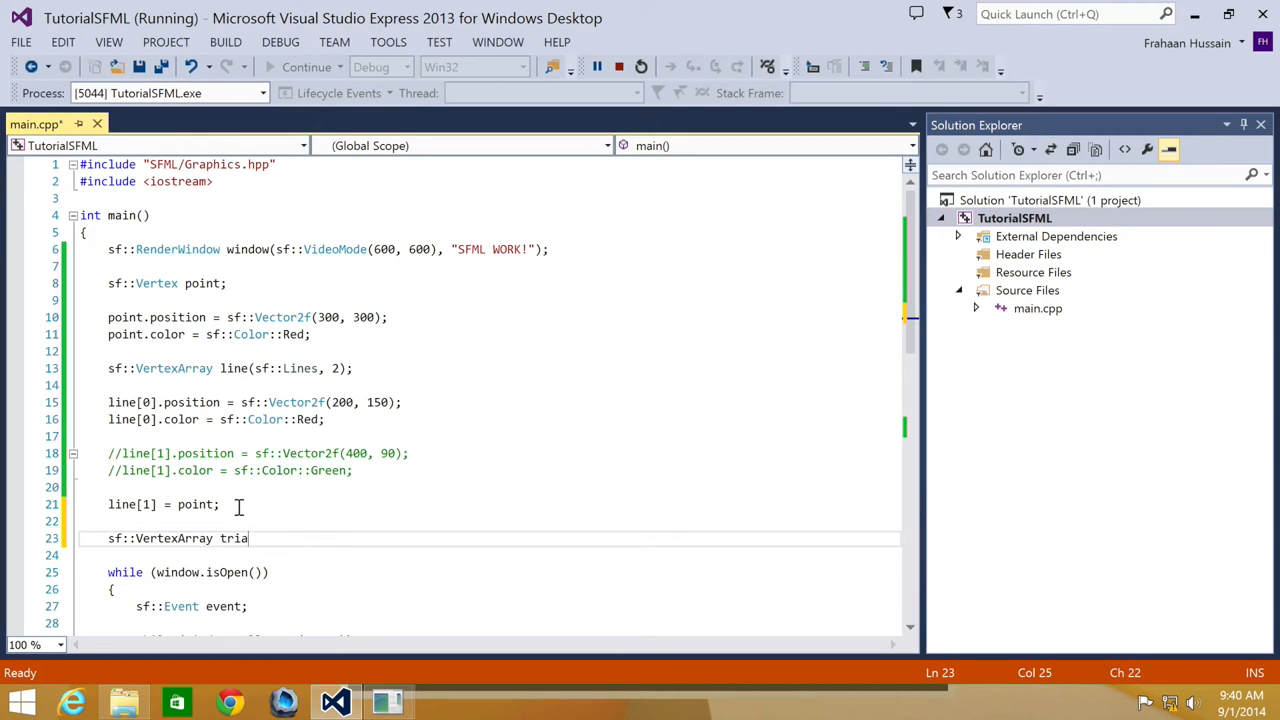
text(ngle();)
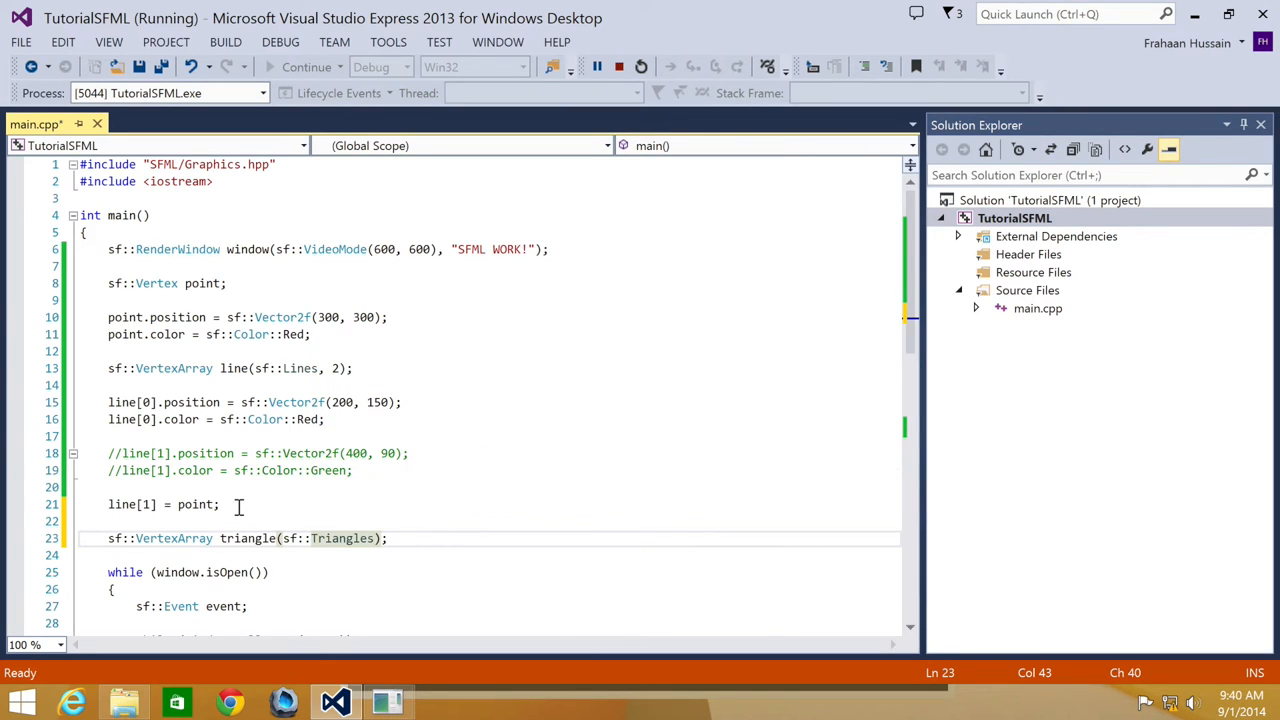
text(, 3)
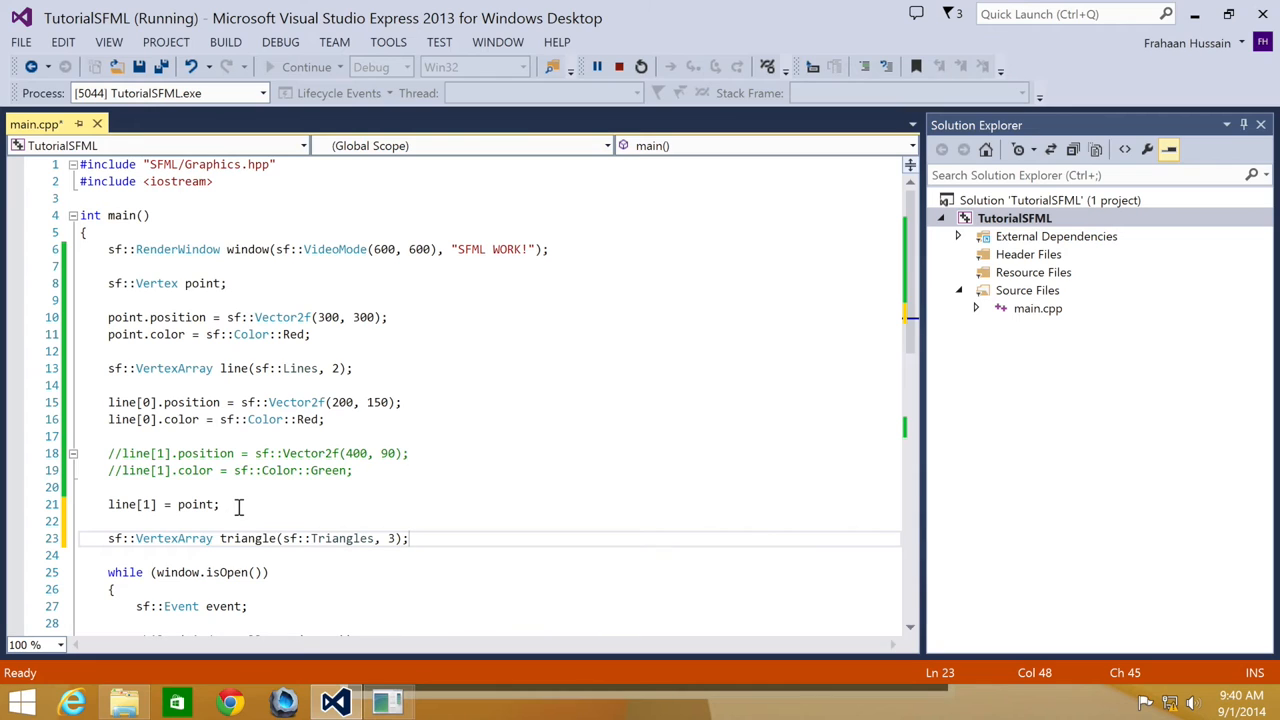
text(triangle)
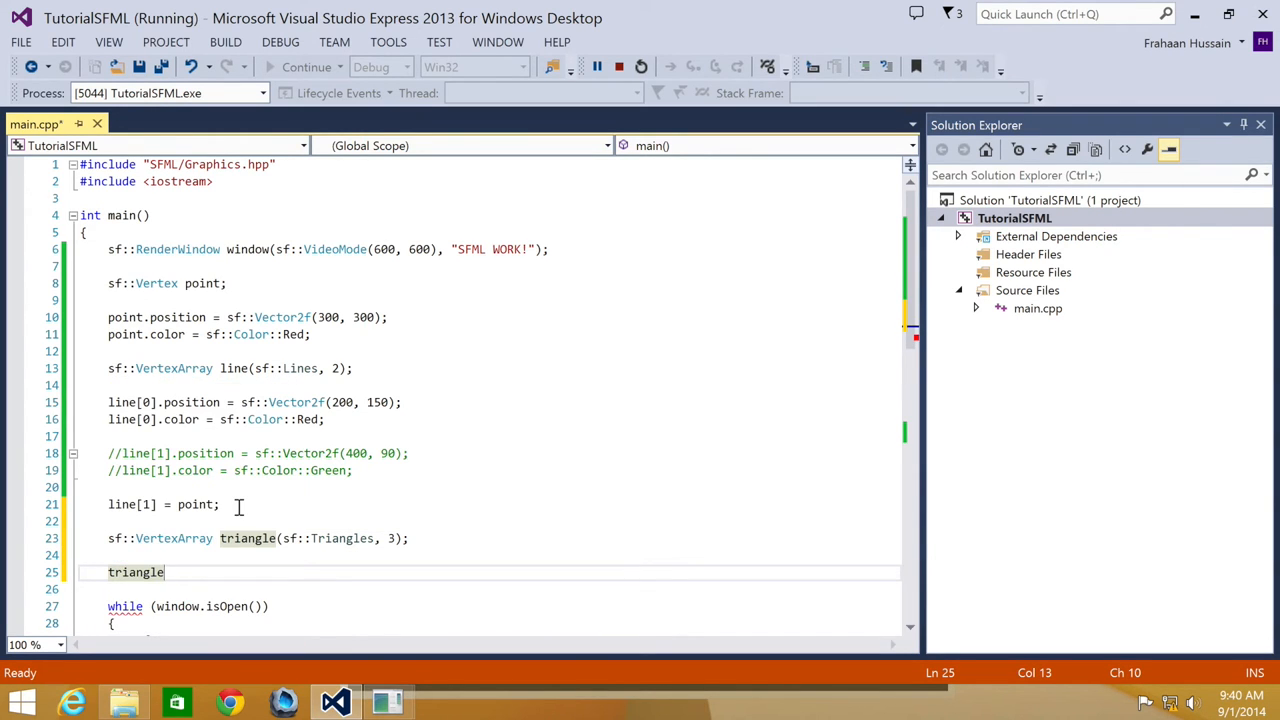
text([0].p)
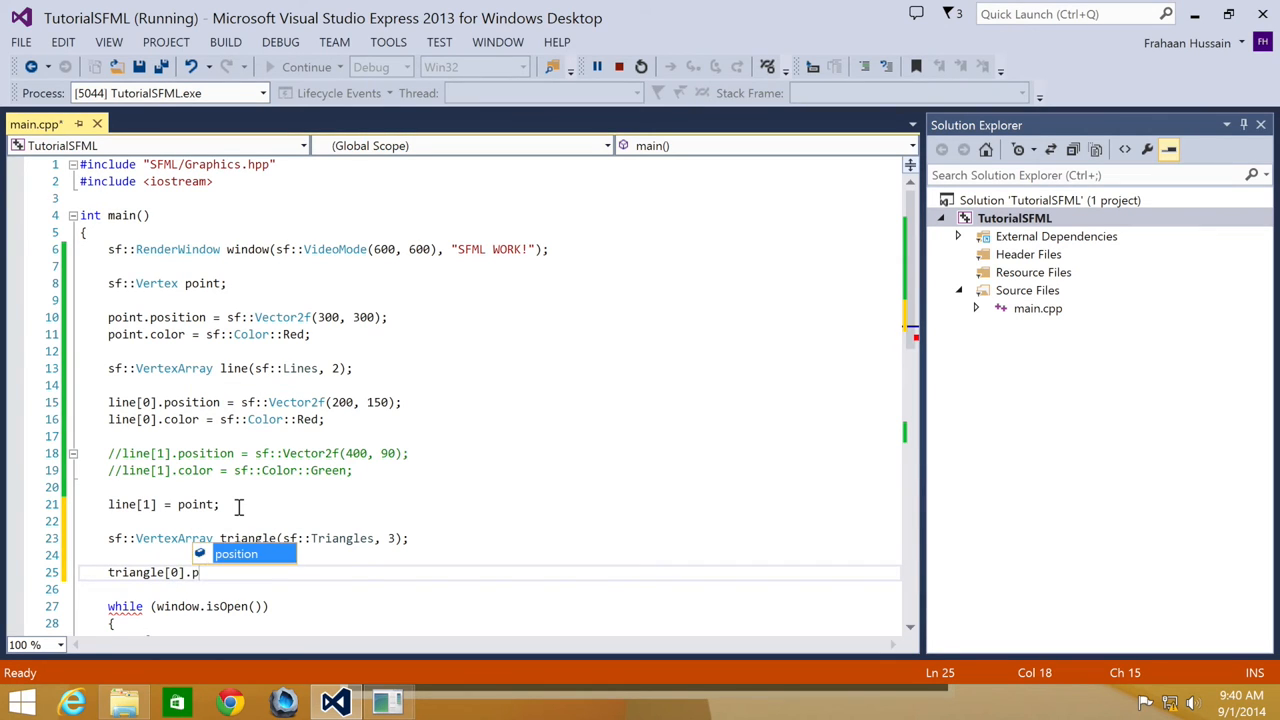
text(osition = sf::Vector2f)
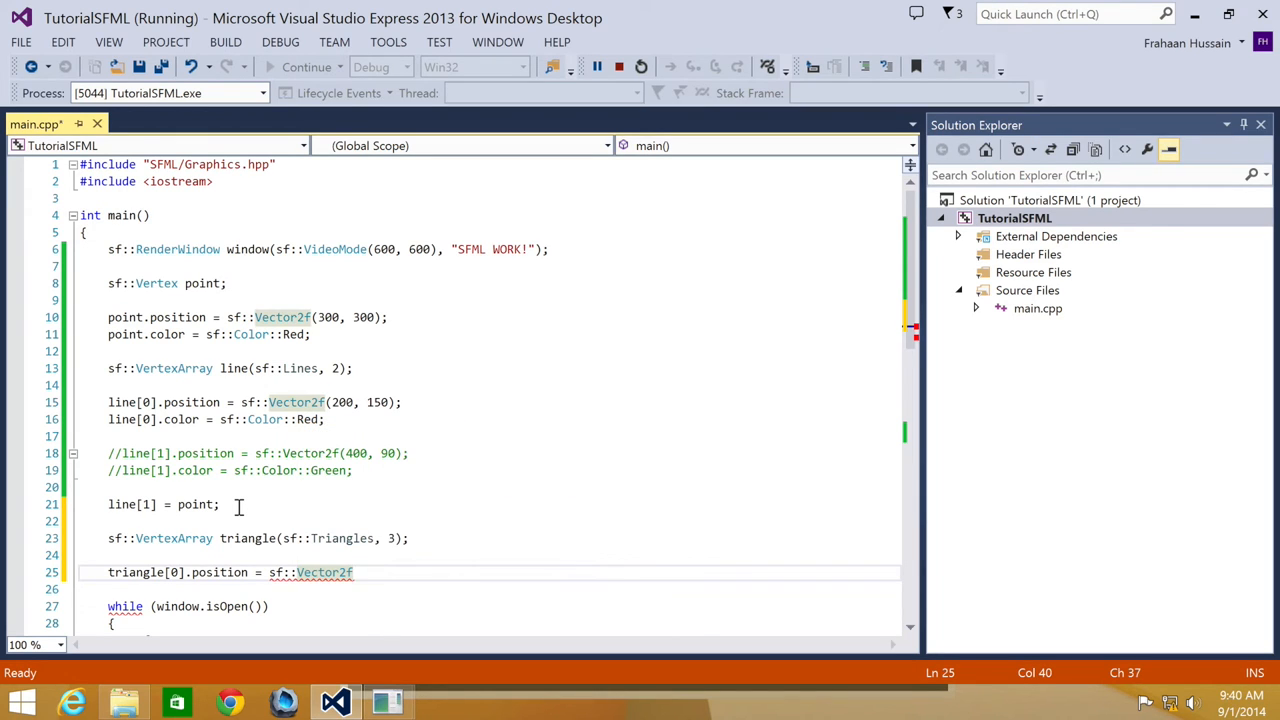
Set triangle[0] position to (20, 50) and add its color line.
text(();;)
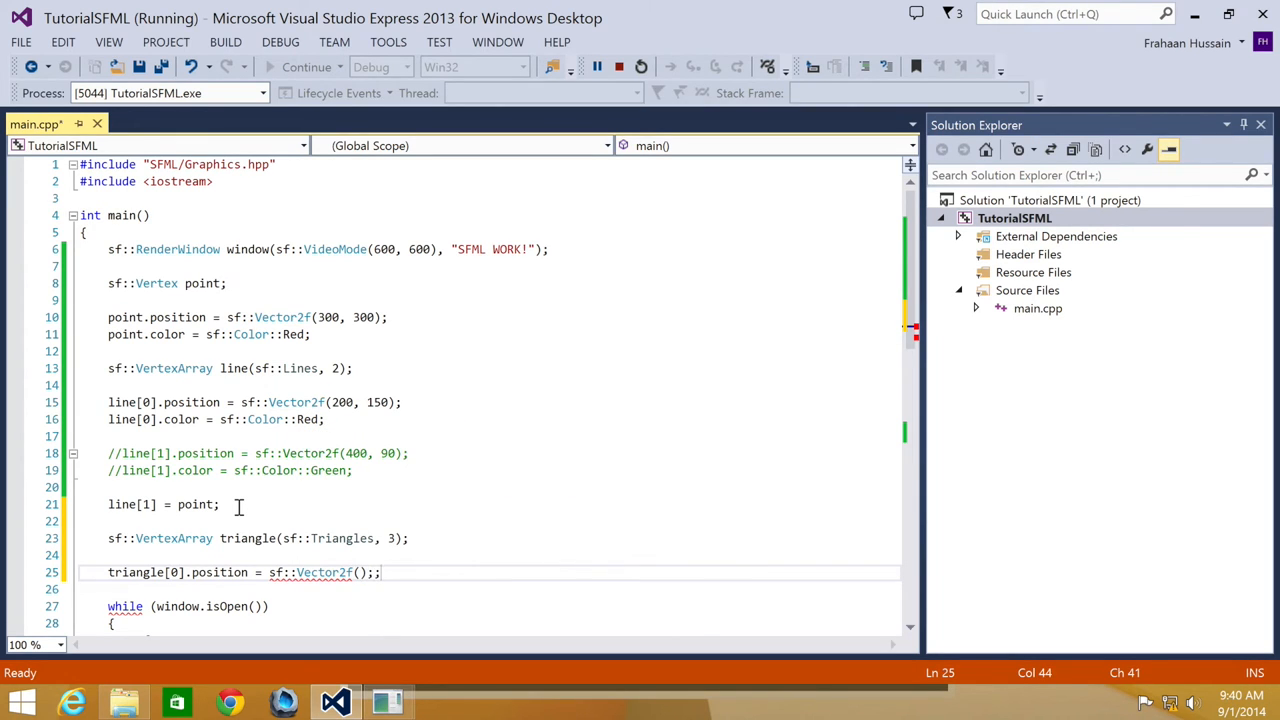
text(20)
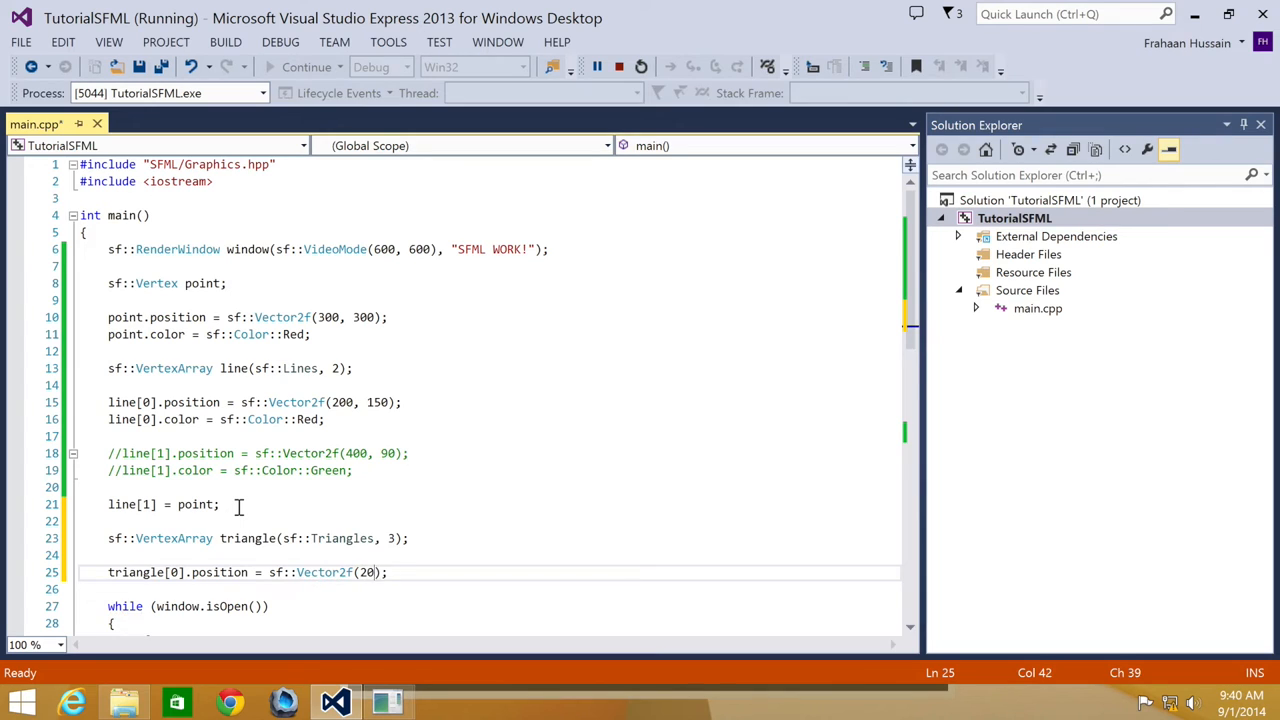
text(, 50)
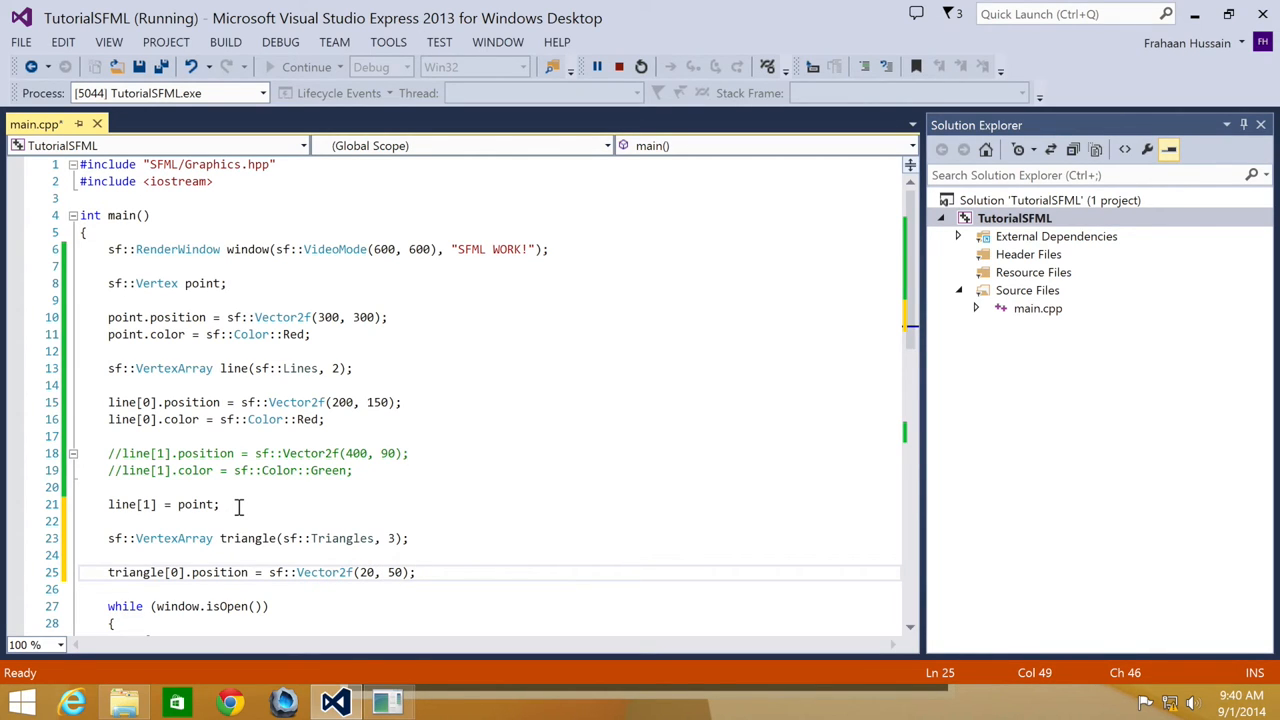
text(triangle)
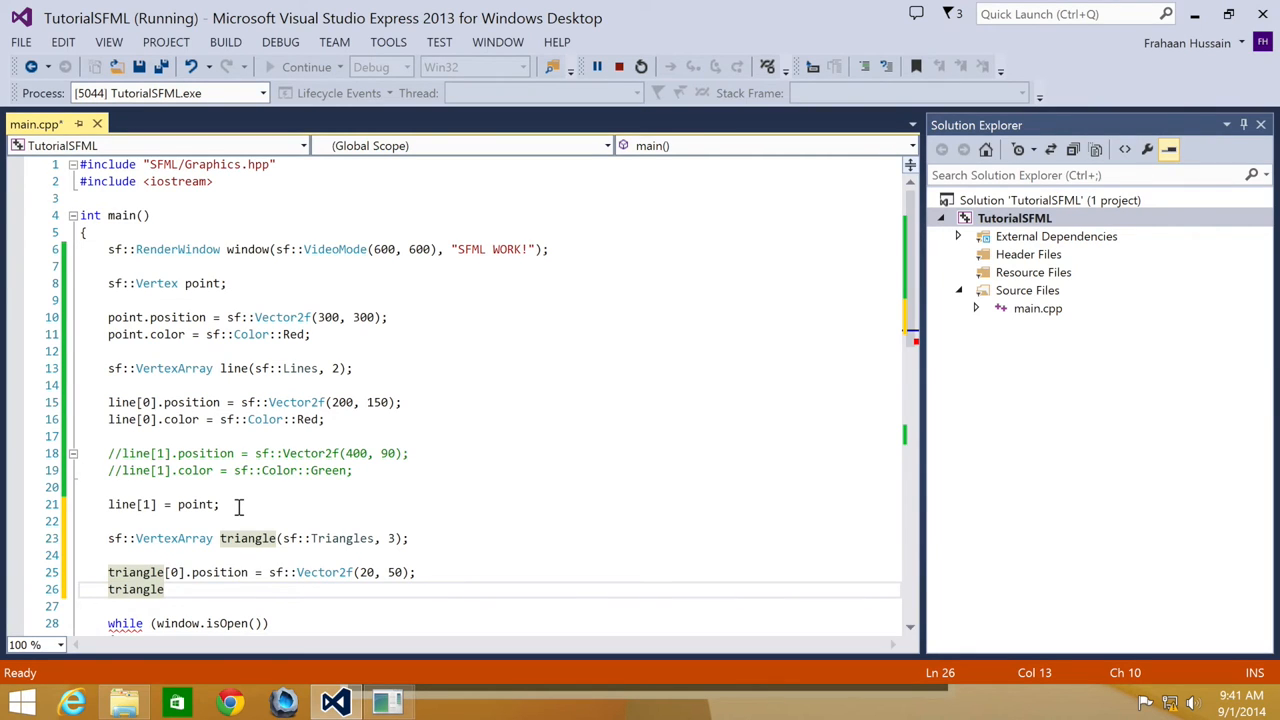
text([0])
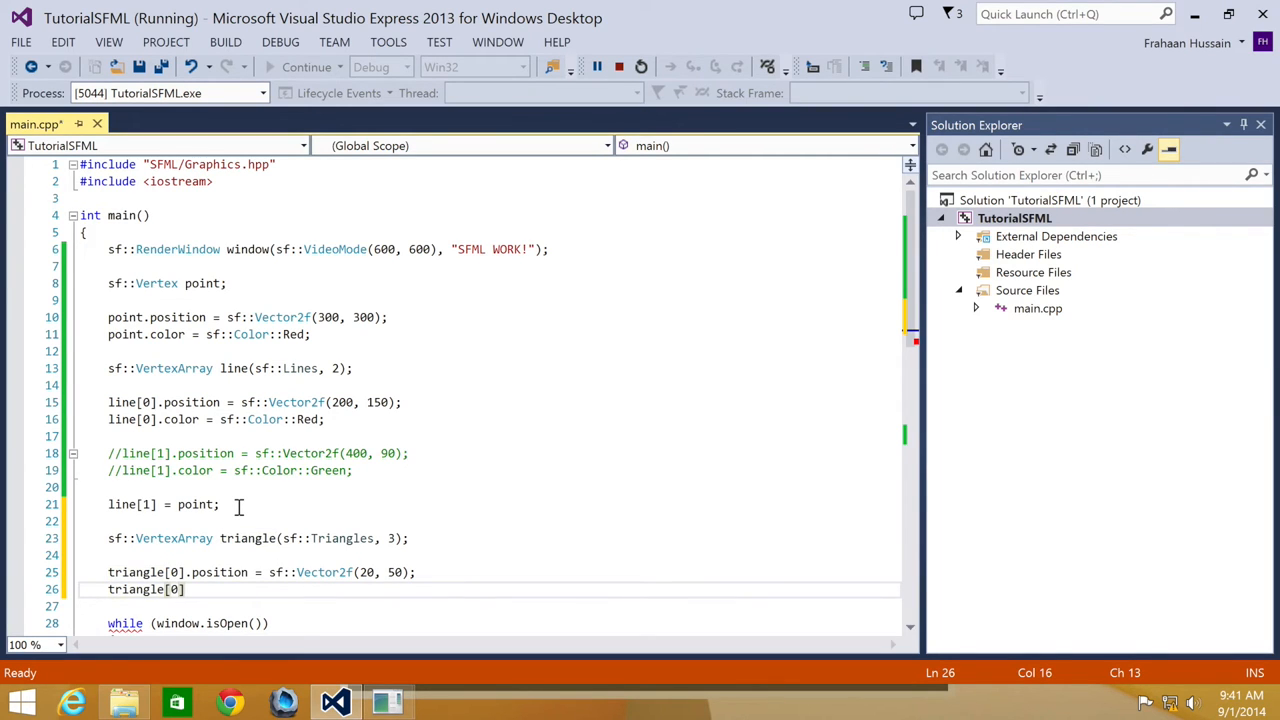
text(.color = sf::Color::White;)
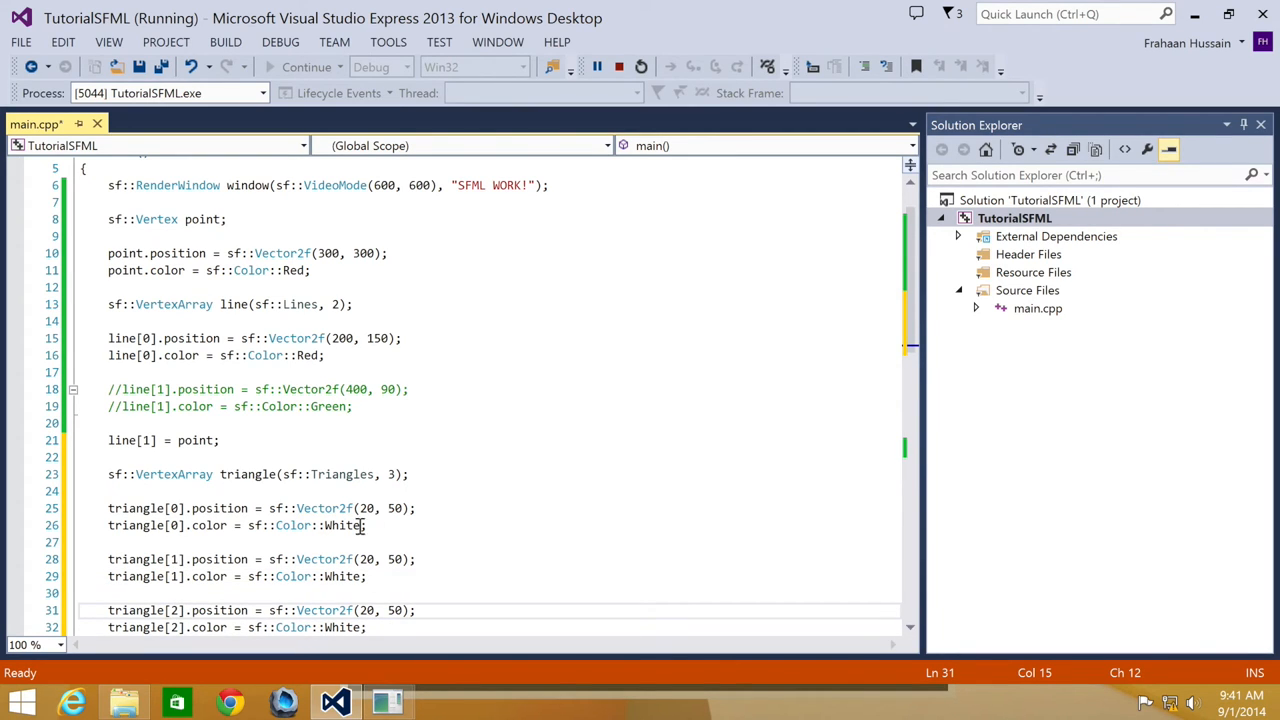
Change triangle[1] to position (70, 250) with color sf::Color::Red.
click(368, 560)
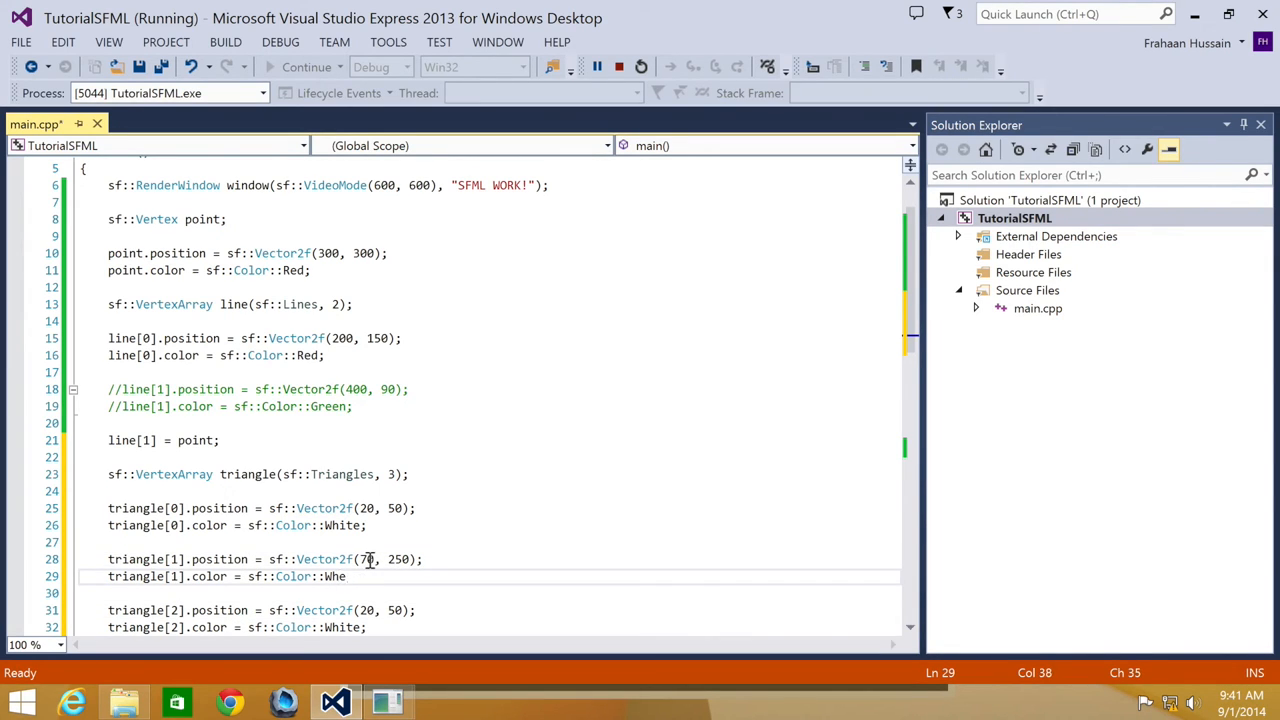
text(Red;)
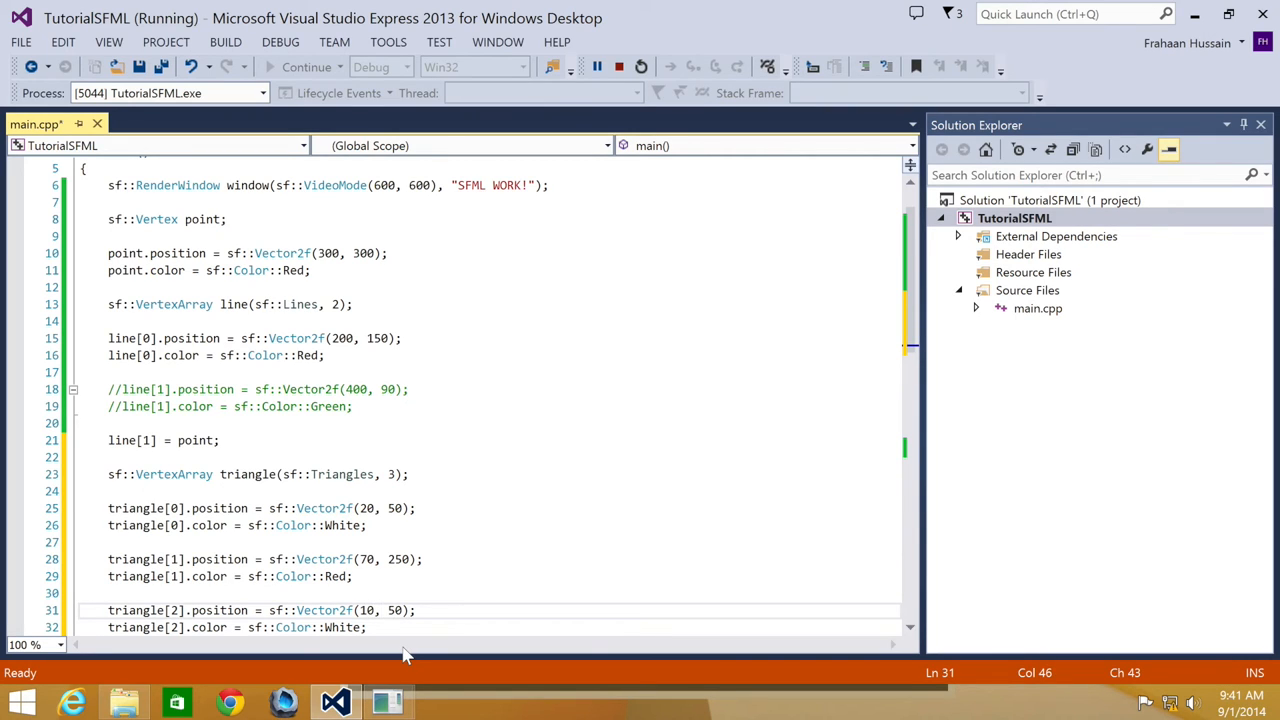
text(2)
click(500, 628)
text(Blu)
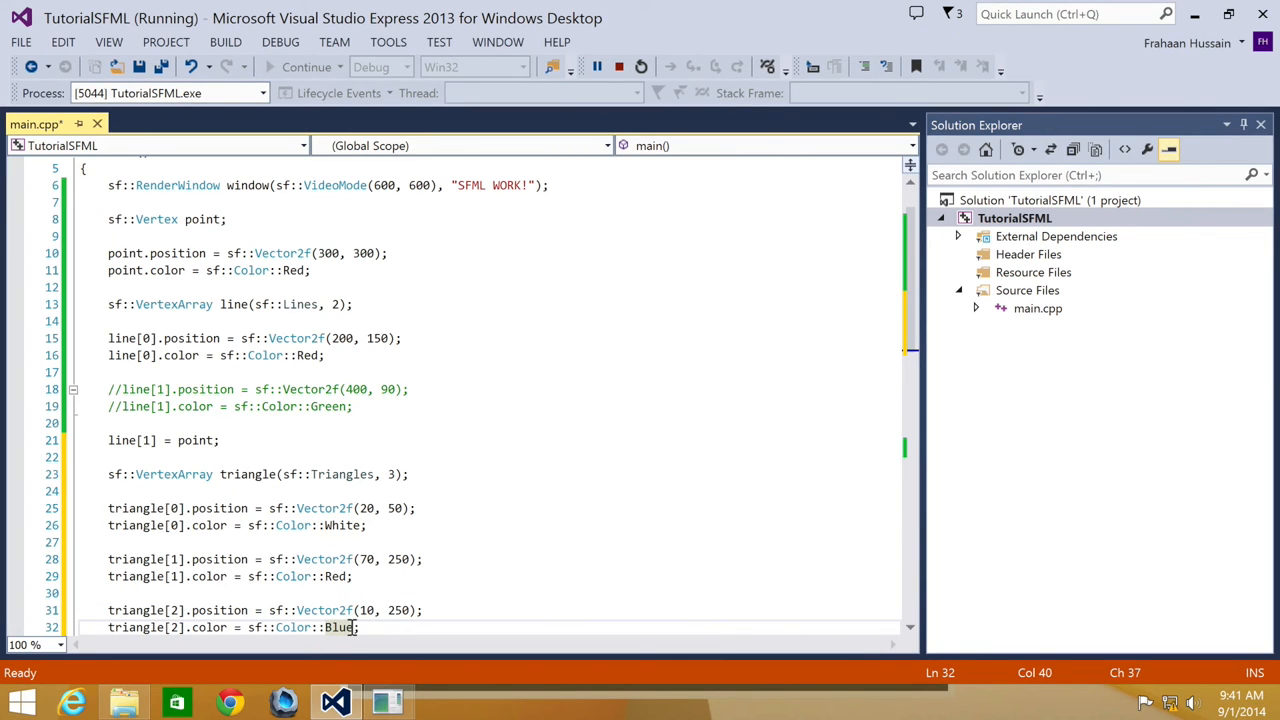
Replace window.draw(line) with window.draw(triangle) via the IntelliSense suggestion.
scroll(down, 3)
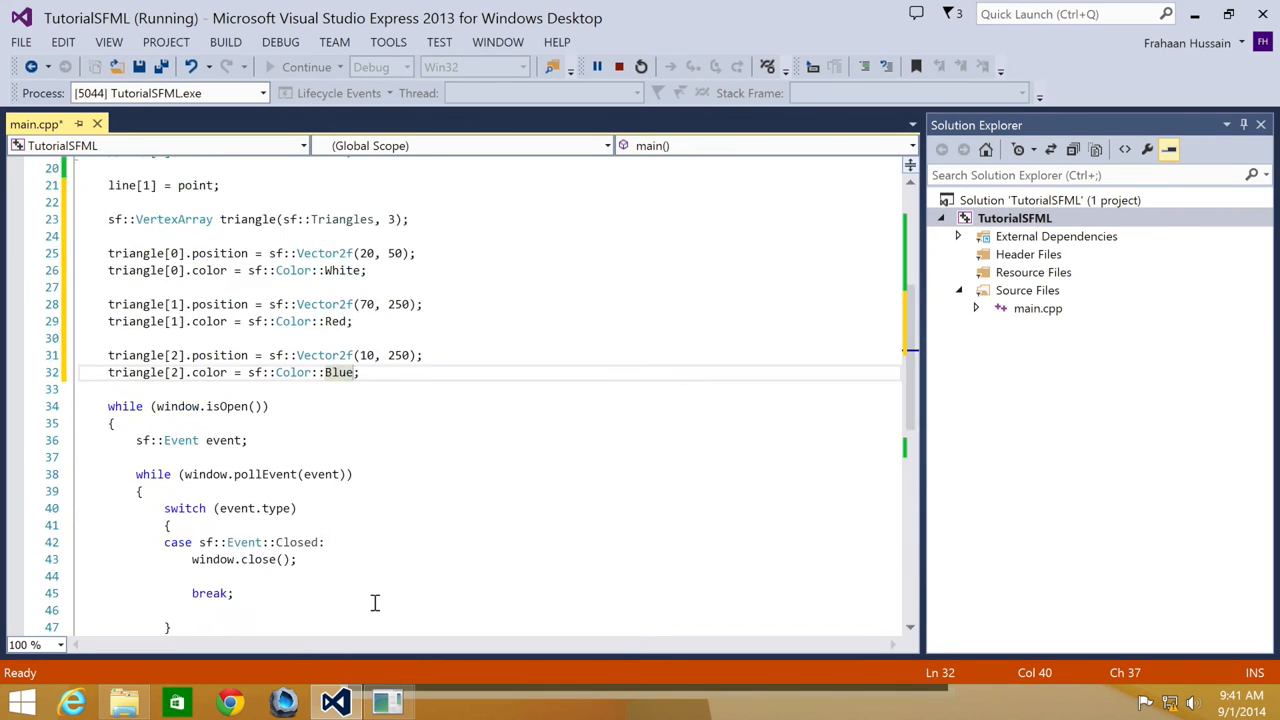
scroll(down, 3)
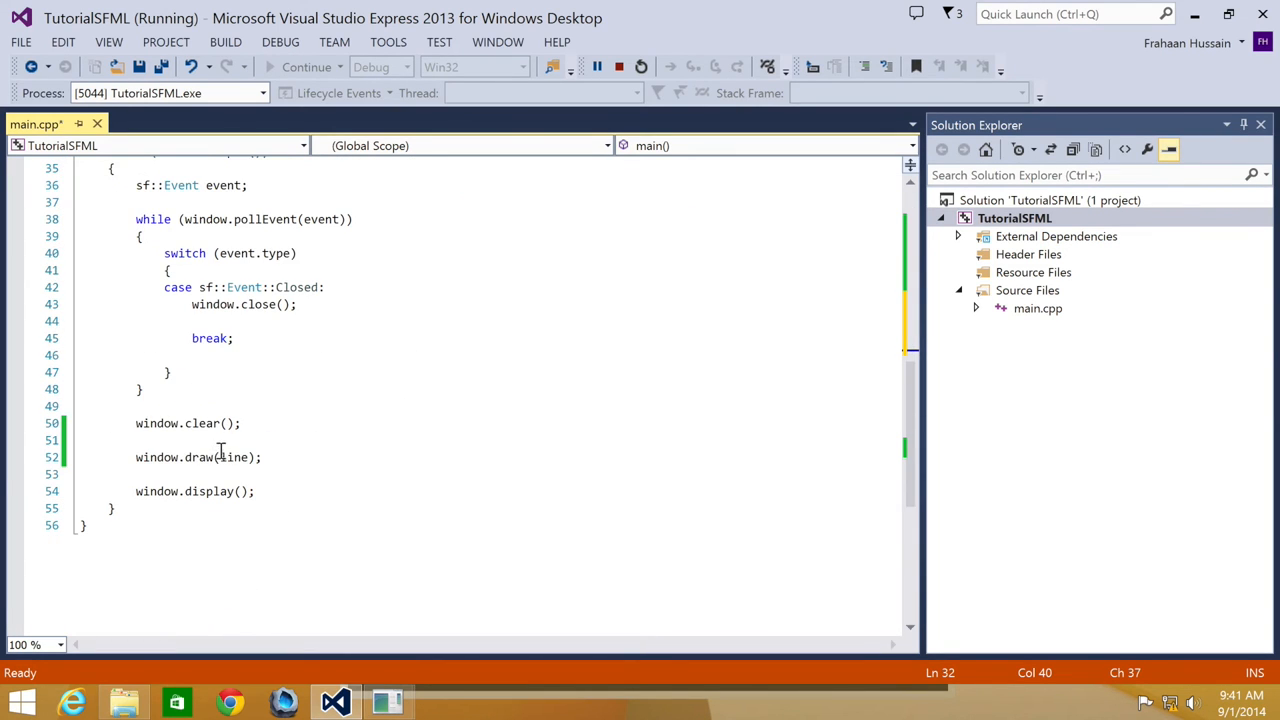
text(tr)
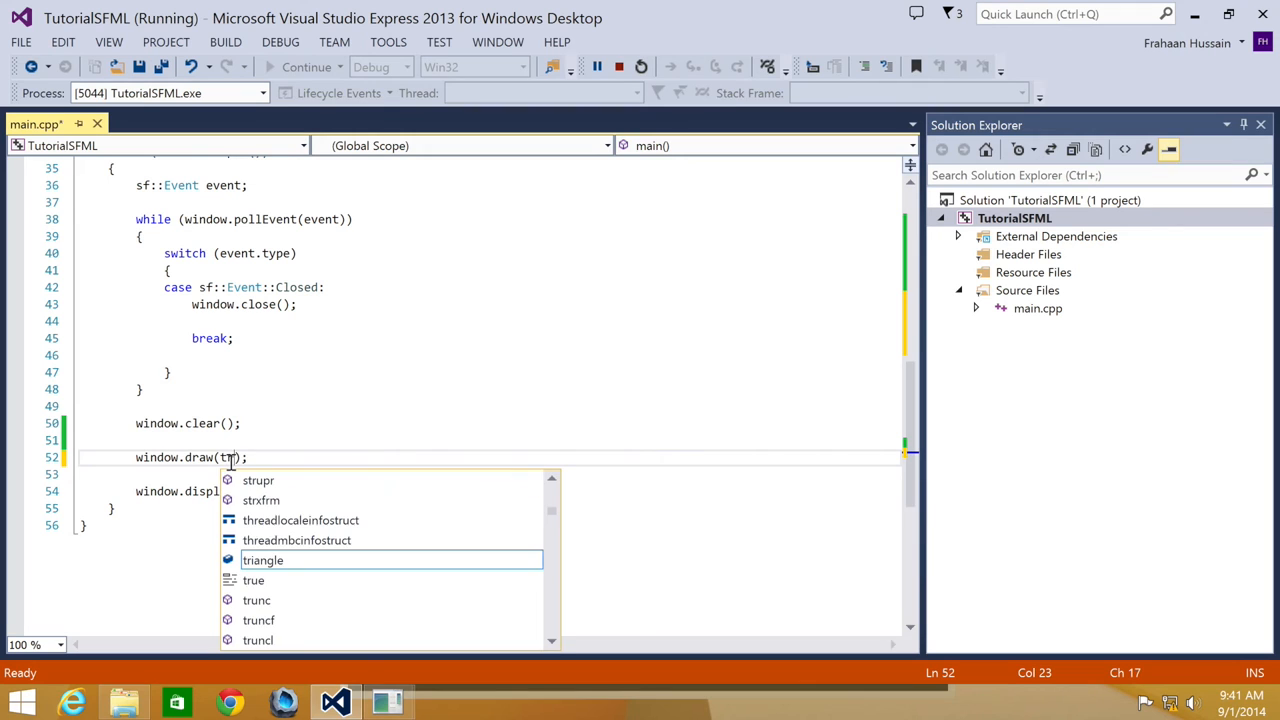
key(Tab)
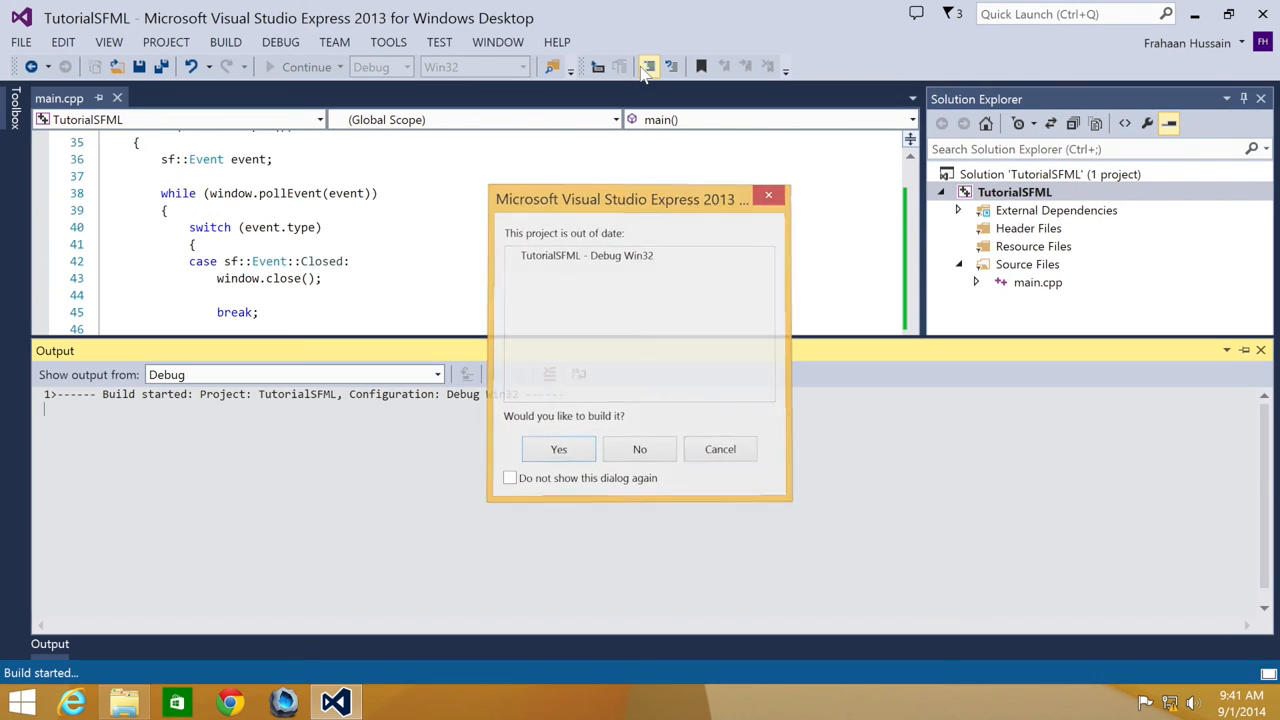
Confirm Yes to rebuild and run, showing the white-red-blue gradient triangle.
click(558, 448)
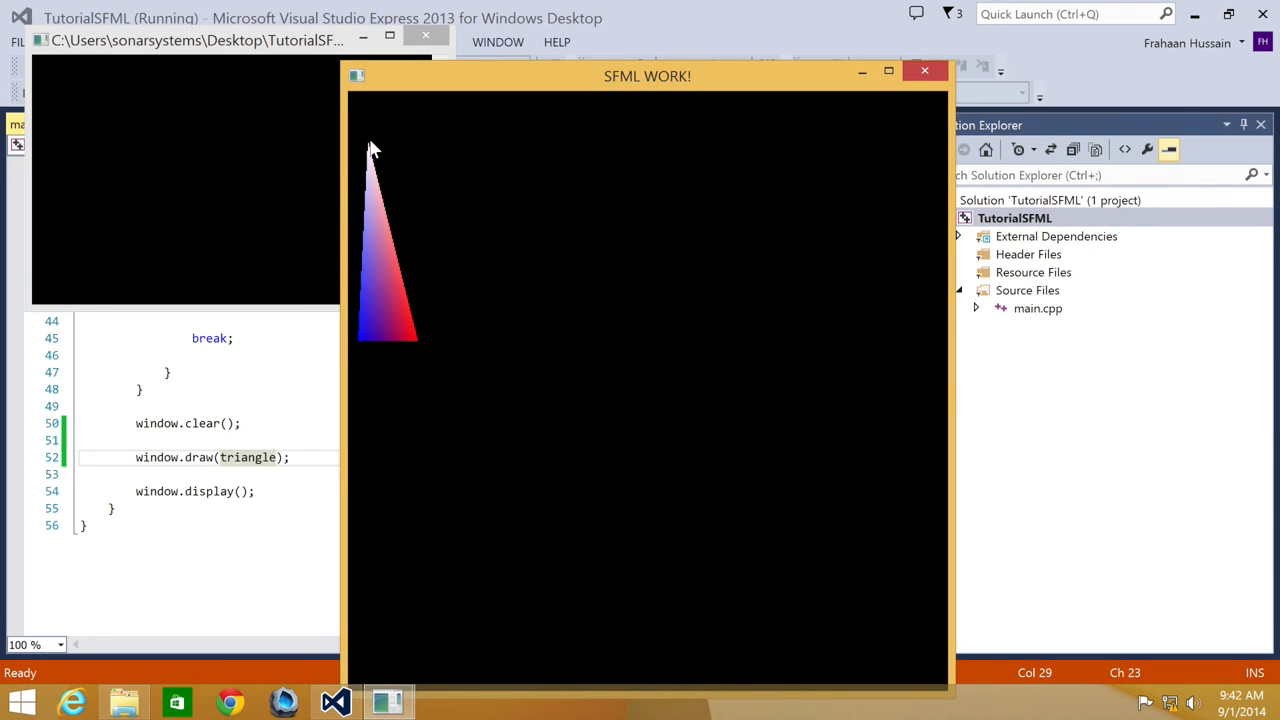
mouse_move(424, 330)
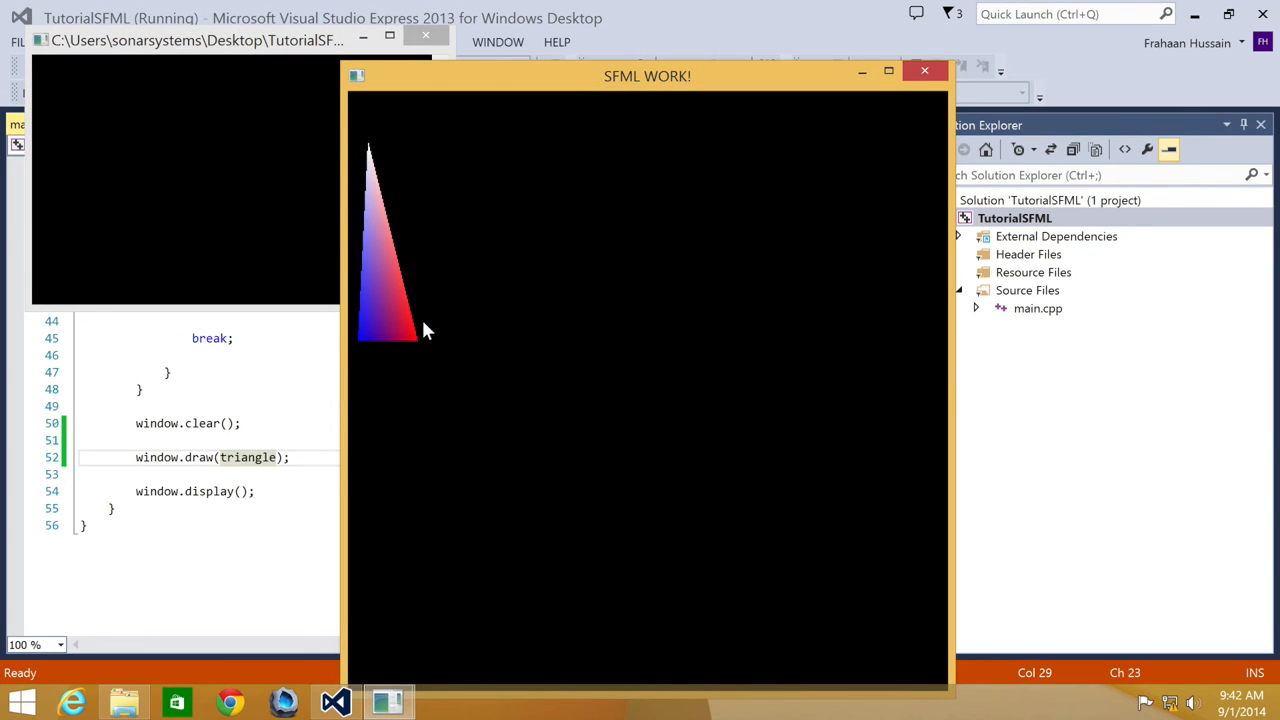
mouse_move(370, 216)
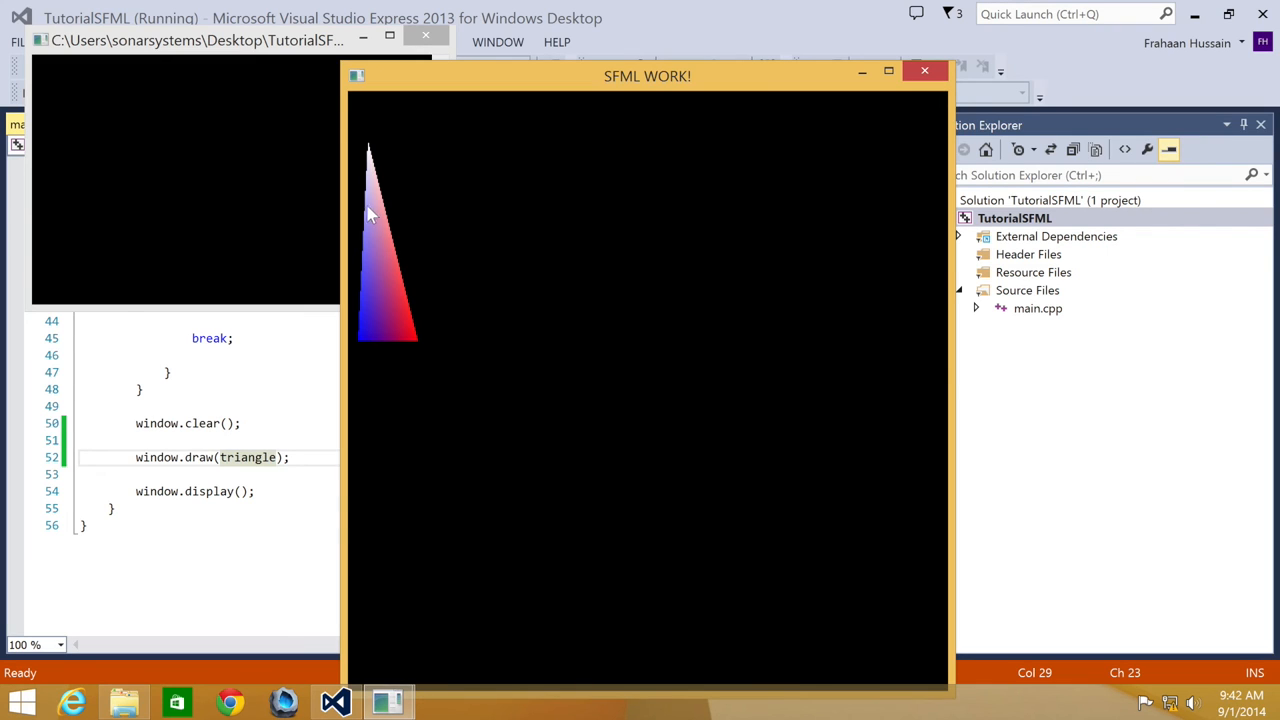
mouse_move(436, 270)
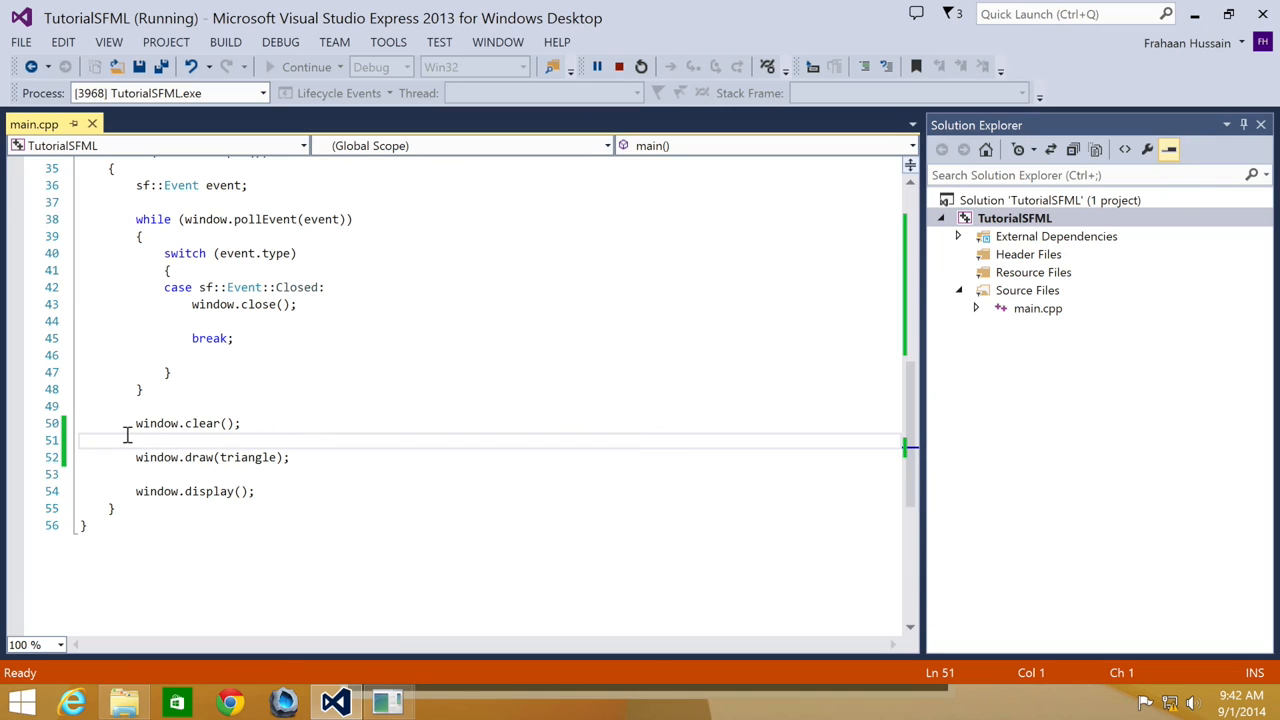
mouse_move(260, 462)
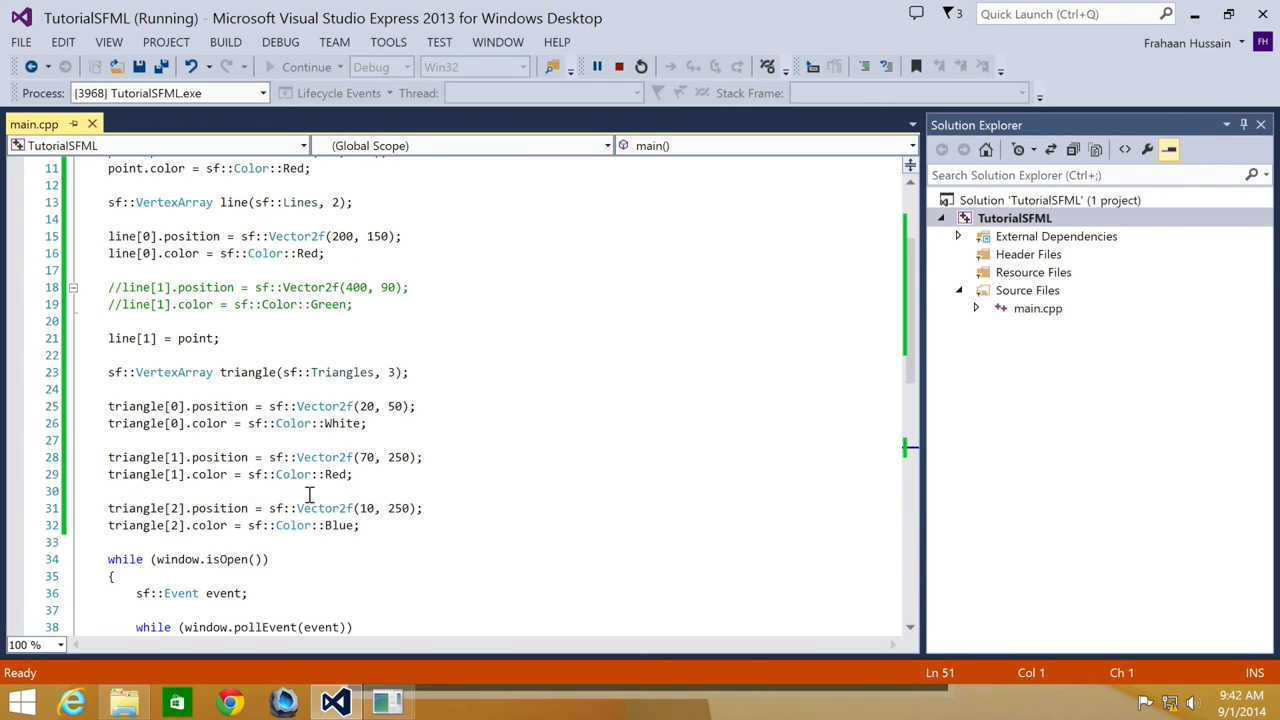
Declare sf::VertexArray quad(sf::Quads, 4) below the triangle definitions.
click(368, 524)
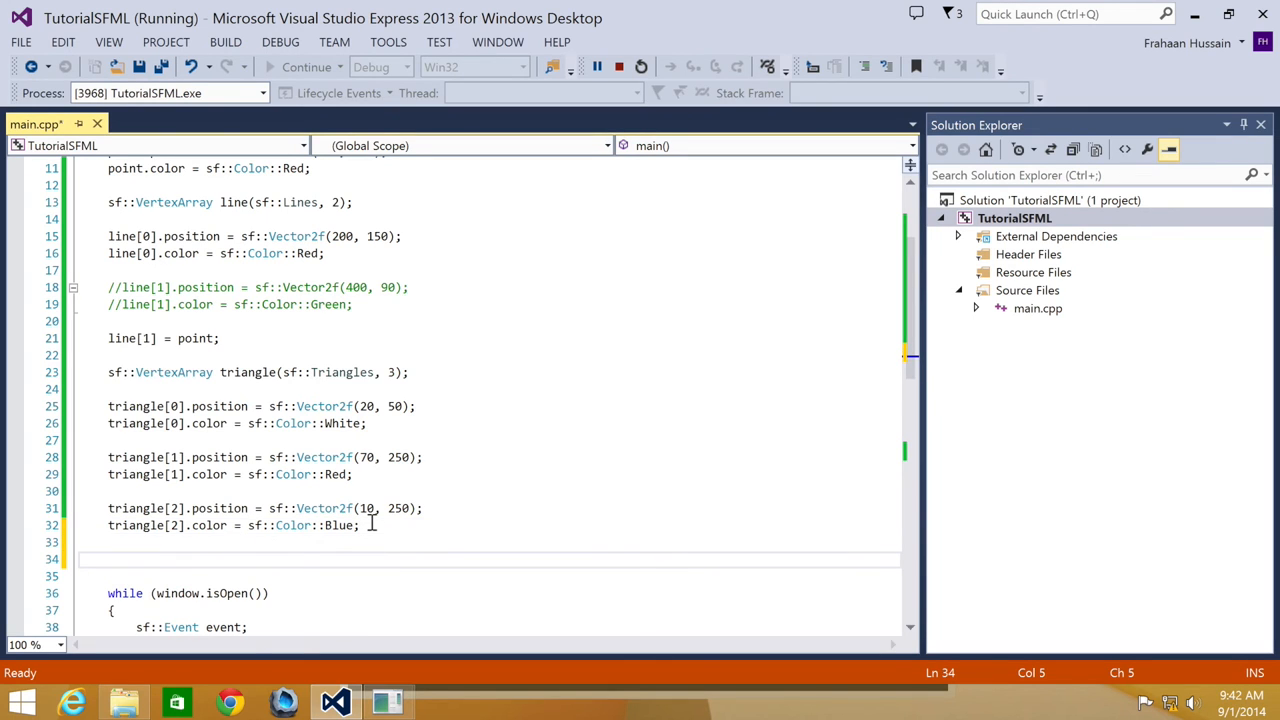
text(sf::vertexArray qu)
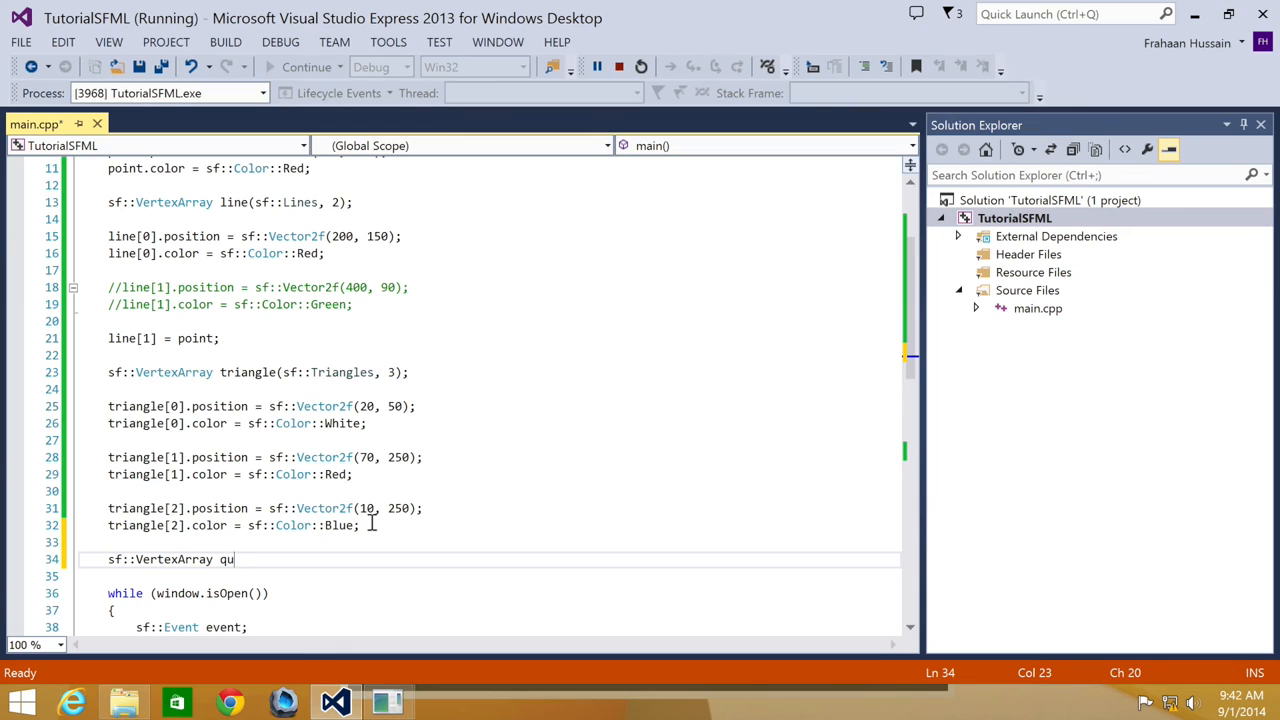
text(ad)
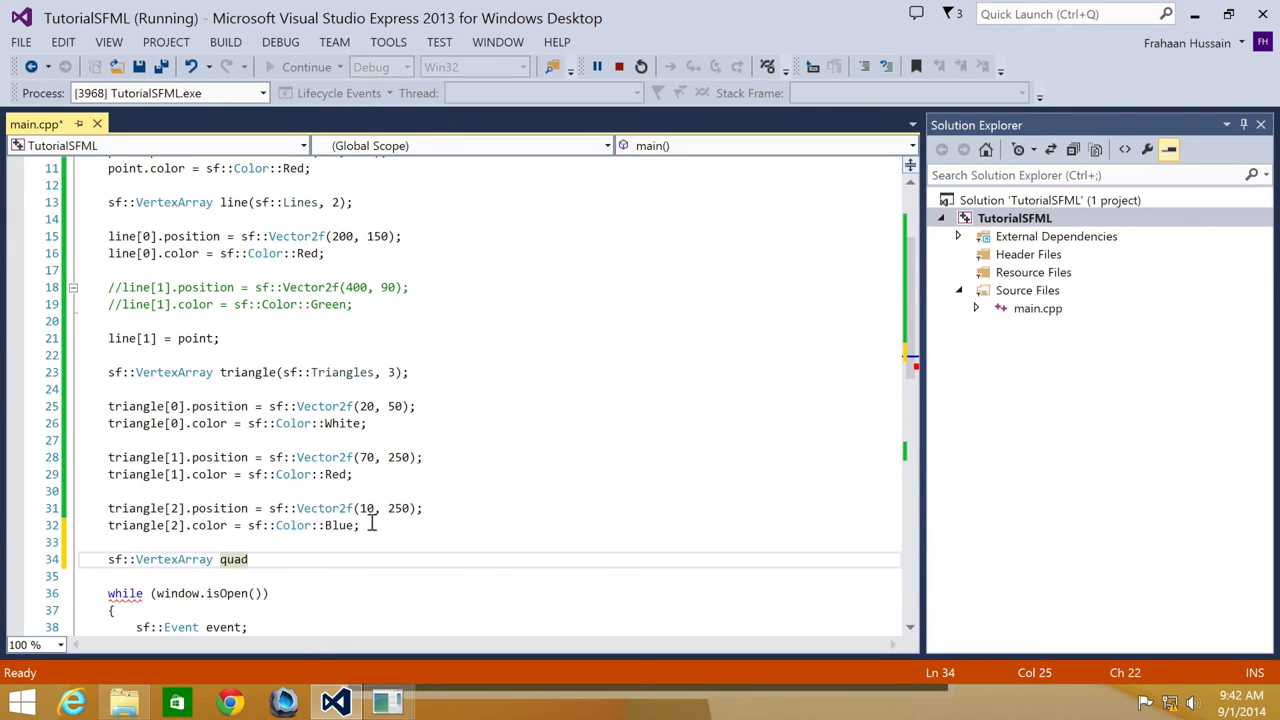
text(();)
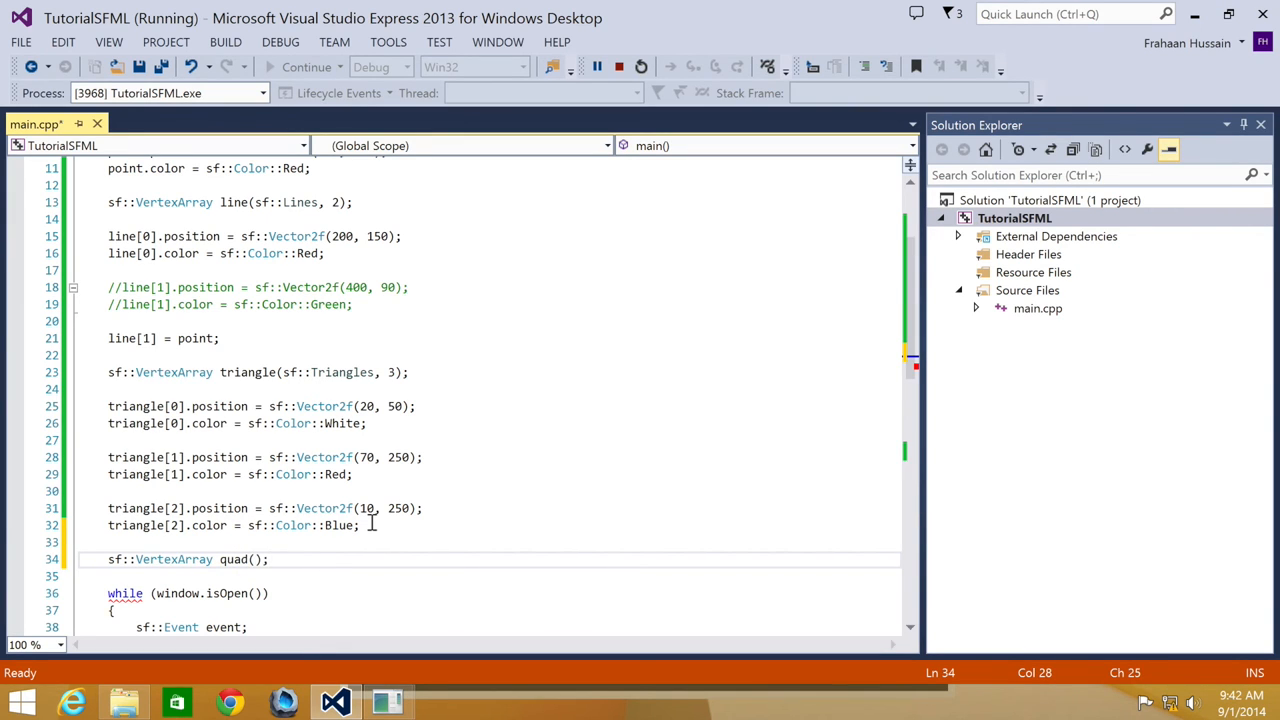
text(sf::qu)
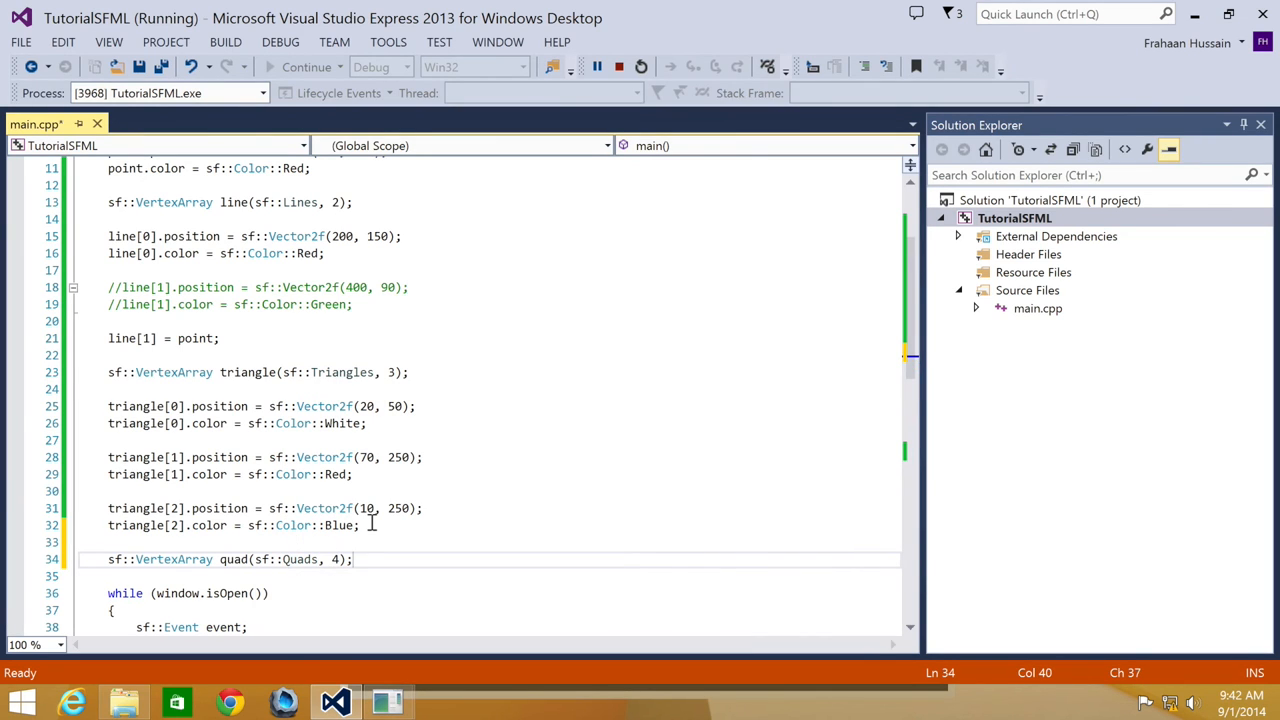
Set quad[0].position to sf::Vector2f(40, 50) and start its Yellow colour line.
text(quad[])
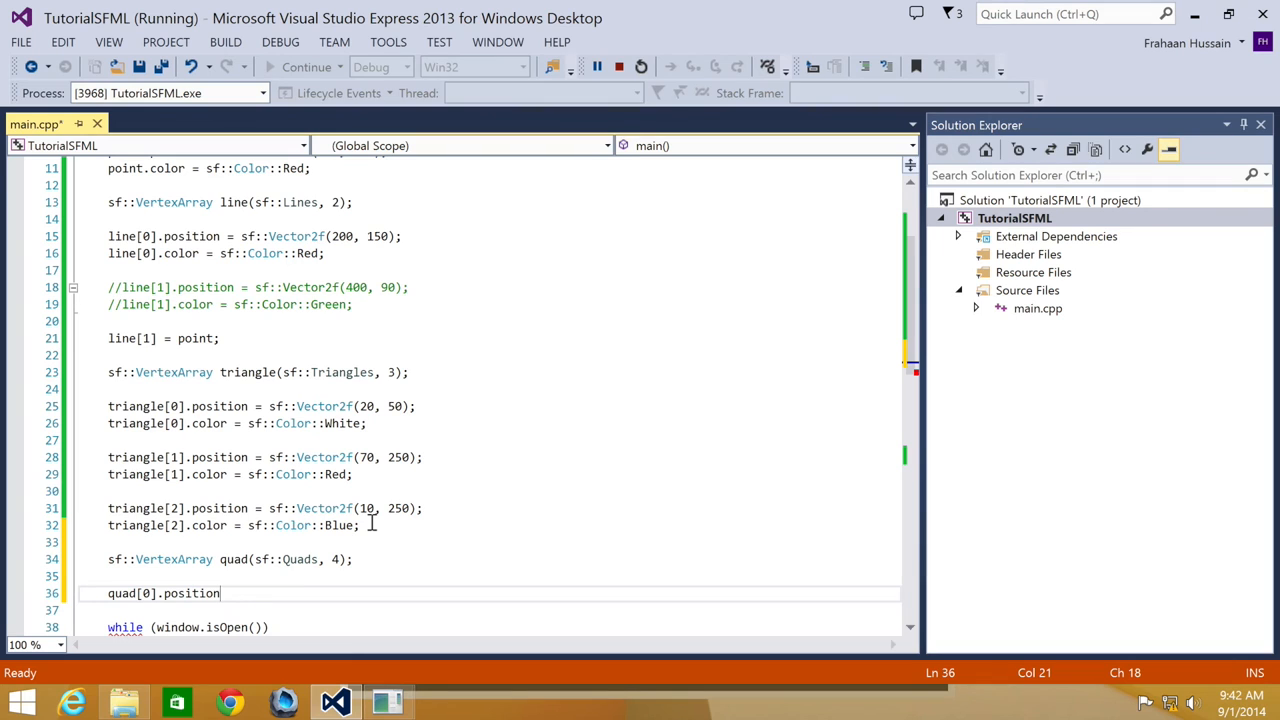
text(= sf::ve)
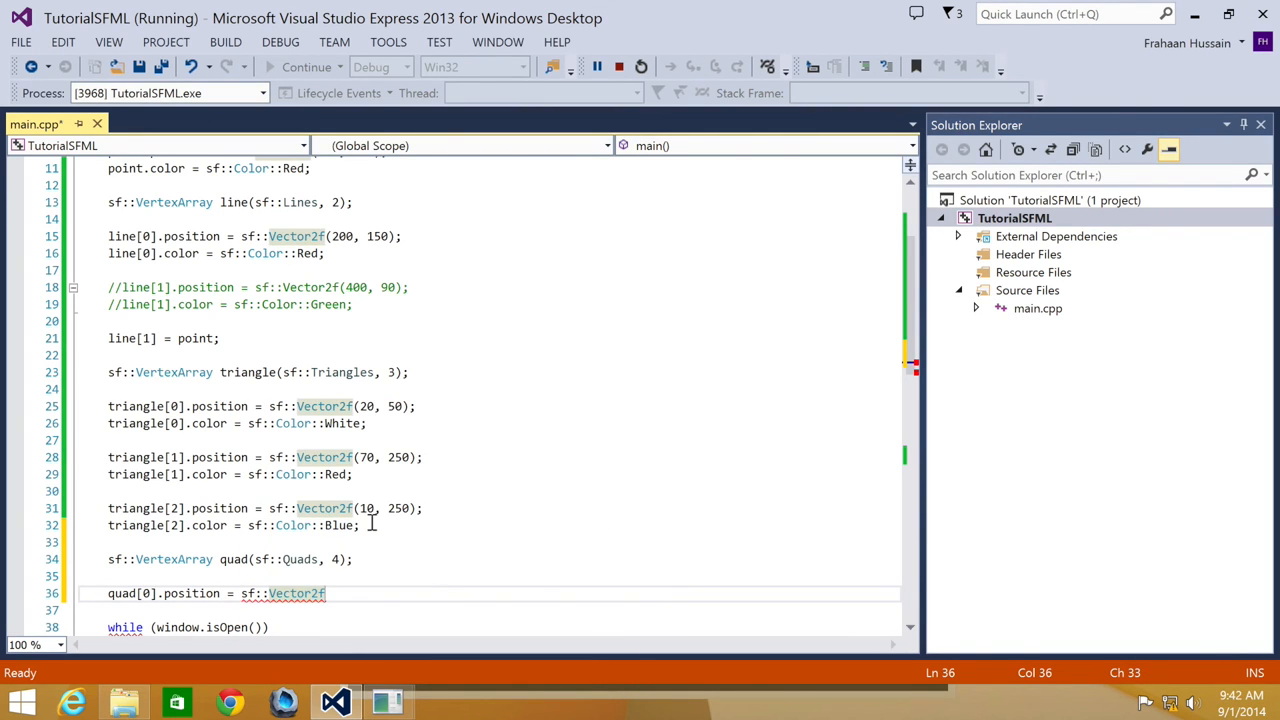
text((40)
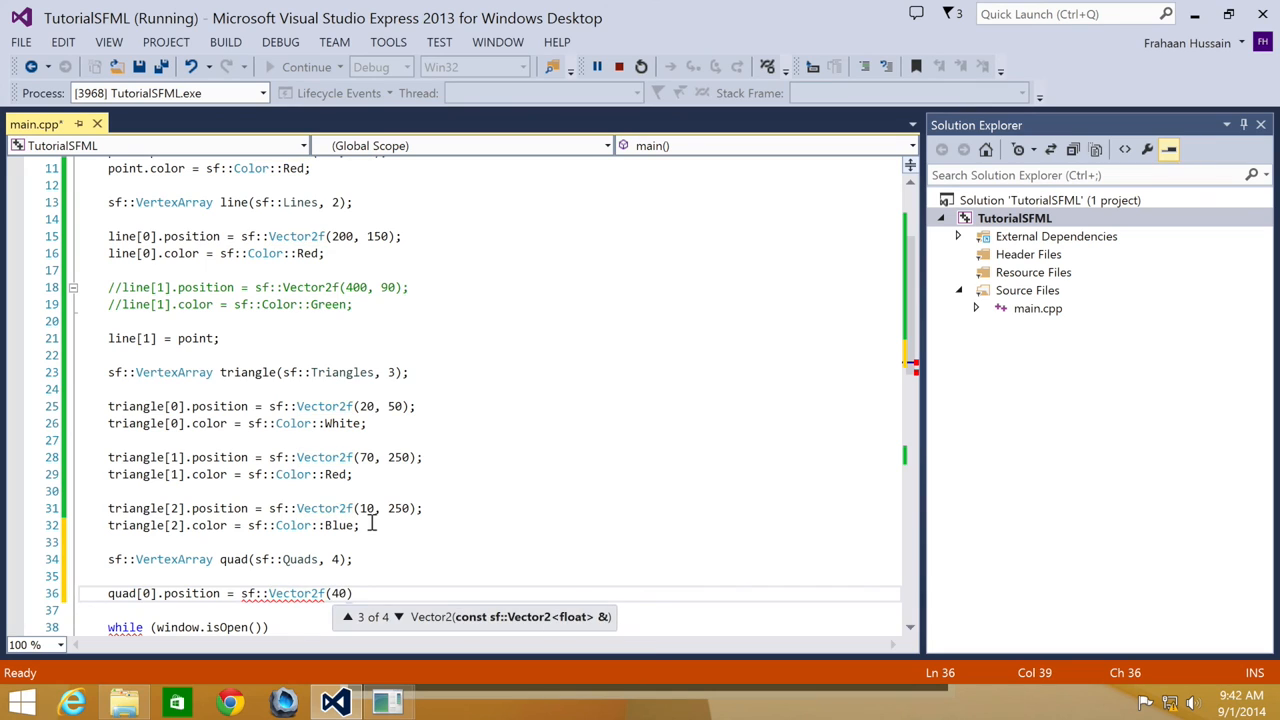
text(, 50);)
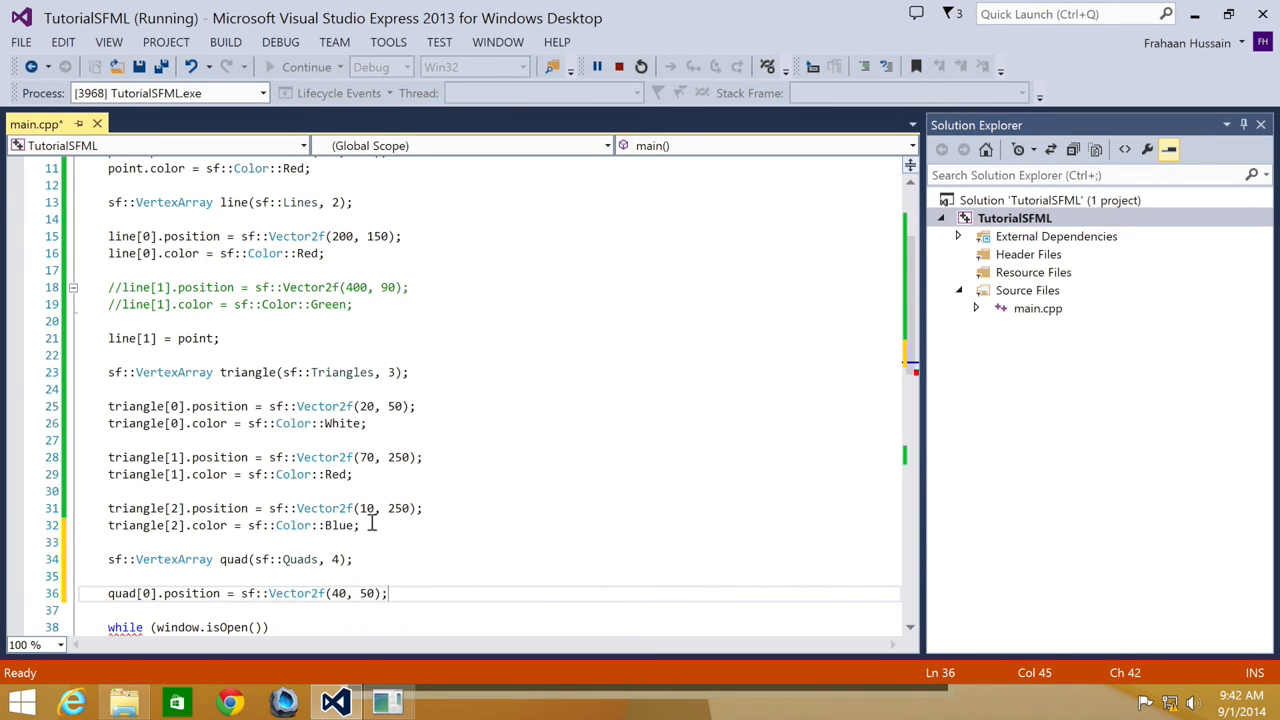
text(qua)
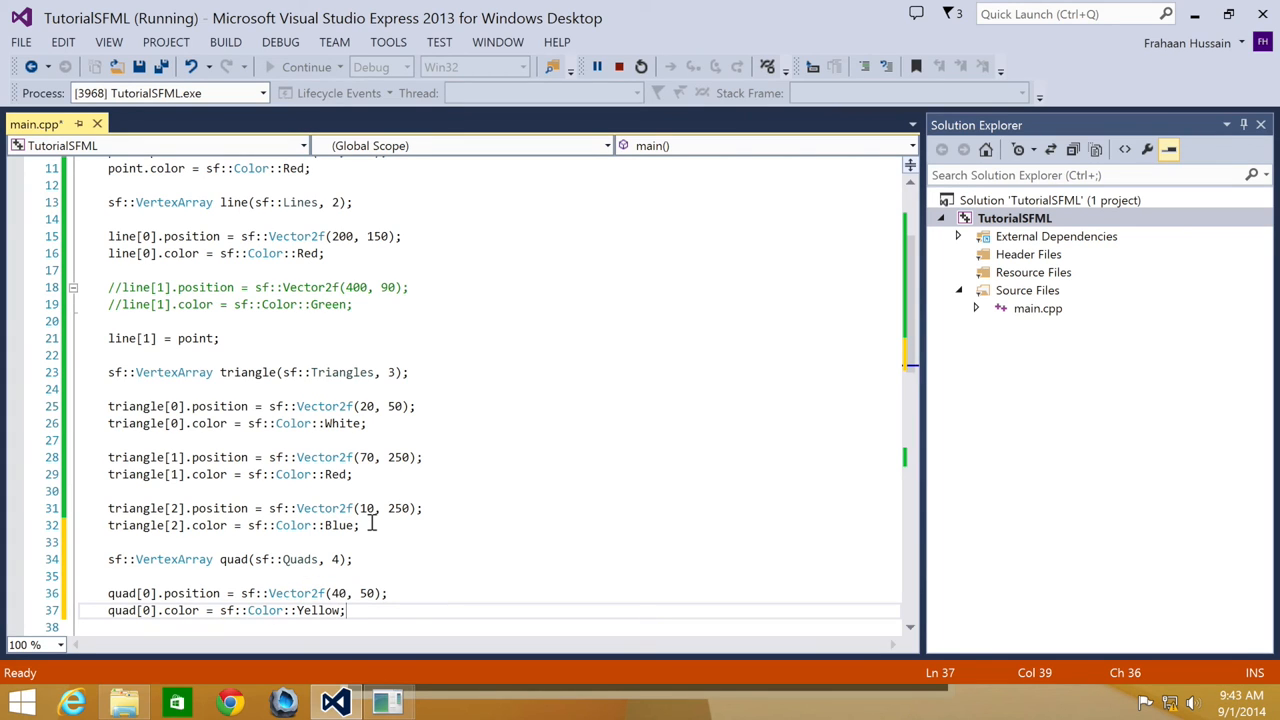
mouse_move(108, 600)
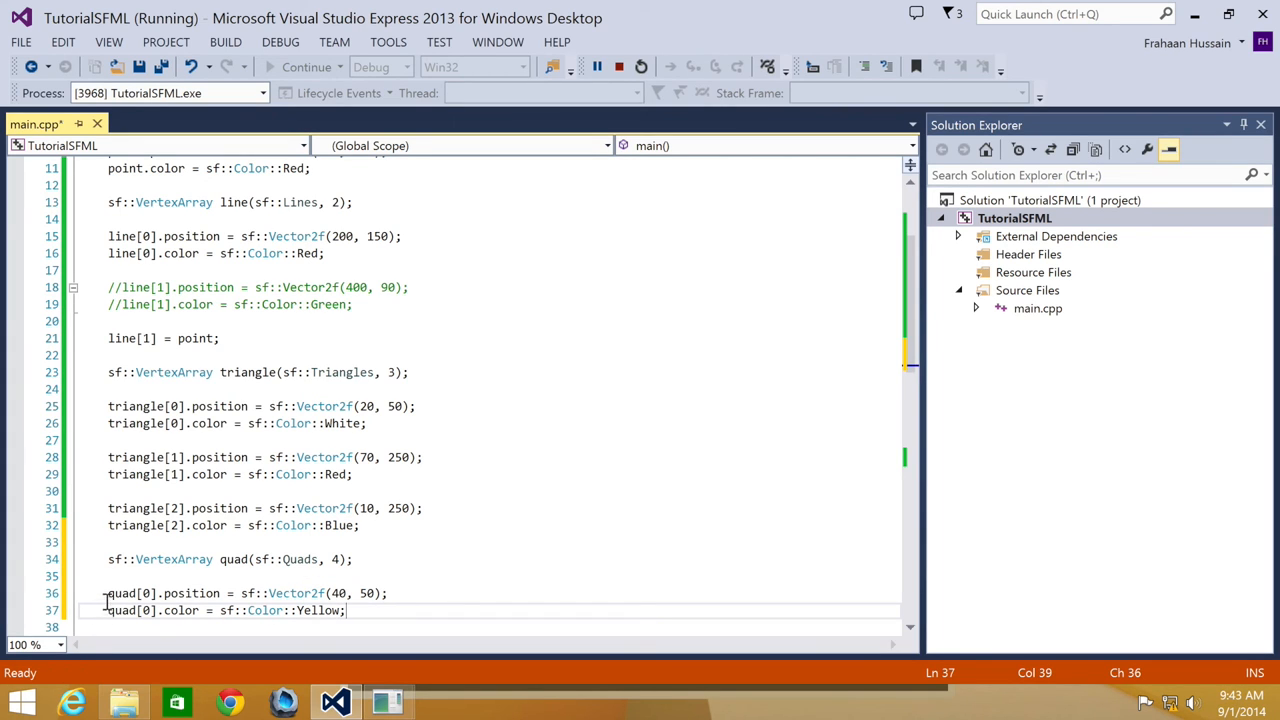
Duplicate the quad[0] lines for vertices 1–3 with positions (80,50), (90,200) and (10,150).
drag(108, 592, 348, 610)
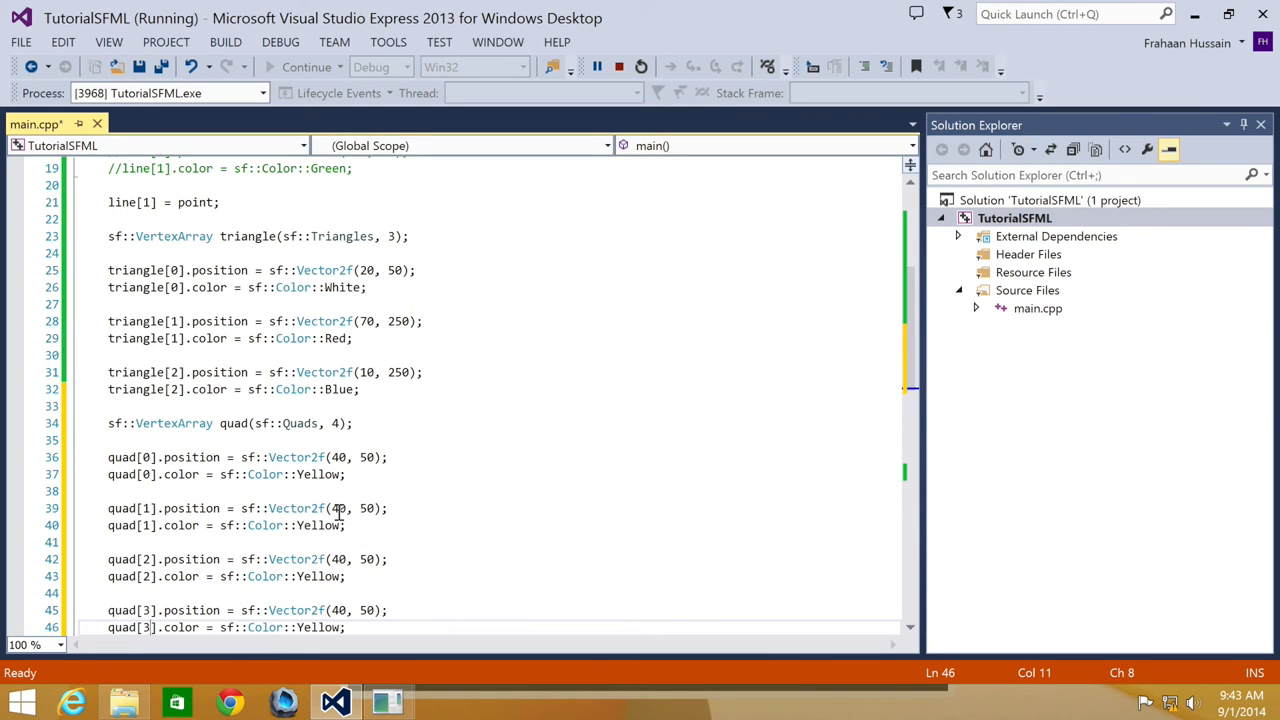
text(8)
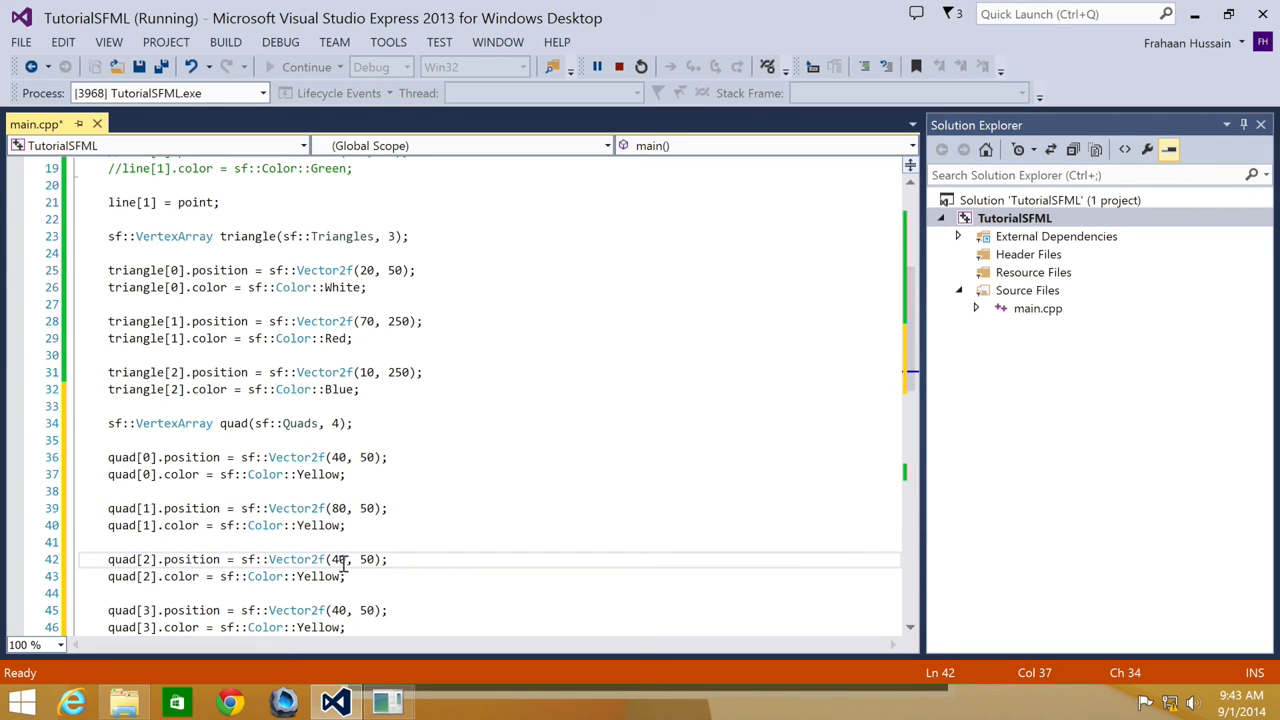
text(90)
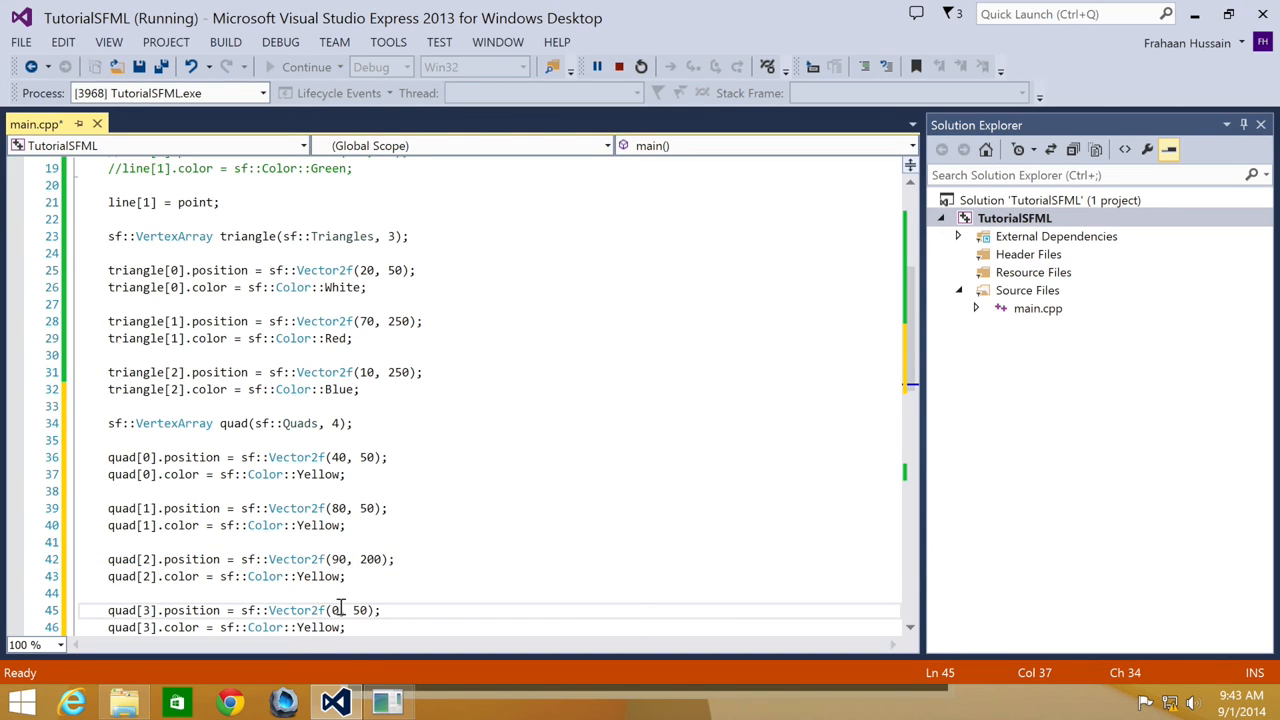
text(10)
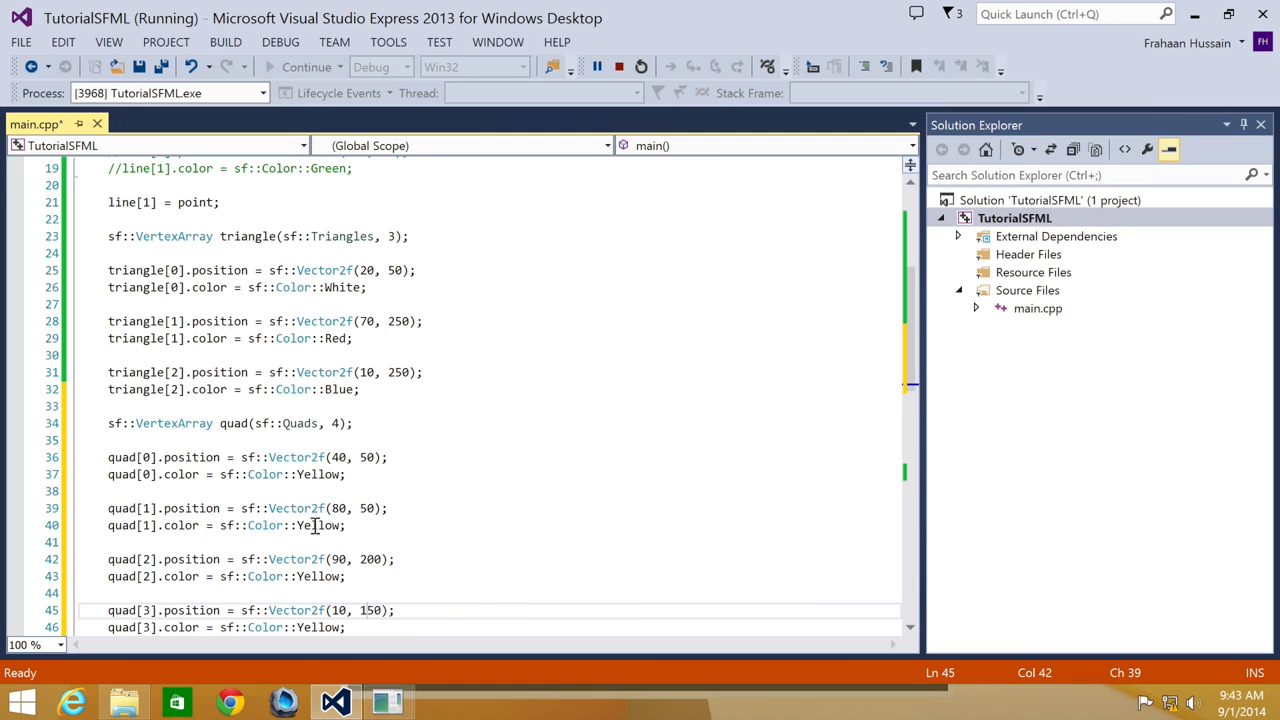
Recolour the copied vertices from Yellow to Red, Green and Cyan.
double_click(318, 524)
text(Red)
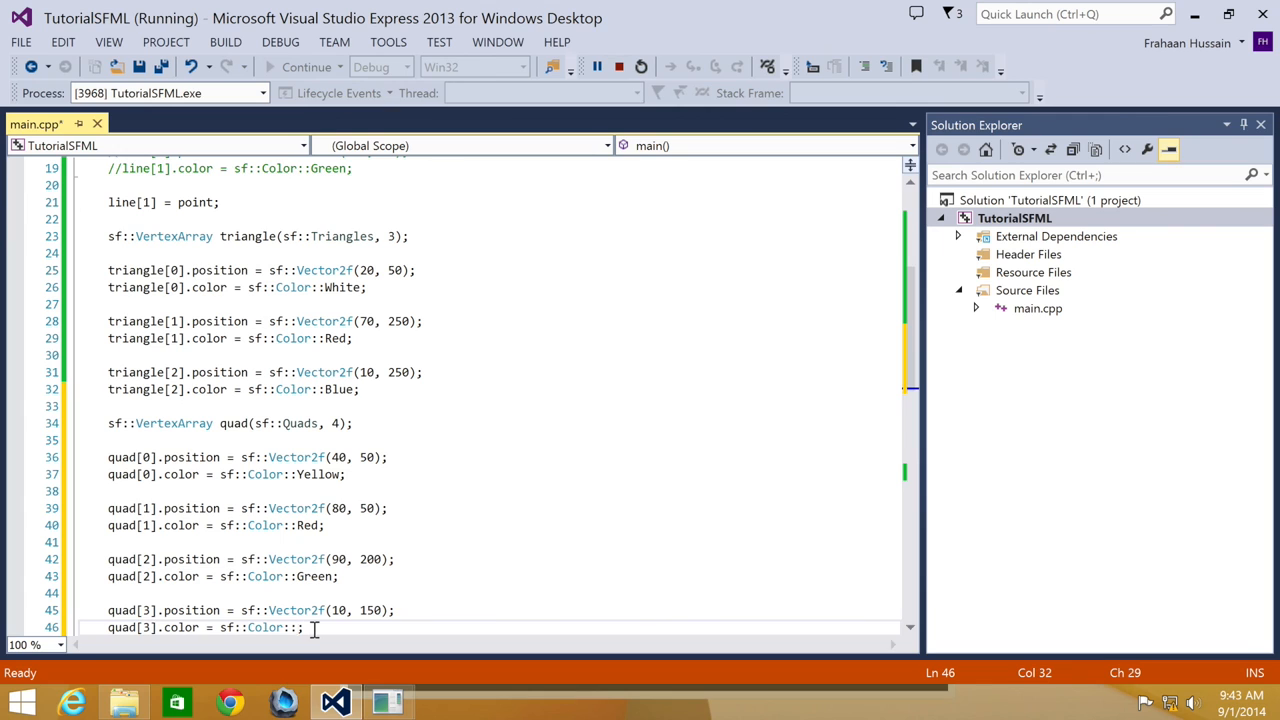
text(Cyan)
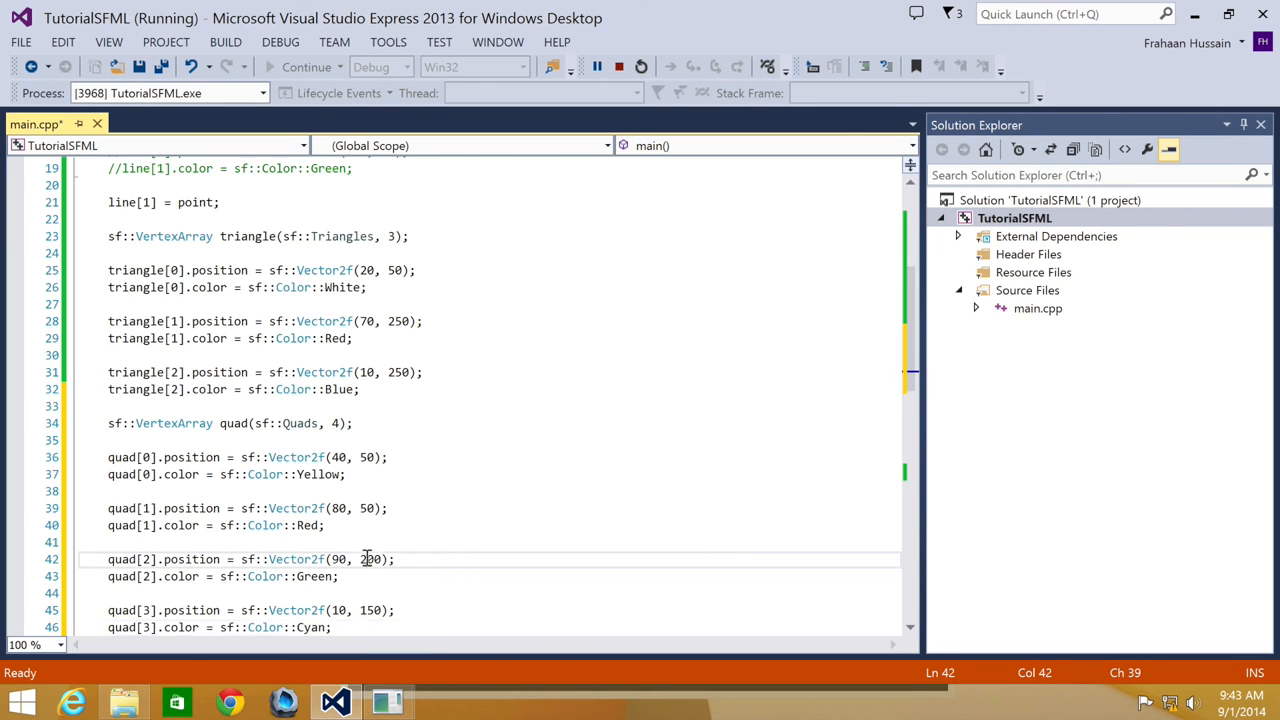
Change window.draw(triangle) to window.draw(quad), rebuild and run to show the multicoloured quad.
scroll(down, 3)
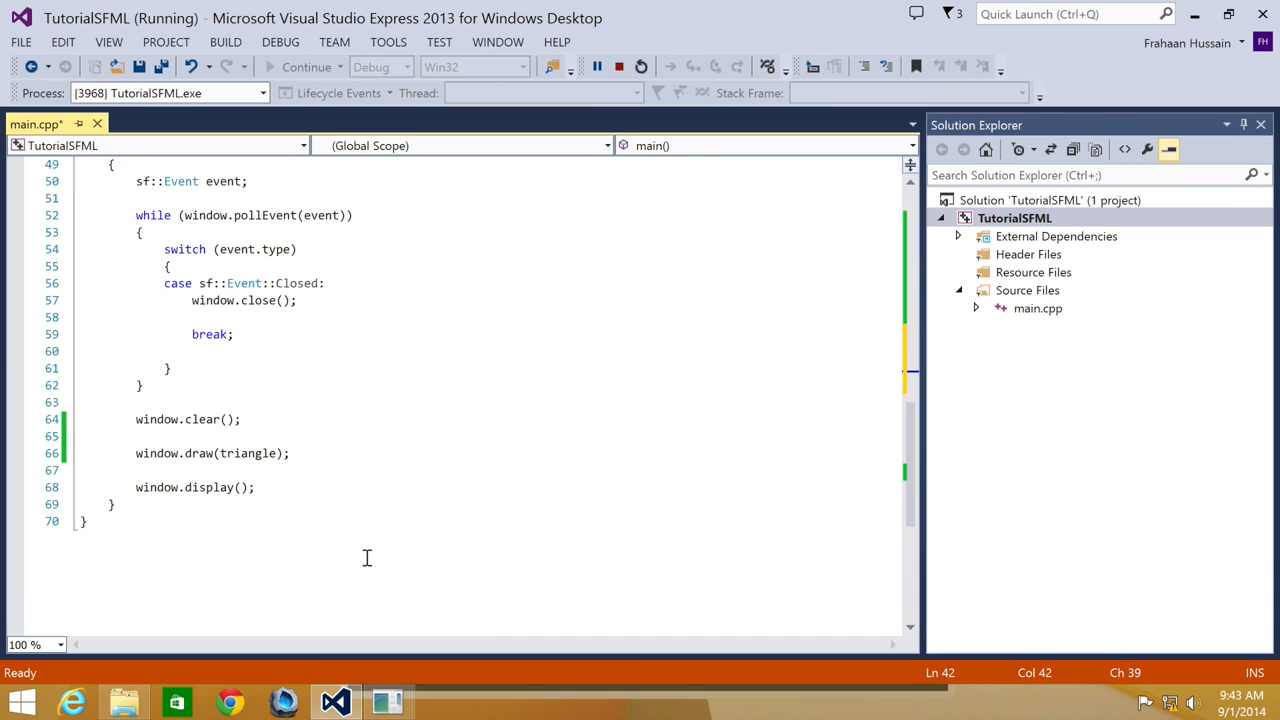
double_click(248, 452)
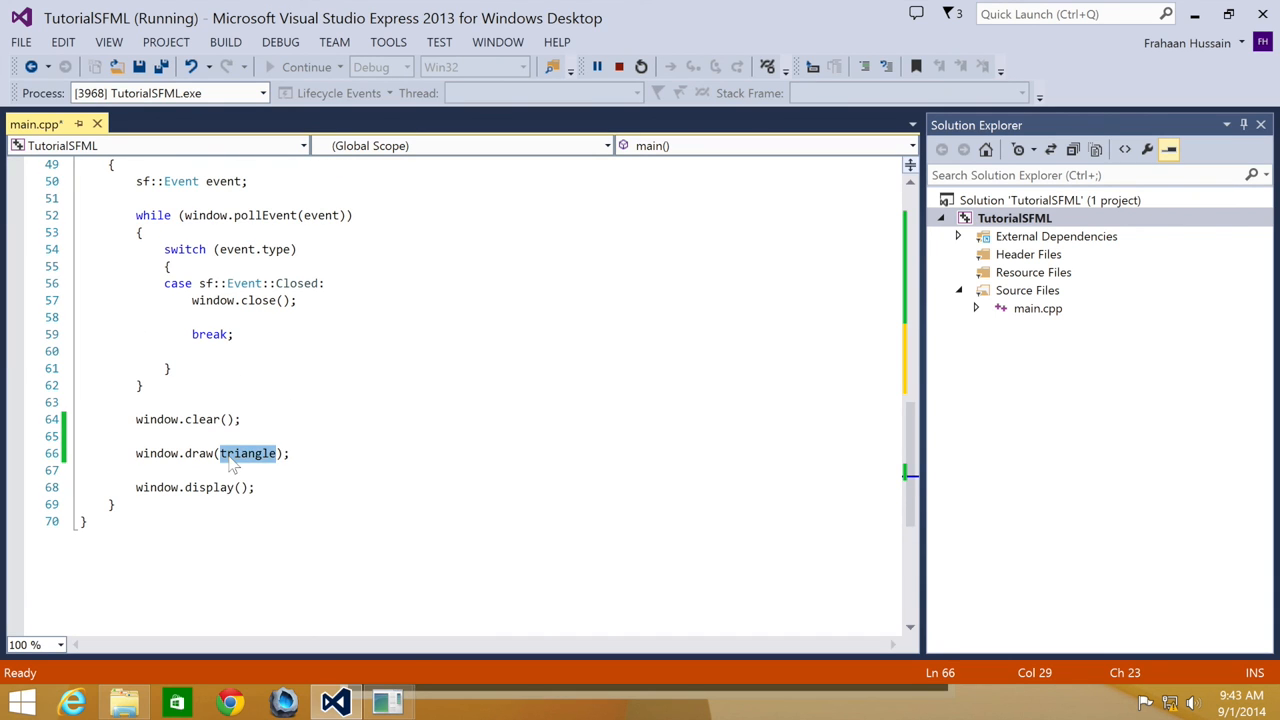
text(quad)
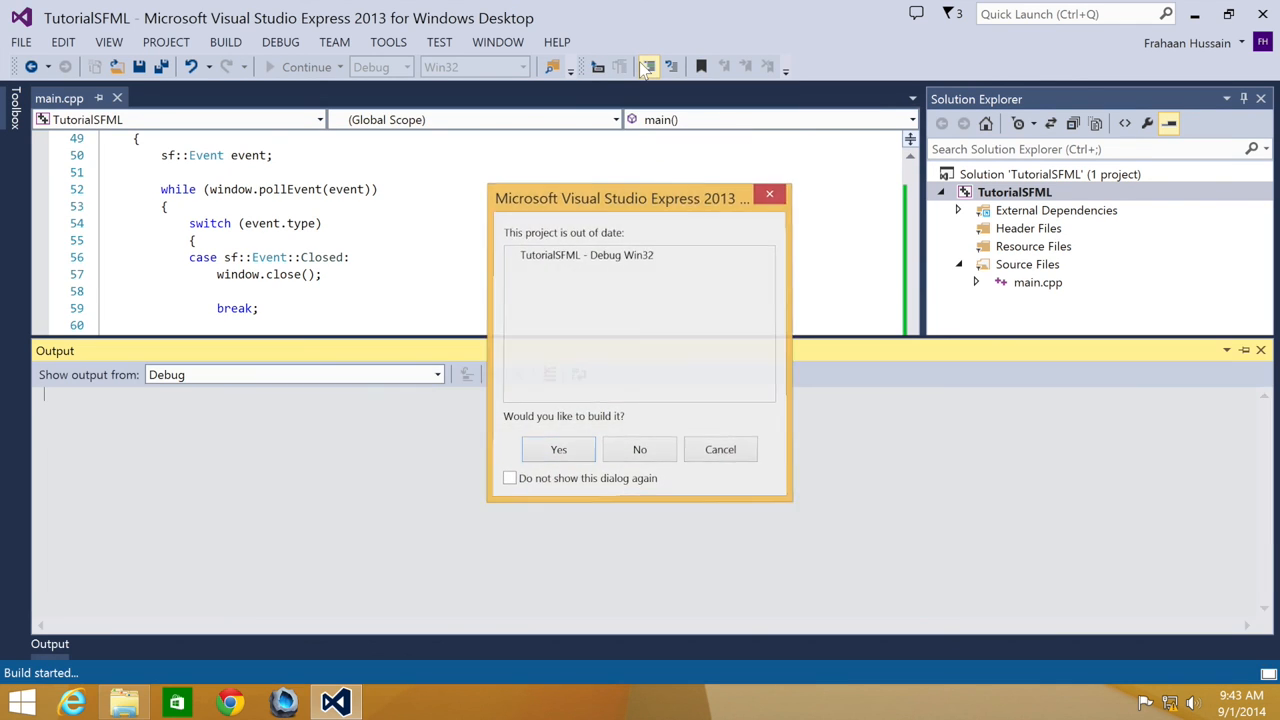
click(558, 448)
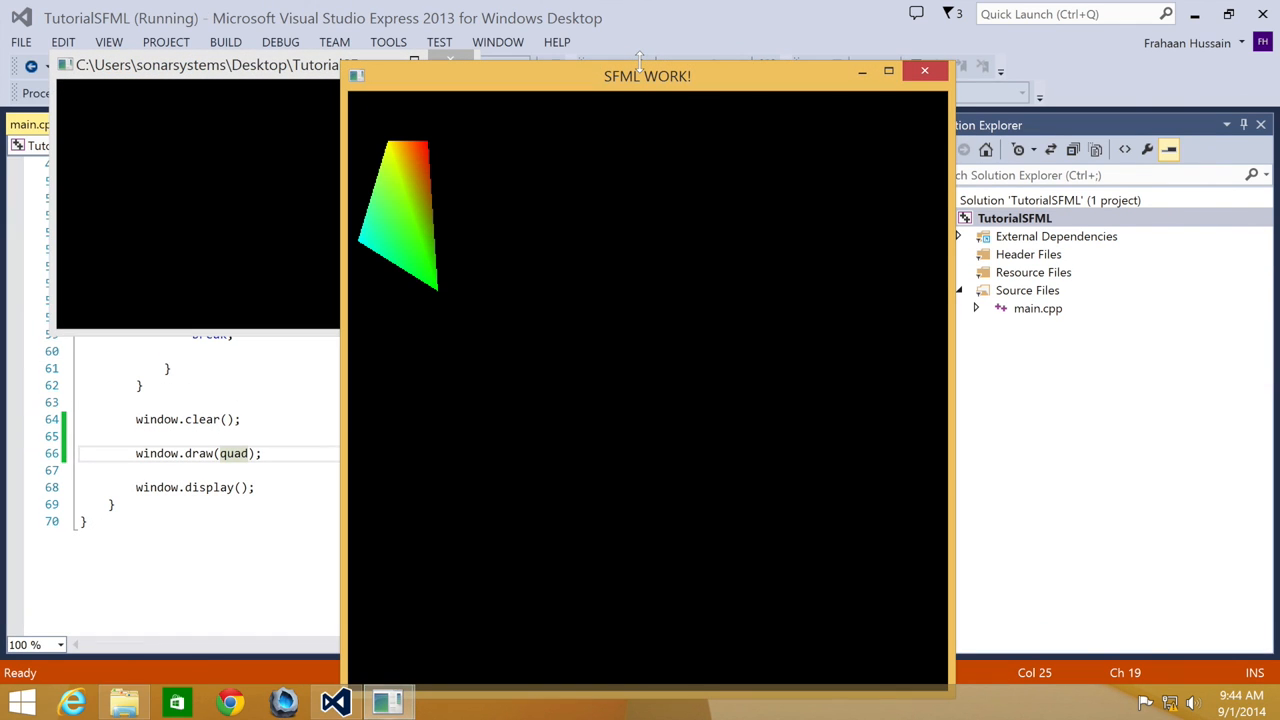